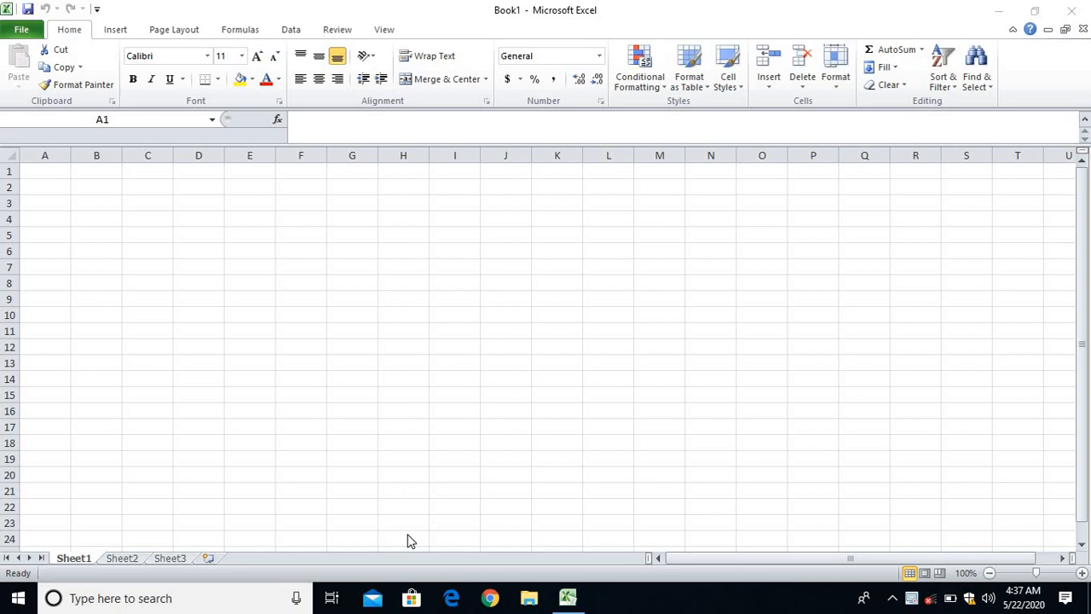
# Enter the title 'Sales Record' in A1 and Rice, Wheate, Maize in A3:A5.
pyautogui.click(45, 170)
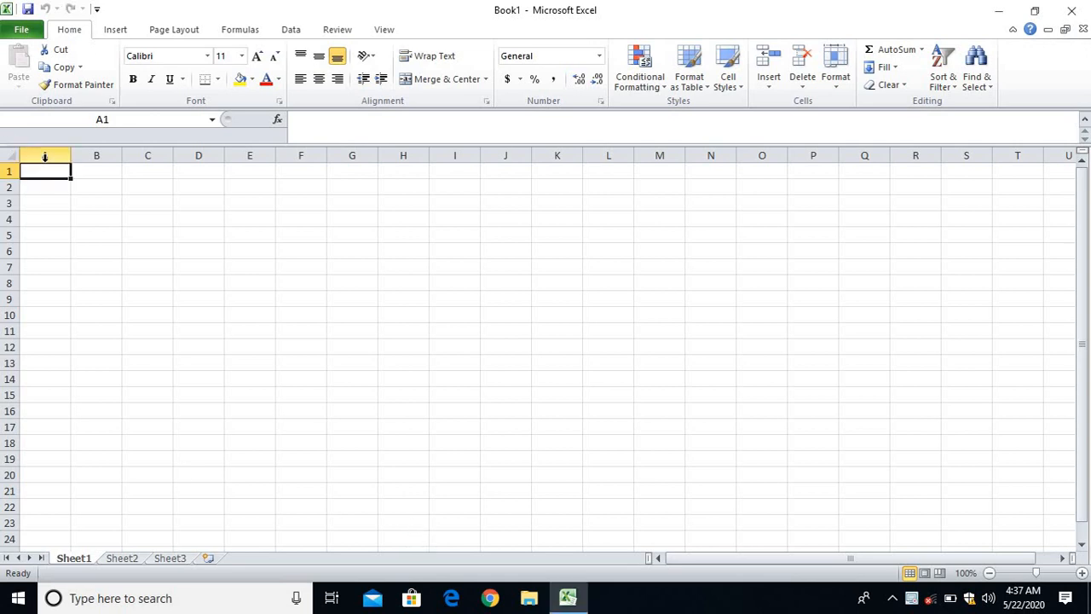
pyautogui.write('sALE')
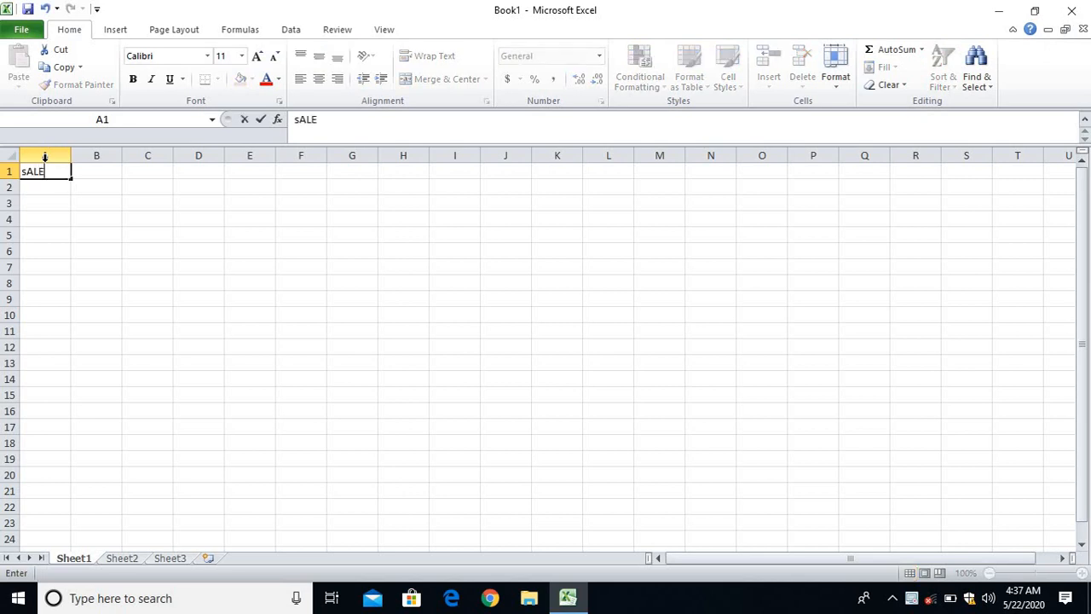
pyautogui.write('Sales Record')
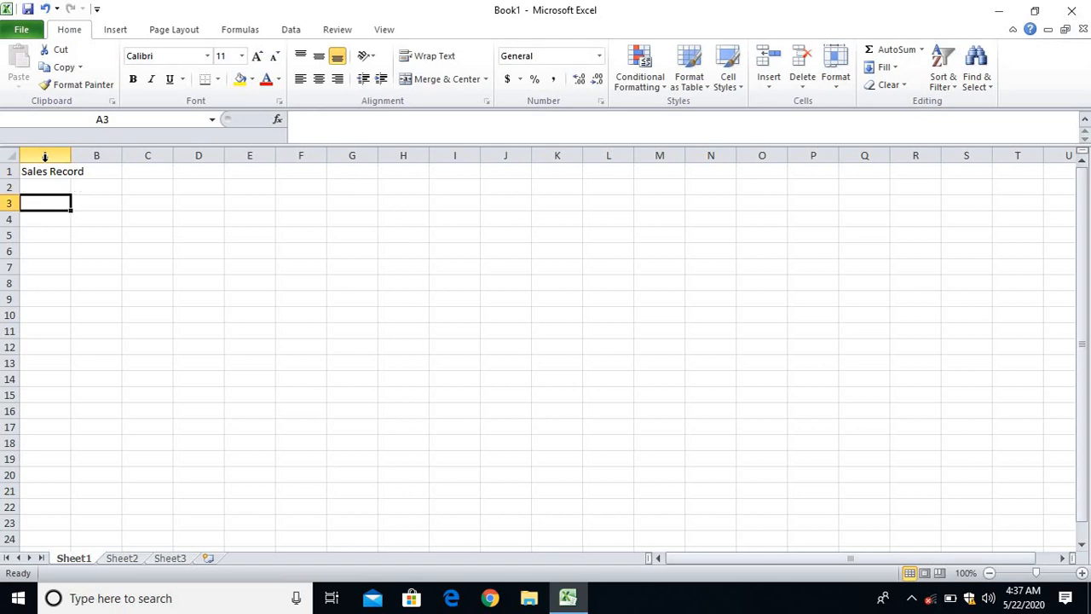
pyautogui.write('Rice')
pyautogui.click(44, 218)
pyautogui.write('W')
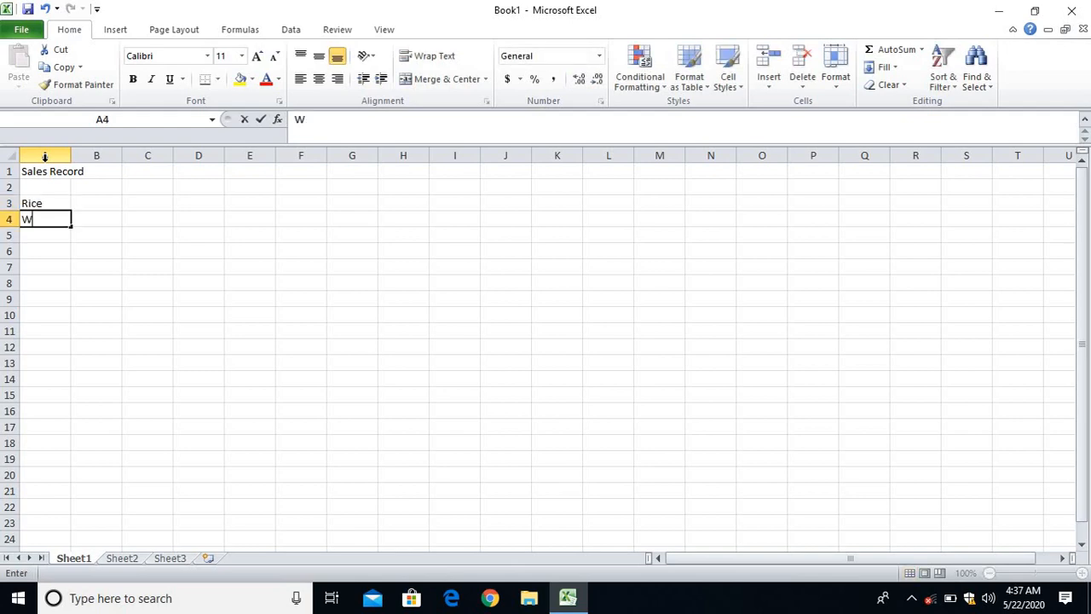
pyautogui.write('hat')
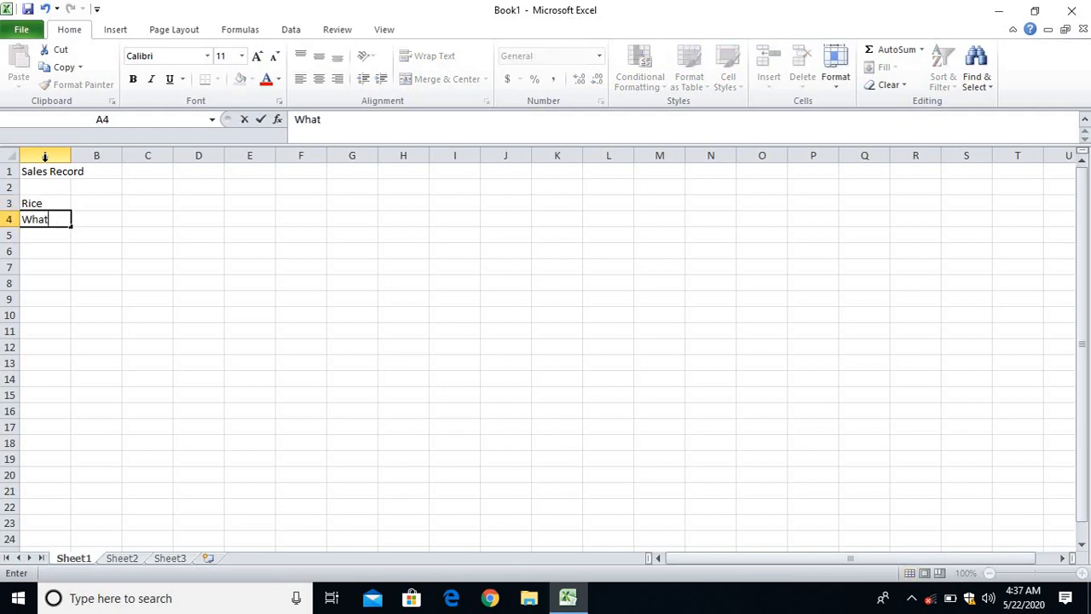
pyautogui.press('BackSpace')
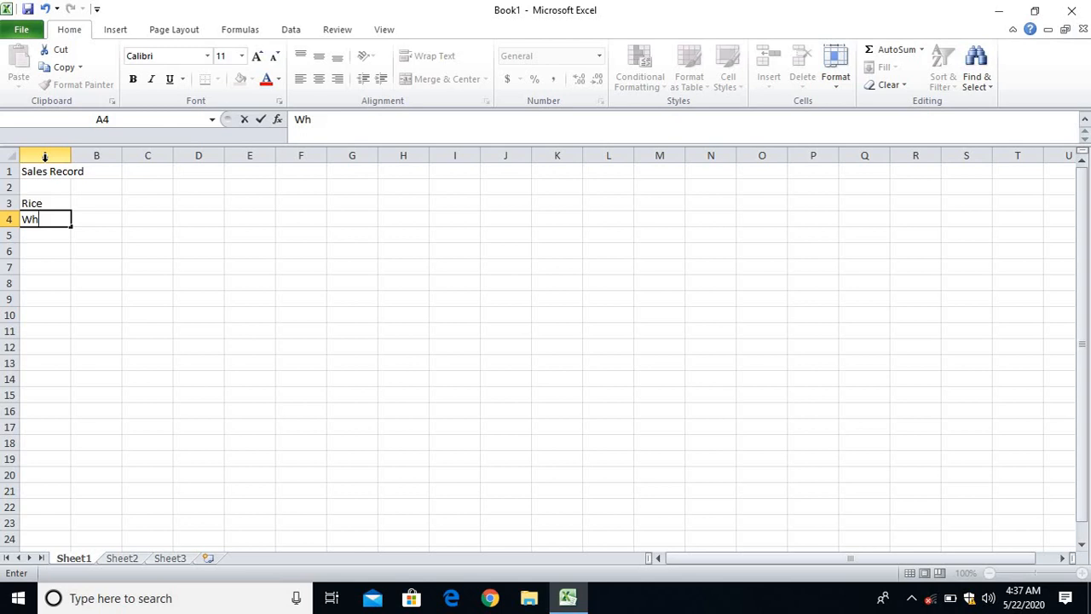
pyautogui.write('eate')
pyautogui.click(44, 234)
pyautogui.write('M')
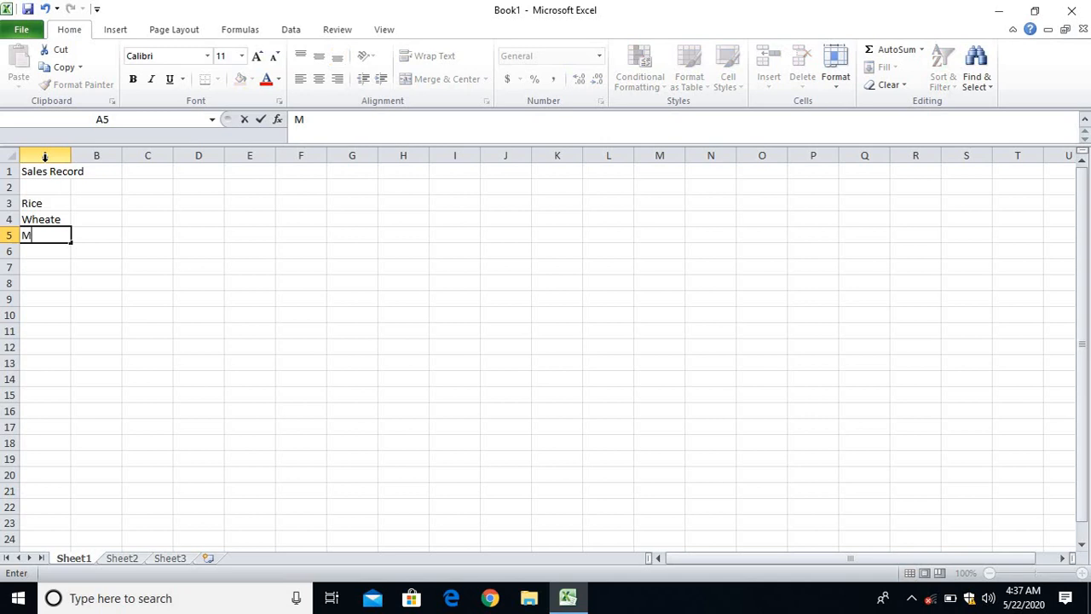
pyautogui.write('aize')
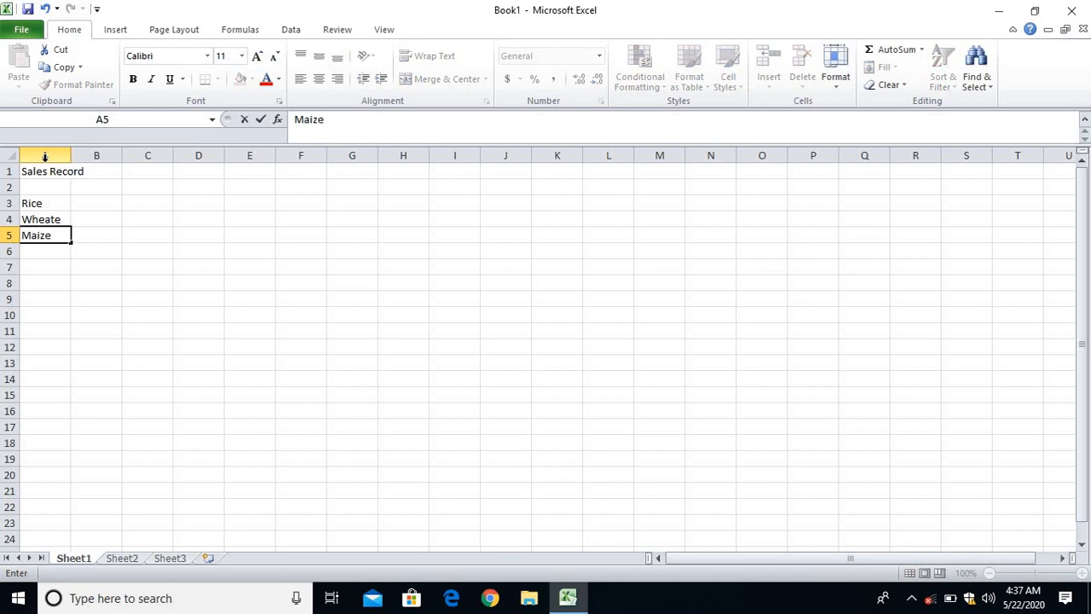
# Enter the headings Year 2017, Year 2018 and Year 2019 in B2:D2.
pyautogui.click(96, 203)
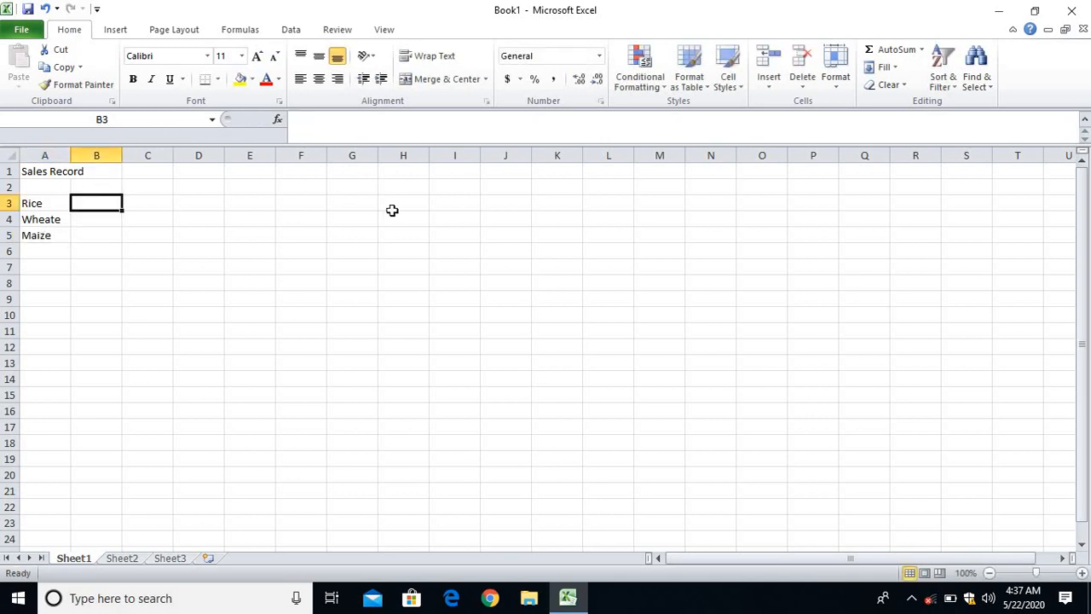
pyautogui.click(95, 186)
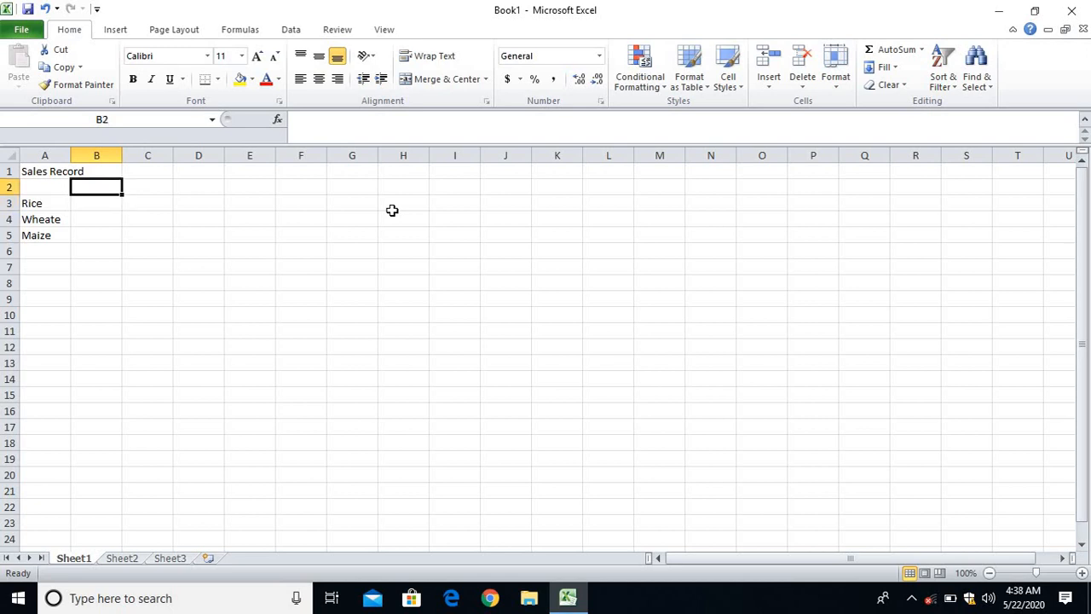
pyautogui.write('Year')
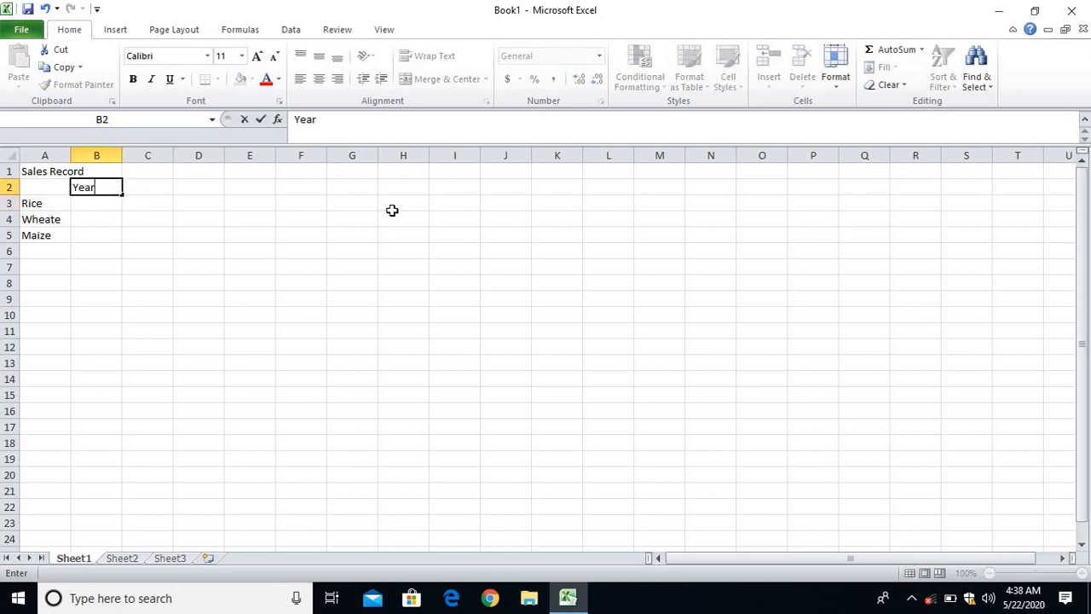
pyautogui.write('2017')
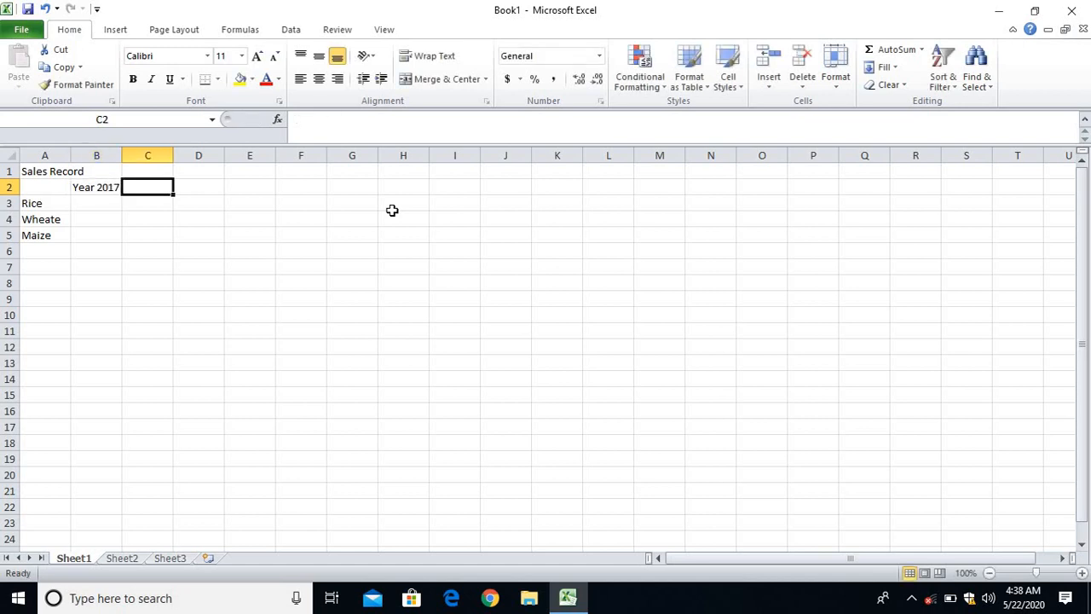
pyautogui.write('Year 2019')
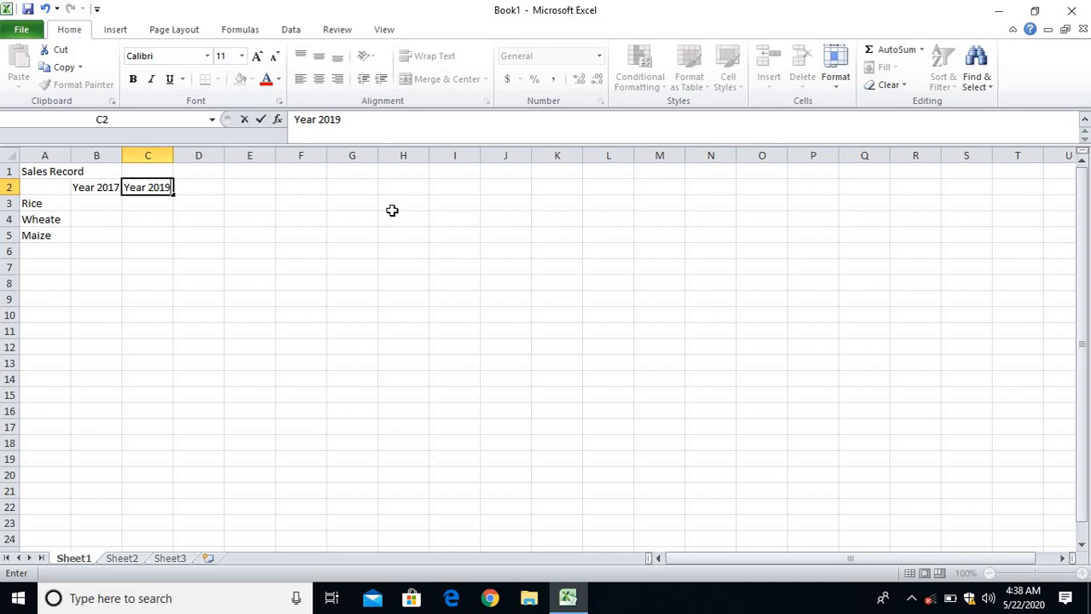
pyautogui.press('backspace')
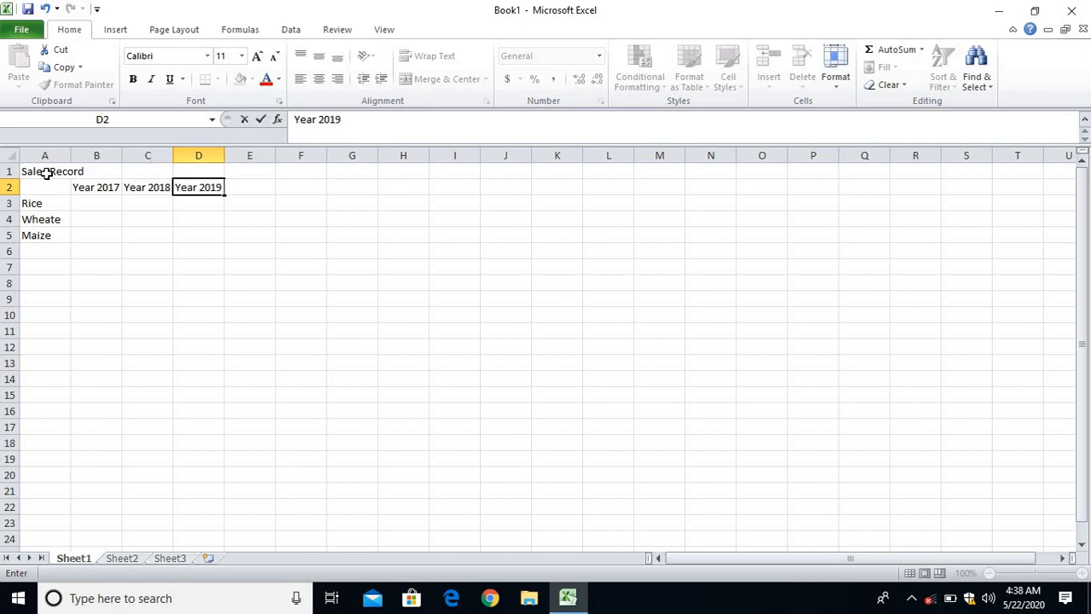
pyautogui.click(44, 170)
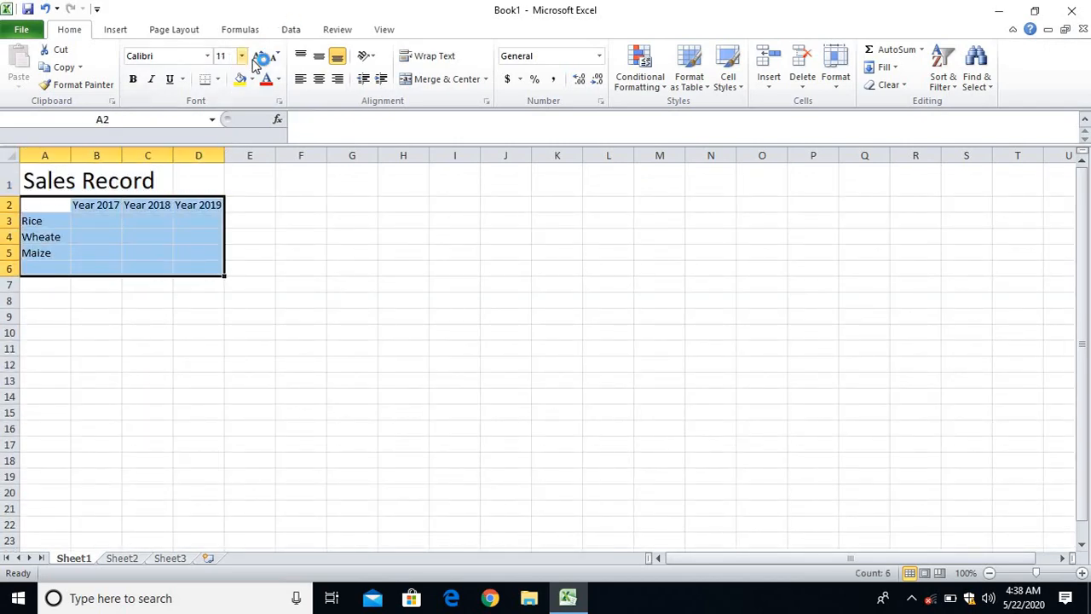
# Enlarge text to 24, autofit column widths, and merge A1:D1 as a green banner with yellow text.
pyautogui.click(255, 55)
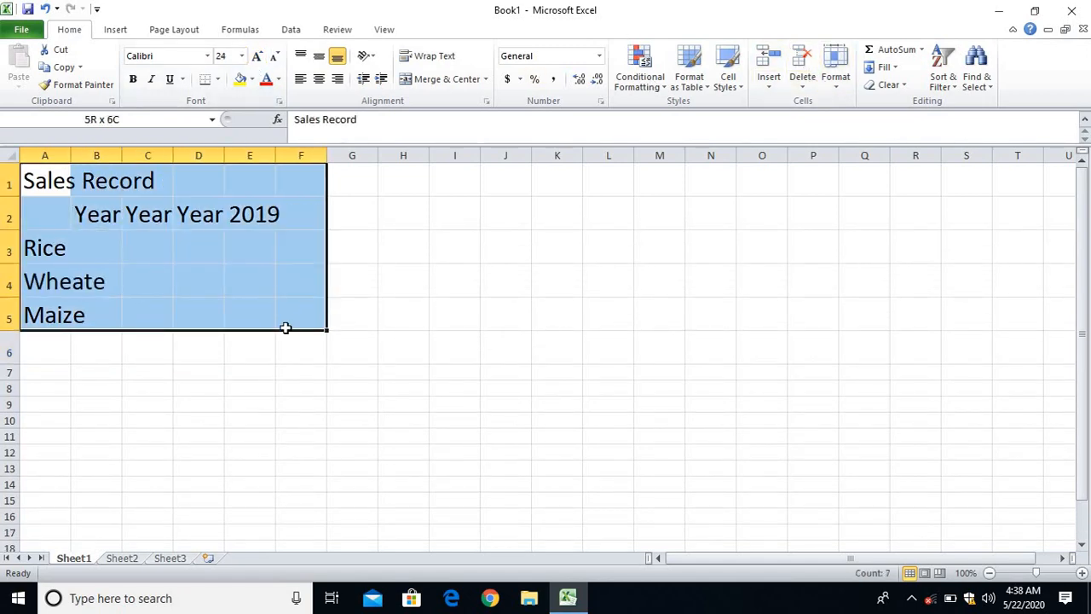
pyautogui.click(836, 65)
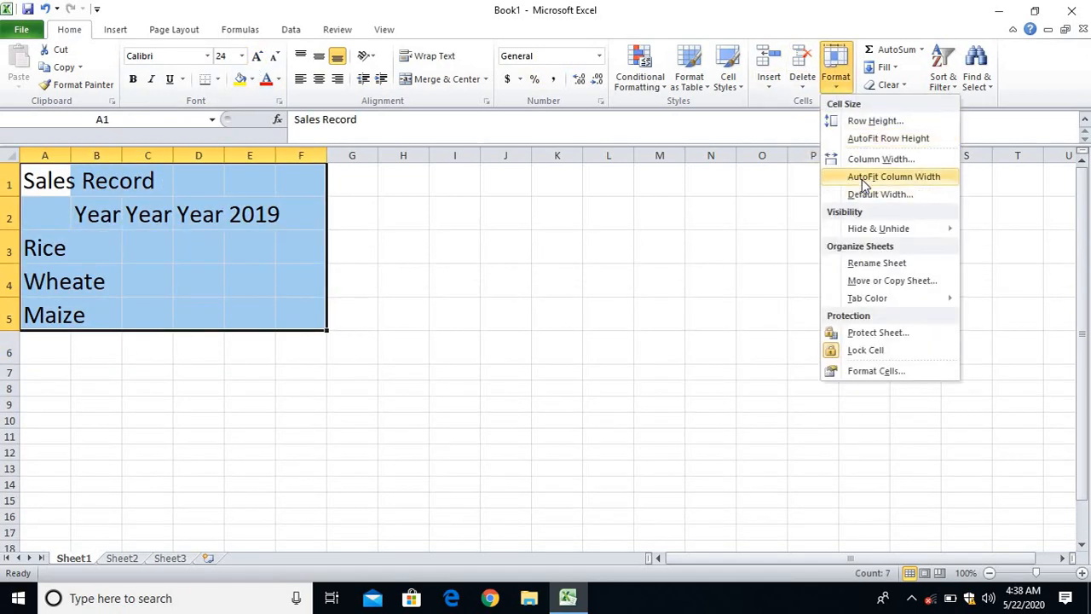
pyautogui.click(894, 175)
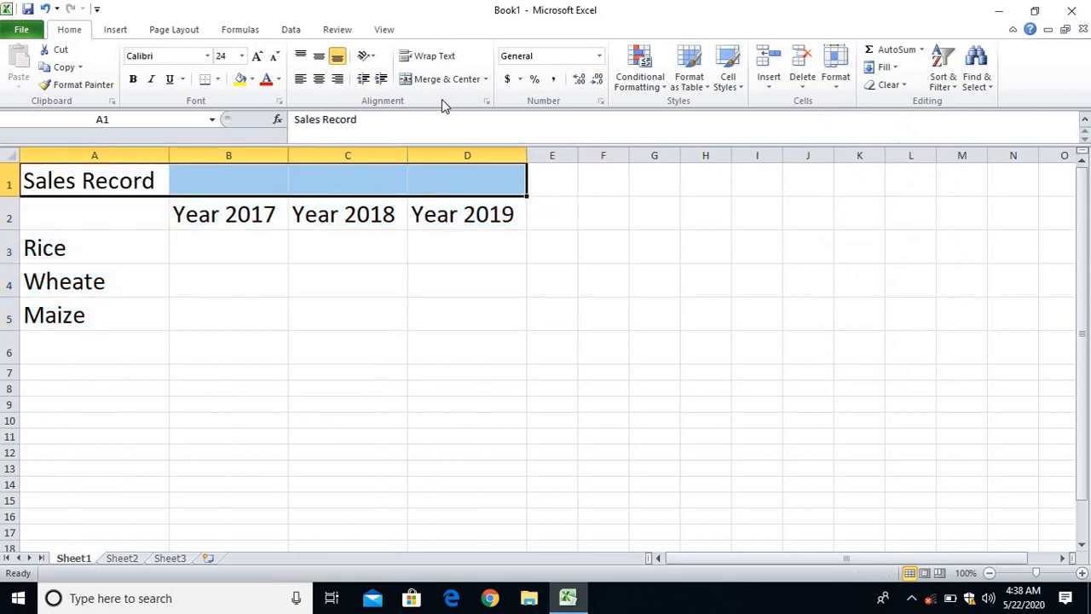
pyautogui.click(249, 78)
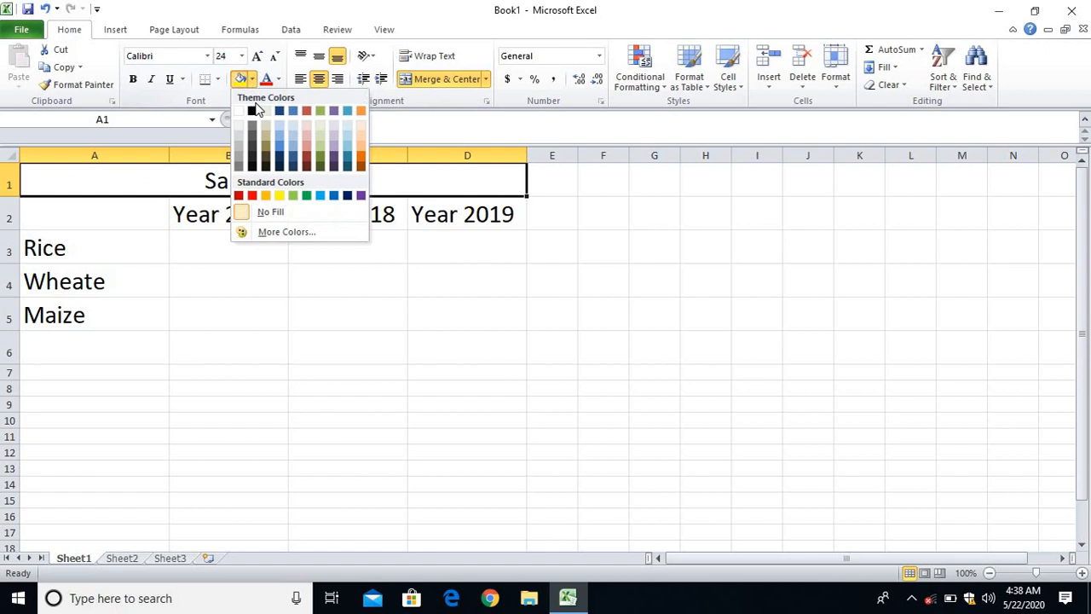
pyautogui.click(307, 121)
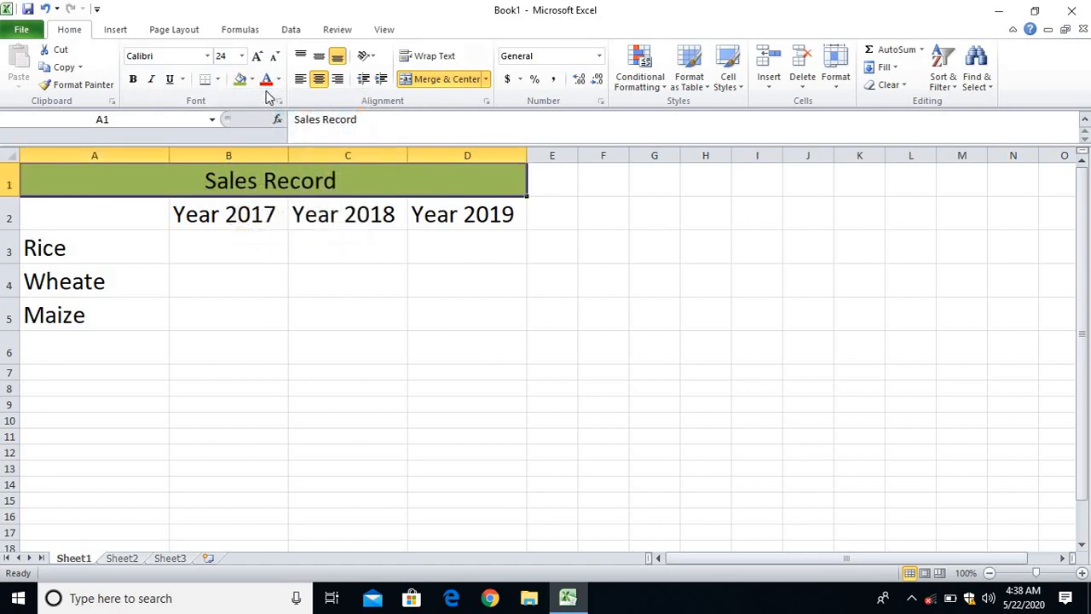
pyautogui.click(266, 78)
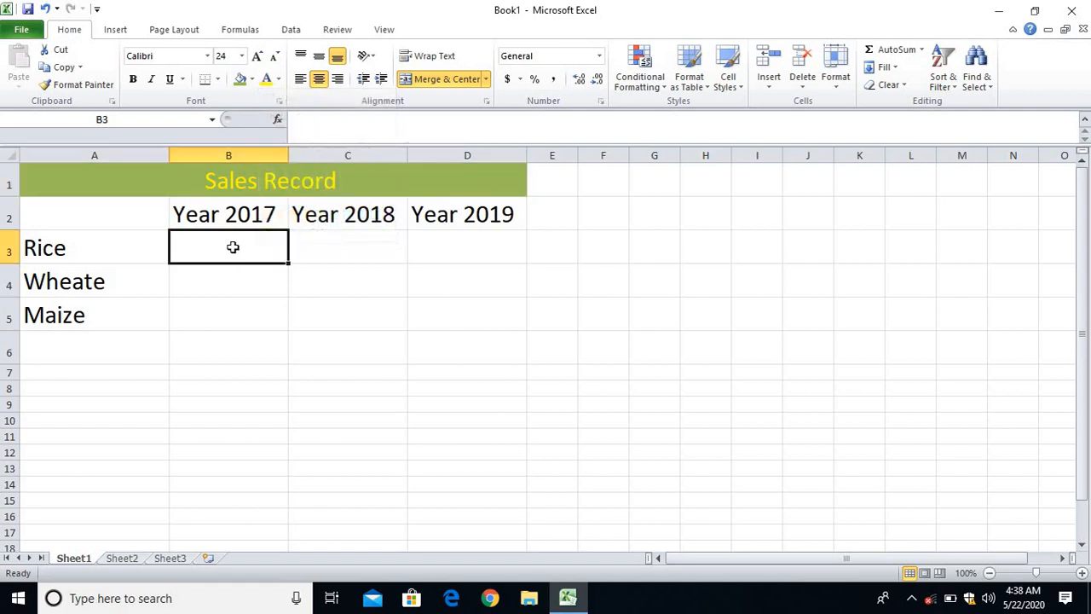
# Fill the Year 2017 heading yellow and the Year 2018 heading orange.
pyautogui.click(229, 215)
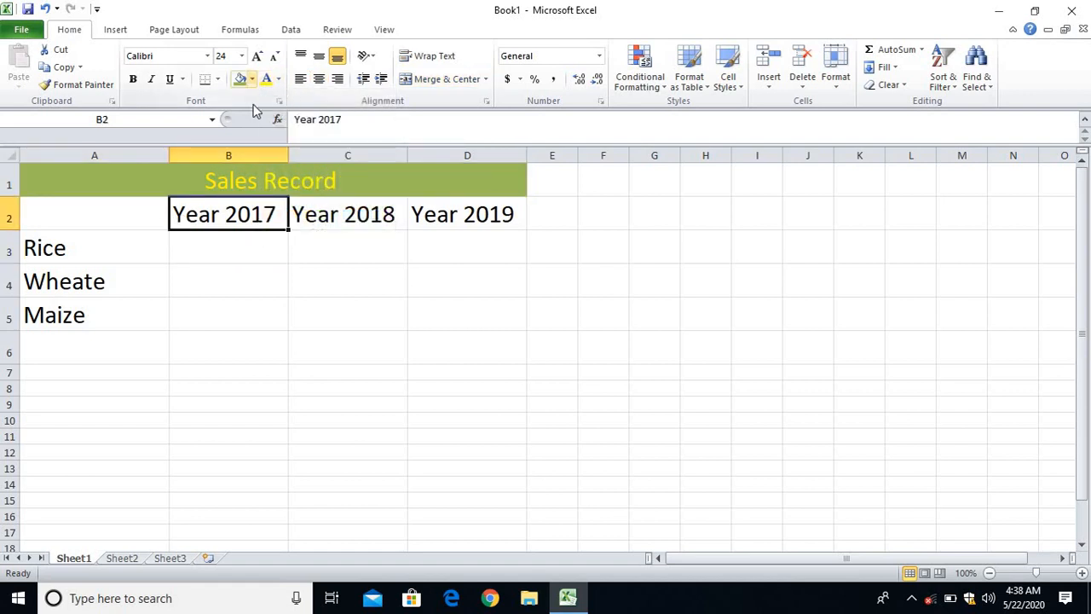
pyautogui.click(254, 78)
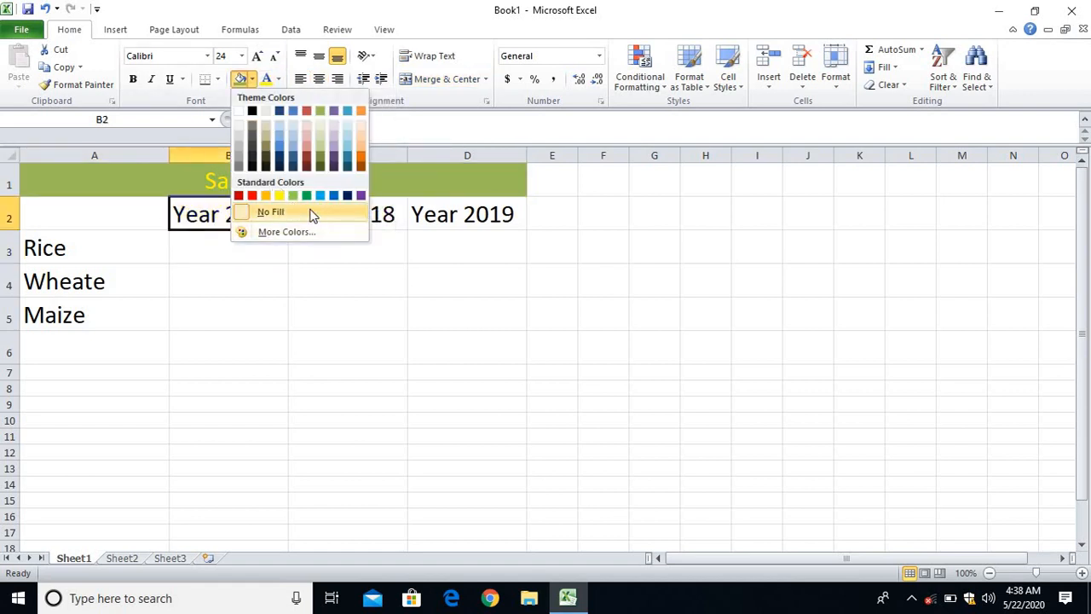
pyautogui.click(269, 211)
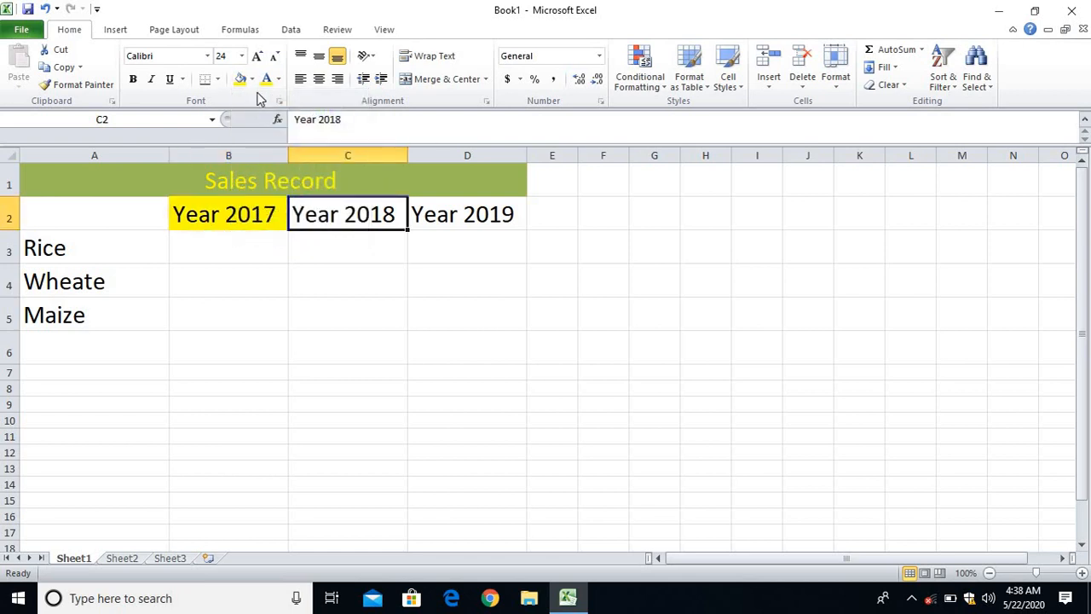
pyautogui.click(280, 78)
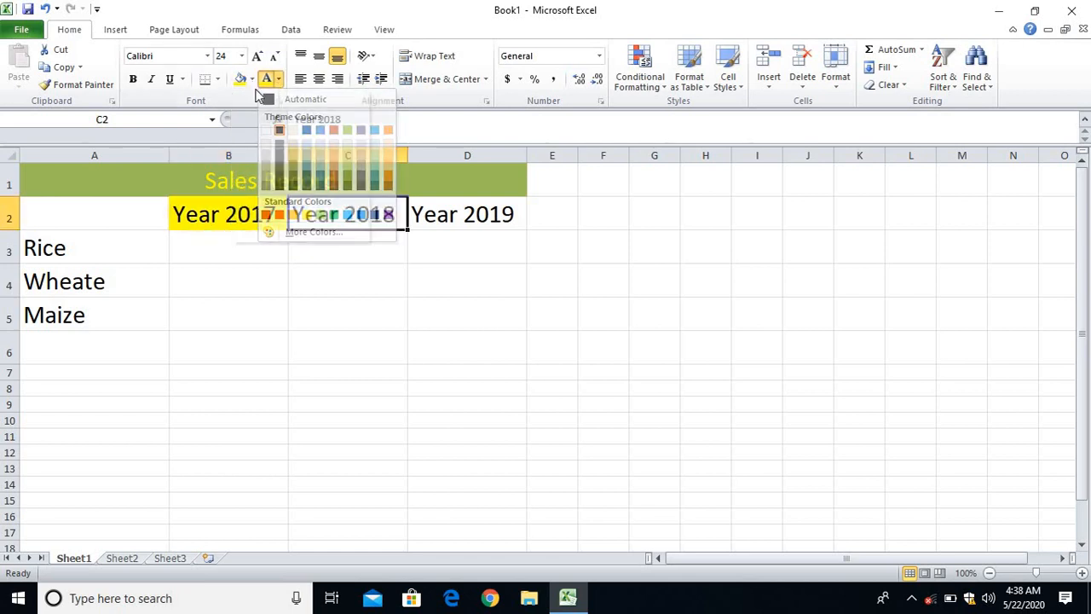
pyautogui.click(250, 79)
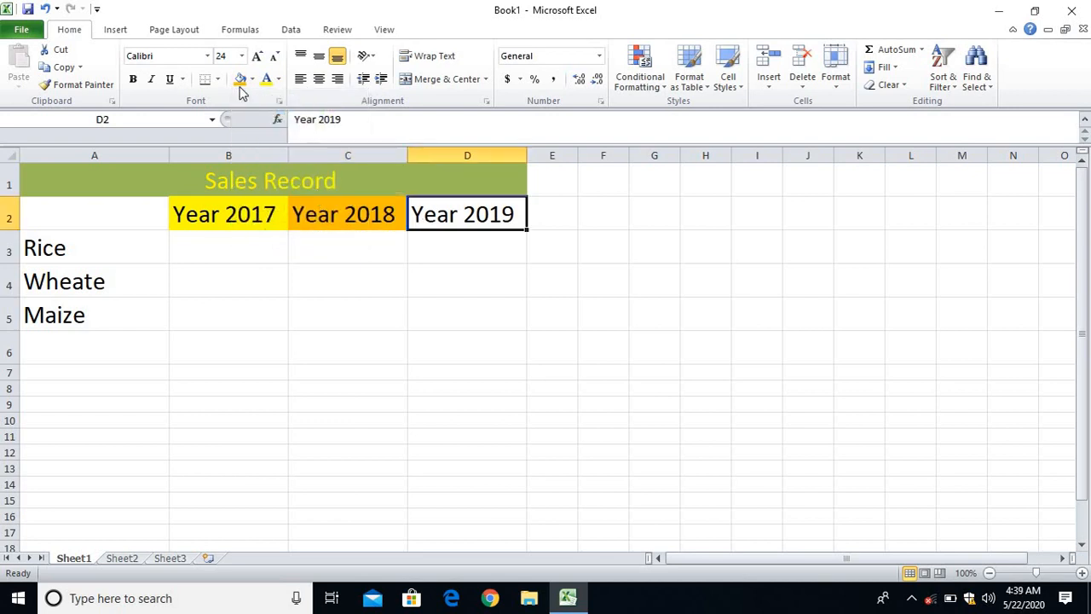
pyautogui.click(252, 78)
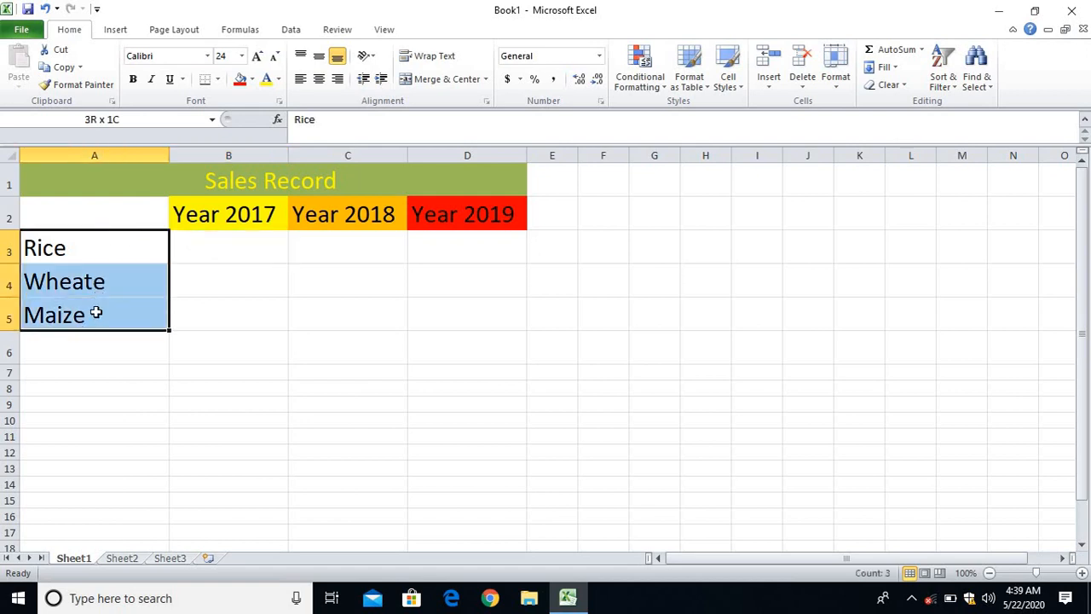
# Colour the Rice and Maize labels and apply All Borders to the A1:D5 table.
pyautogui.click(249, 78)
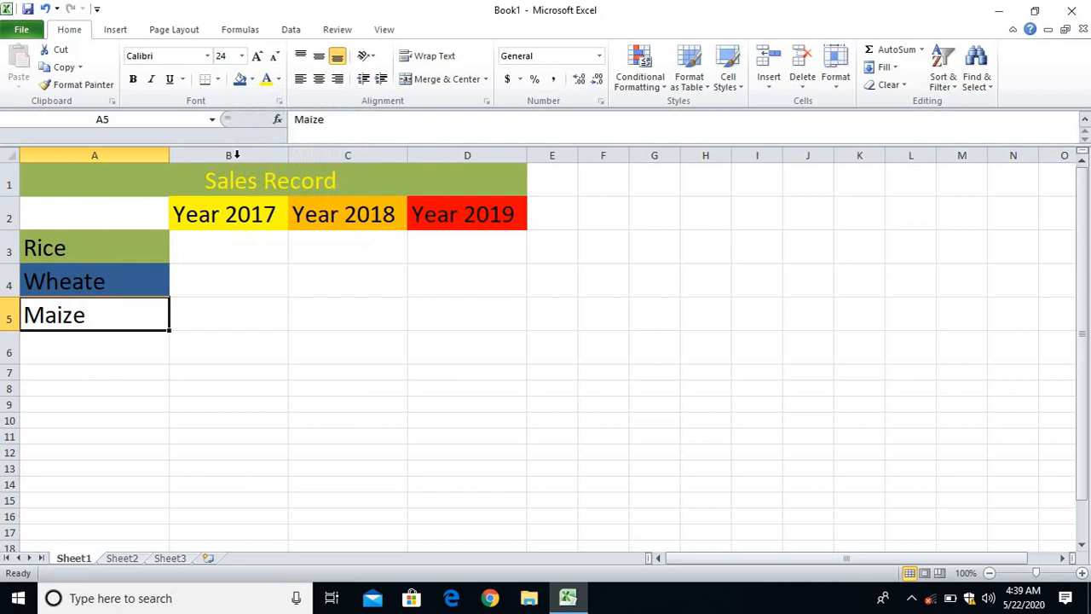
pyautogui.click(253, 79)
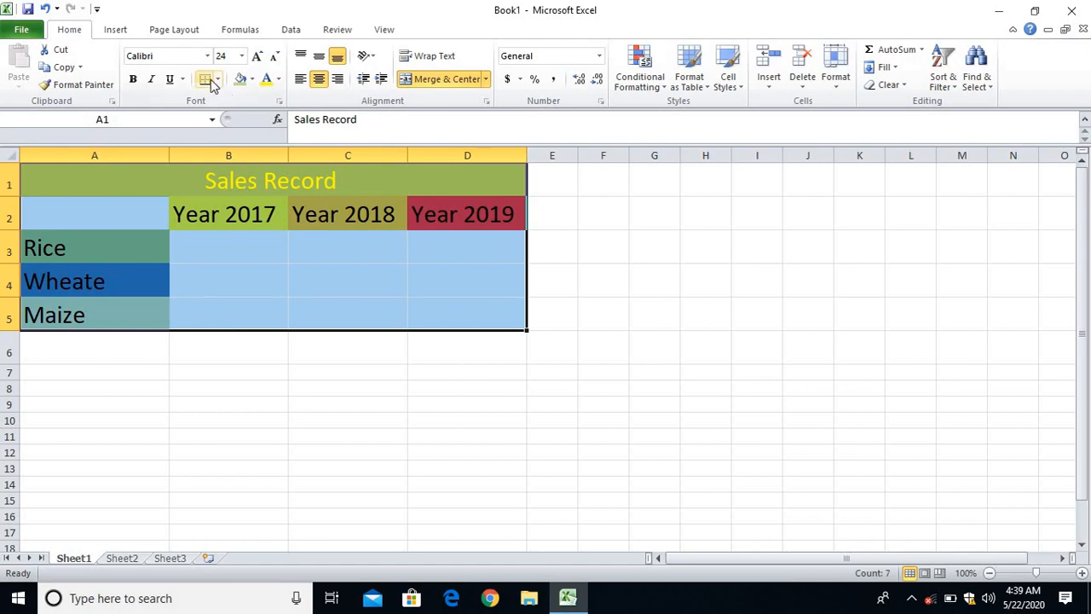
pyautogui.click(205, 78)
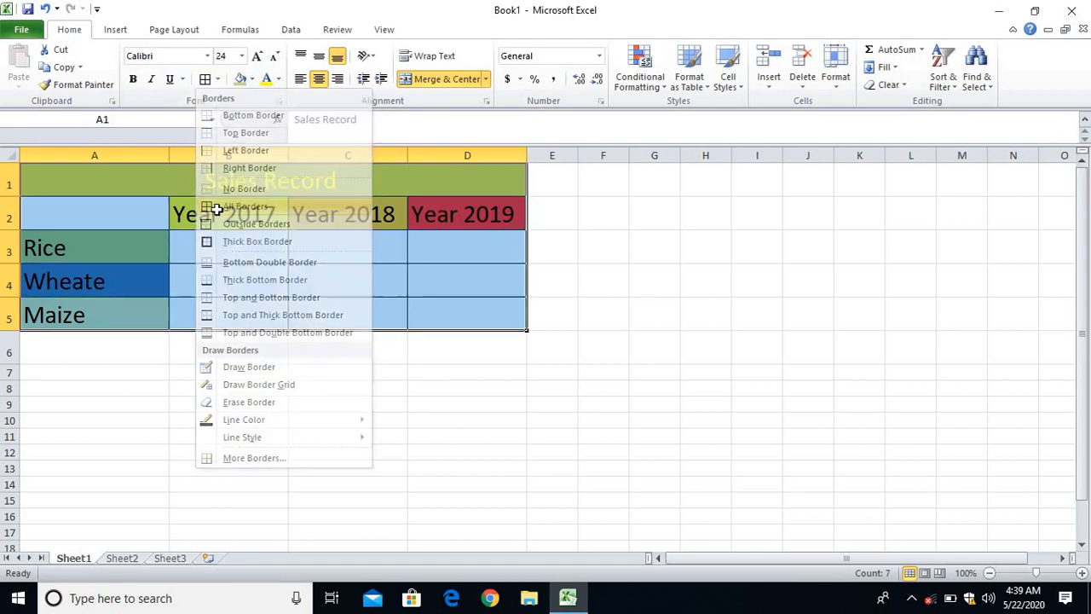
pyautogui.click(249, 205)
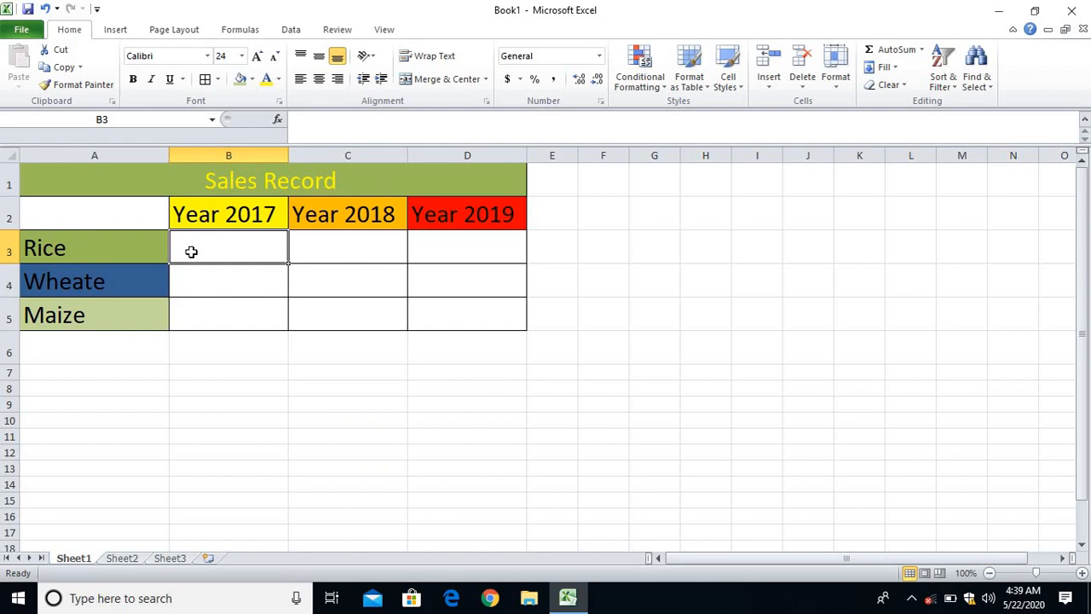
# Enter the figures 80000, 50000, 90000; 52000, 56000, 80000; 45000, 80000, 12000 in rows 3-5.
pyautogui.write('80000')
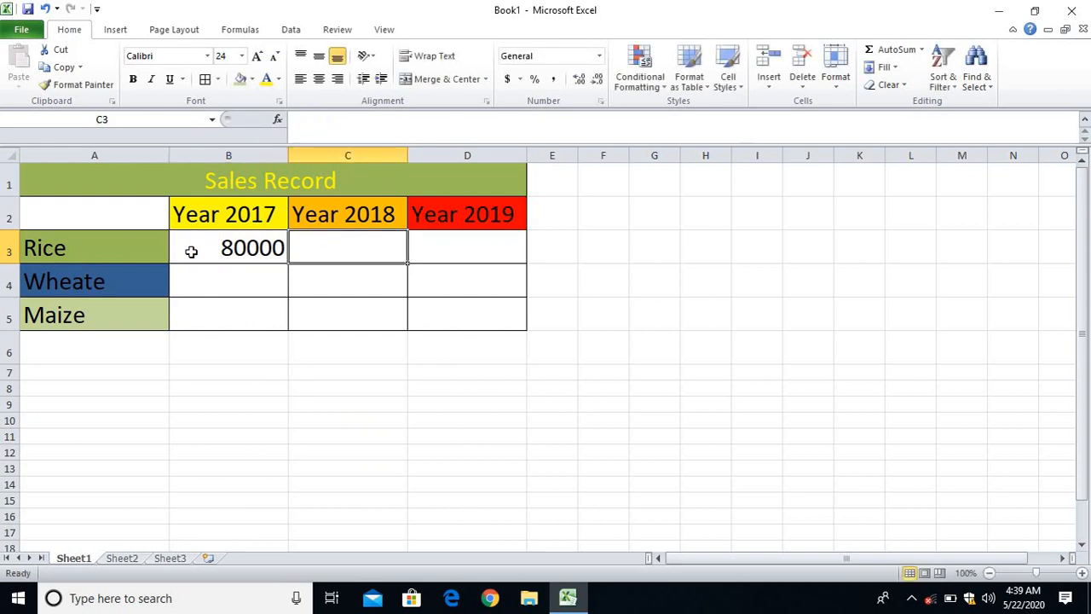
pyautogui.write('50000')
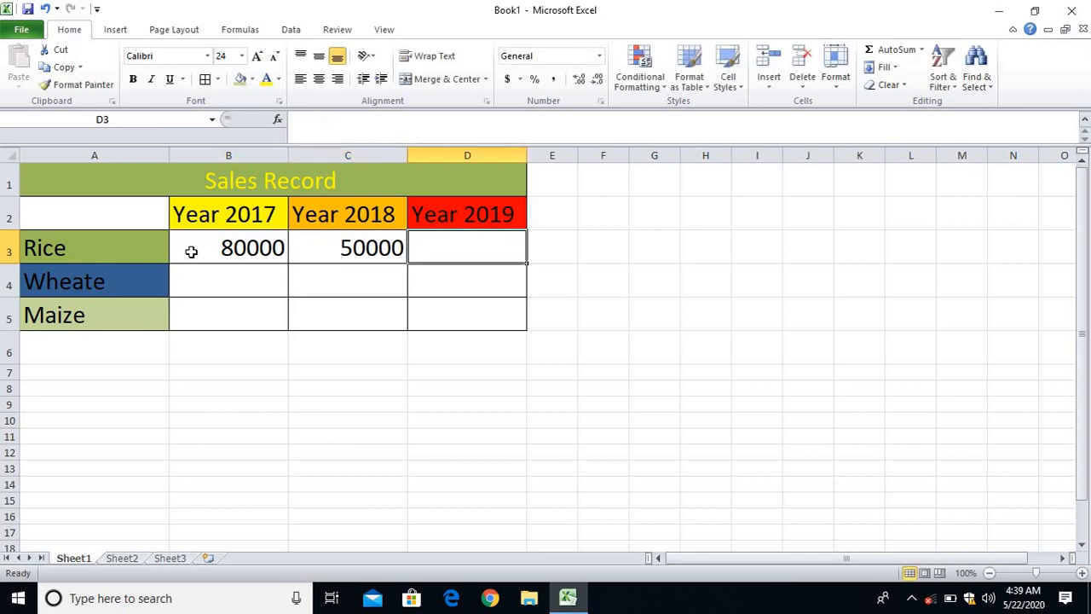
pyautogui.write('90000')
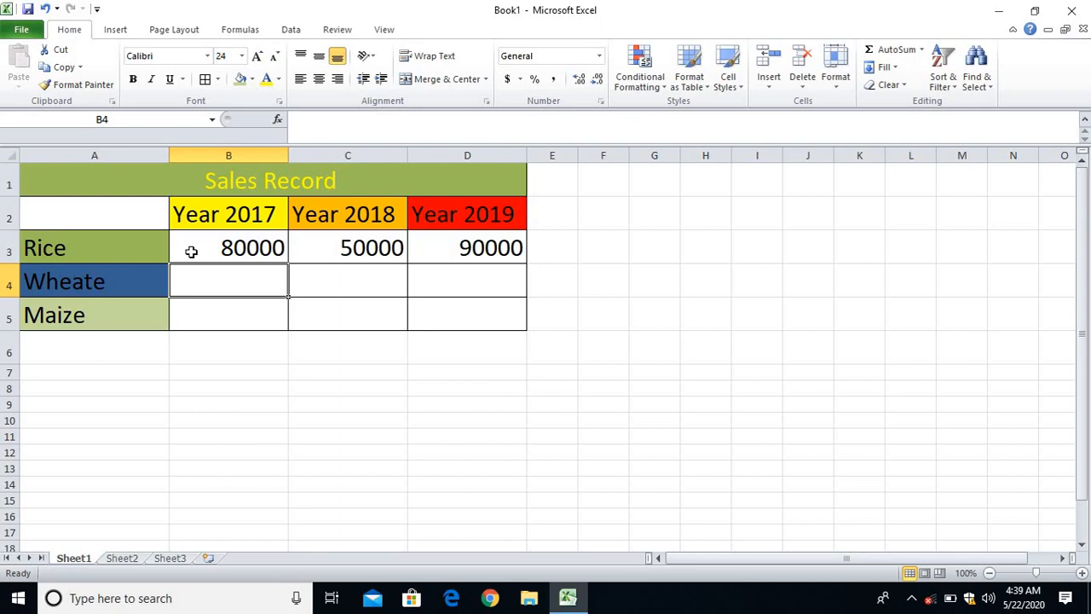
pyautogui.write('52000')
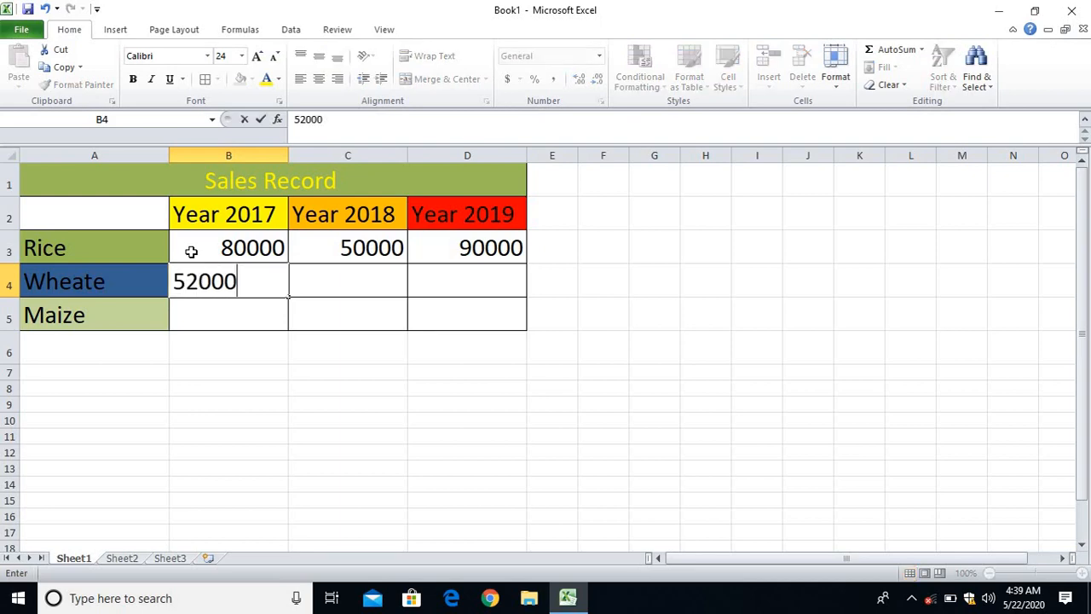
pyautogui.write('56000')
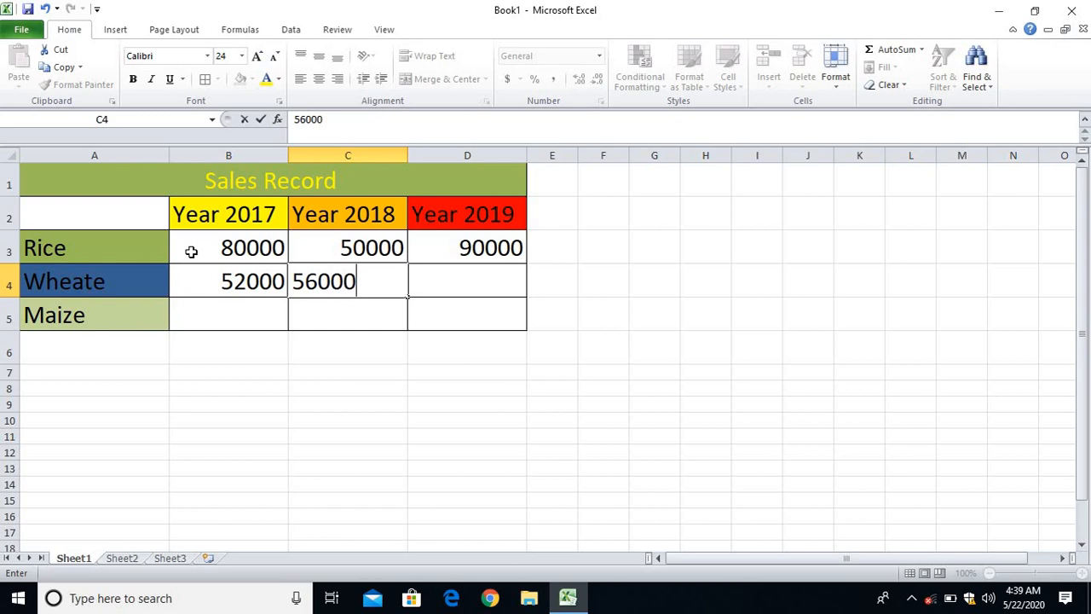
pyautogui.write('80000')
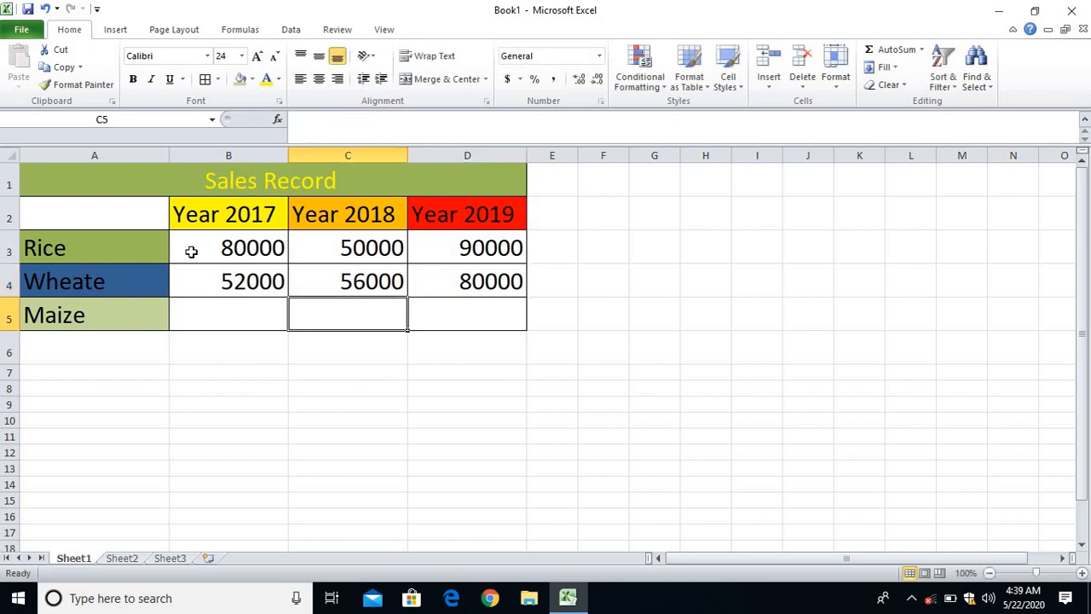
pyautogui.write('45000')
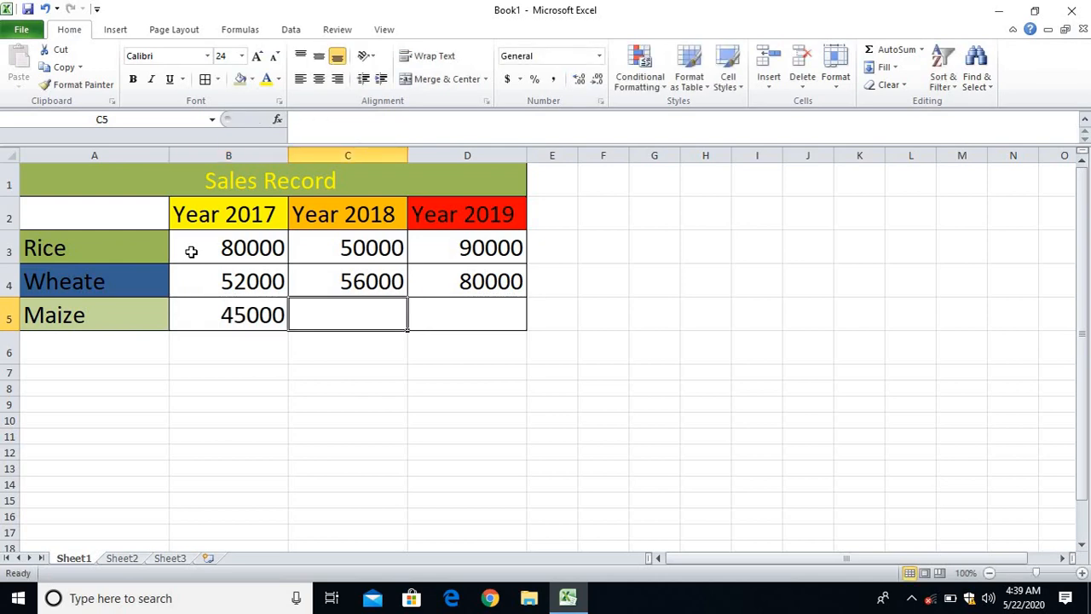
pyautogui.write('80000')
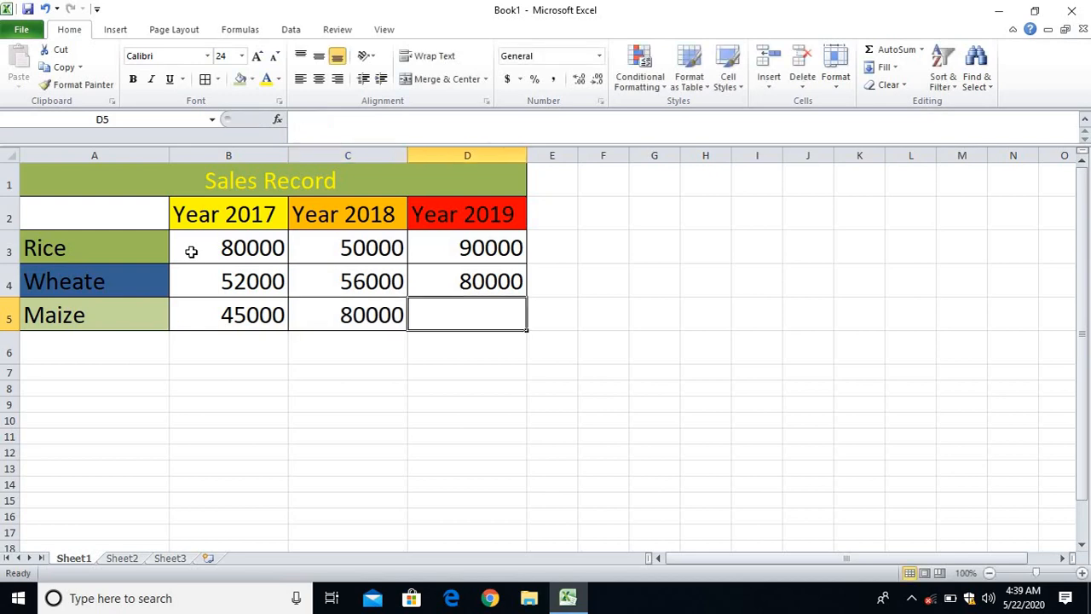
pyautogui.write('12000')
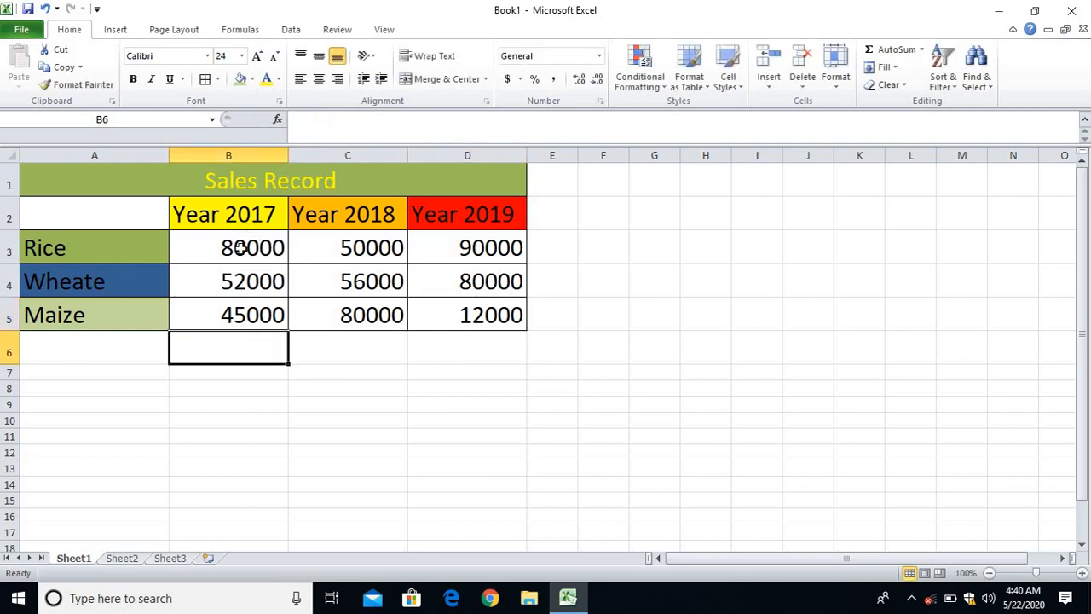
# Fill the 2017 figures orange, the 2018 figures blue and the 2019 figures teal.
pyautogui.moveTo(228, 247); pyautogui.dragTo(228, 313)
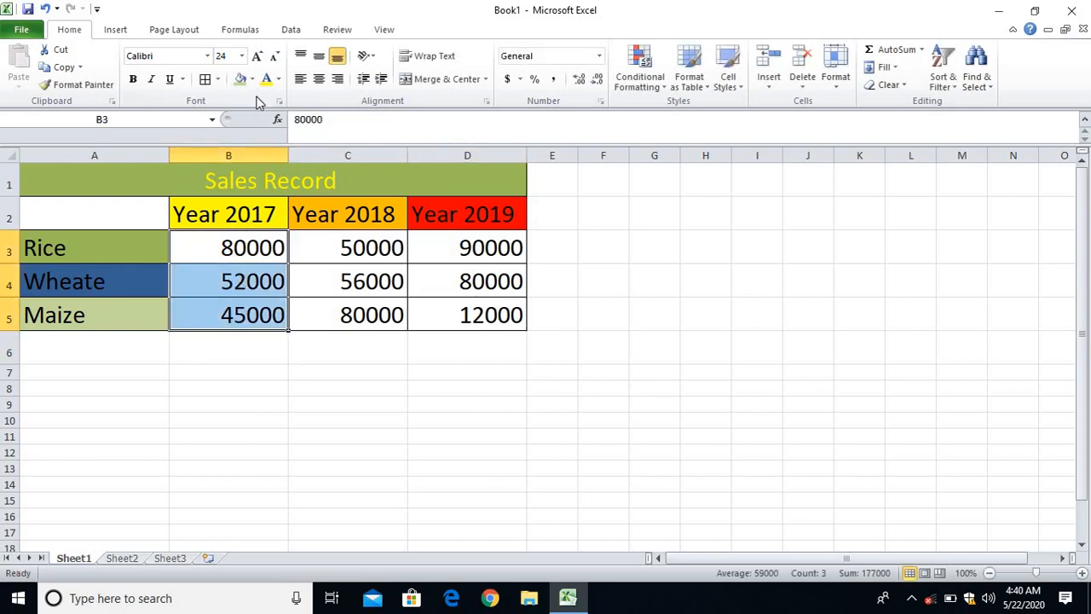
pyautogui.click(252, 79)
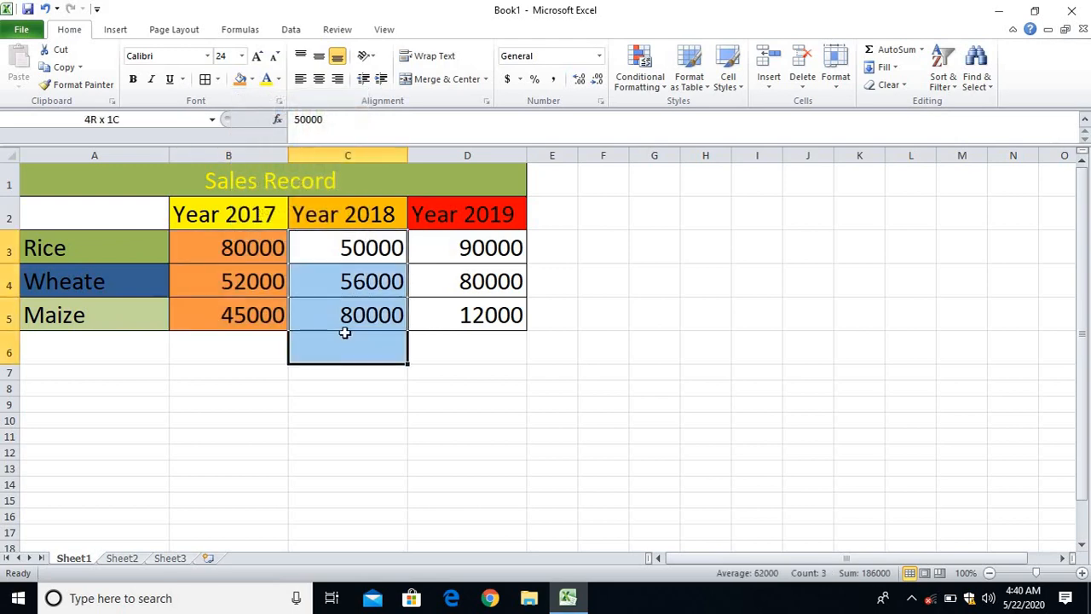
pyautogui.click(254, 79)
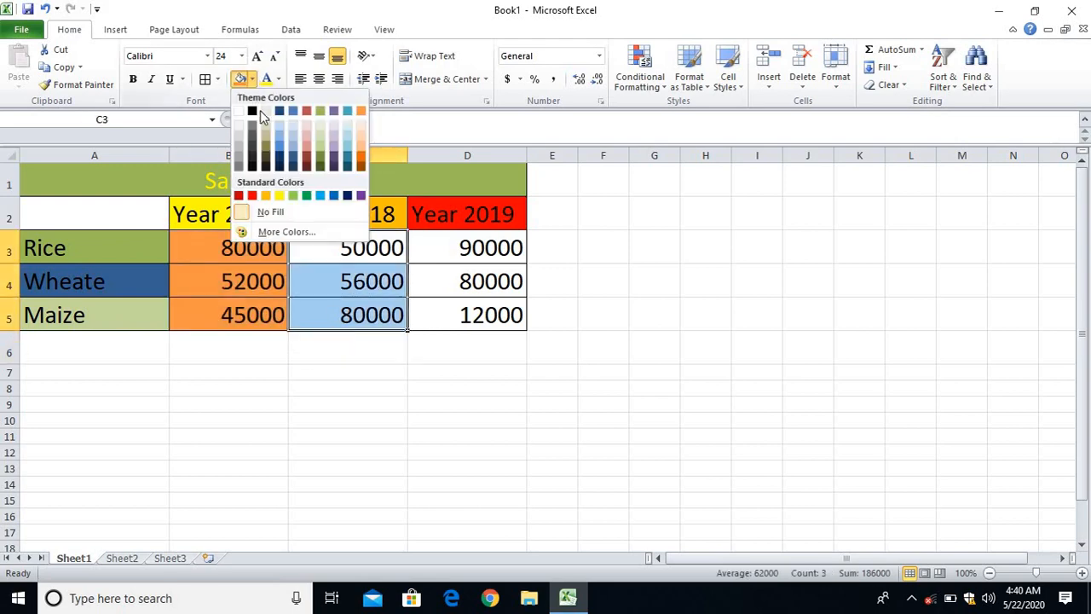
pyautogui.click(278, 119)
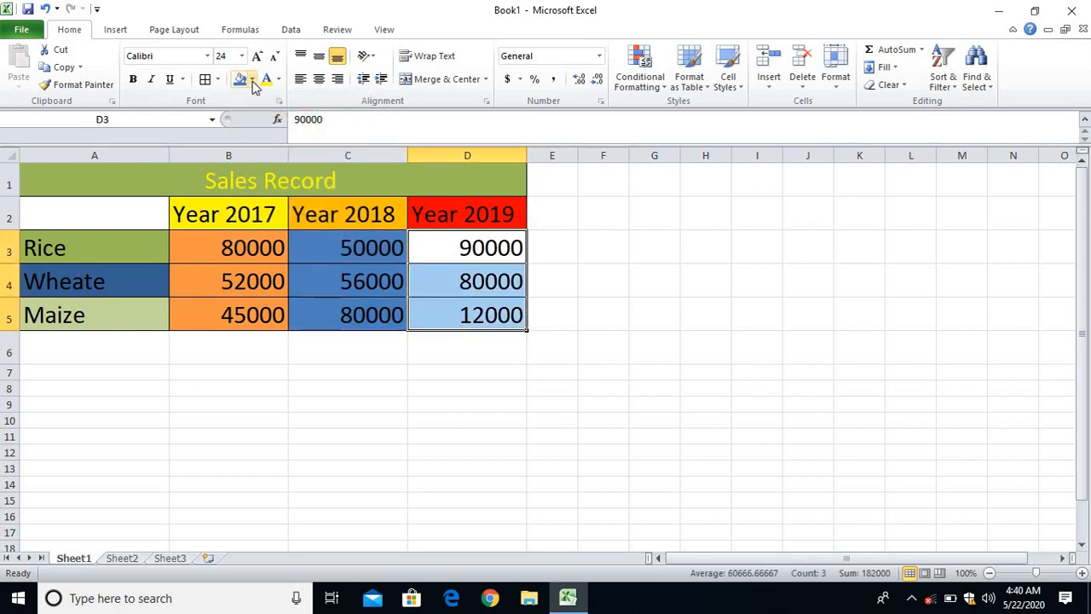
pyautogui.click(252, 78)
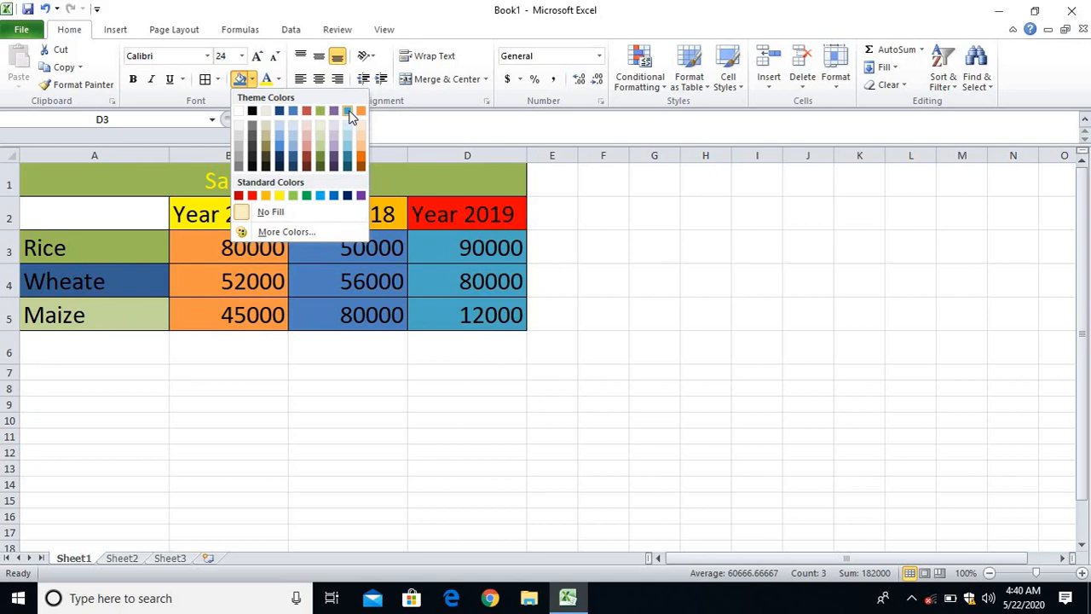
pyautogui.click(229, 372)
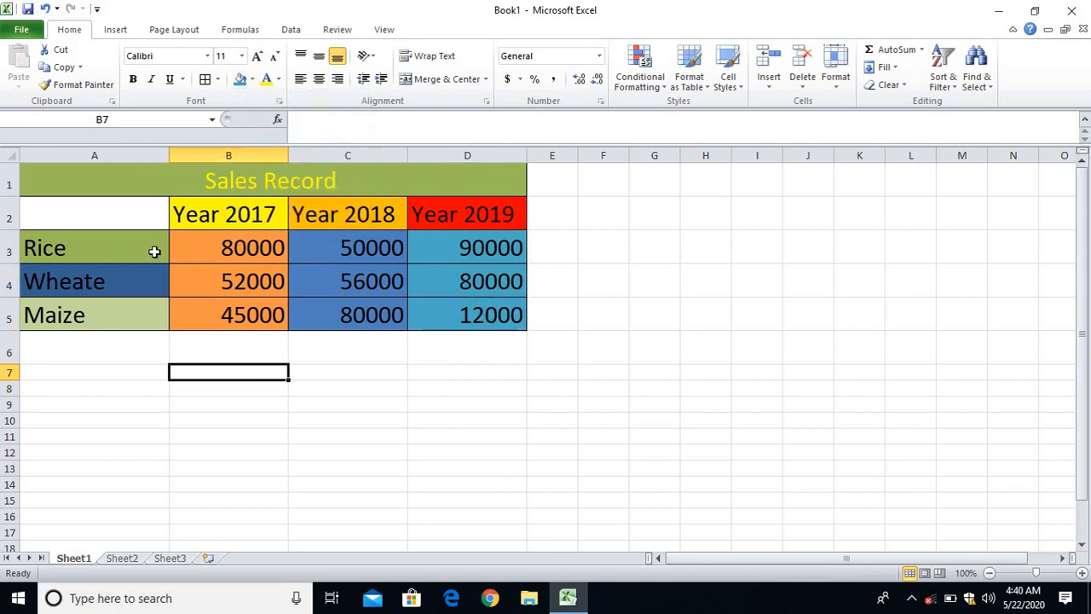
pyautogui.moveTo(177, 305)
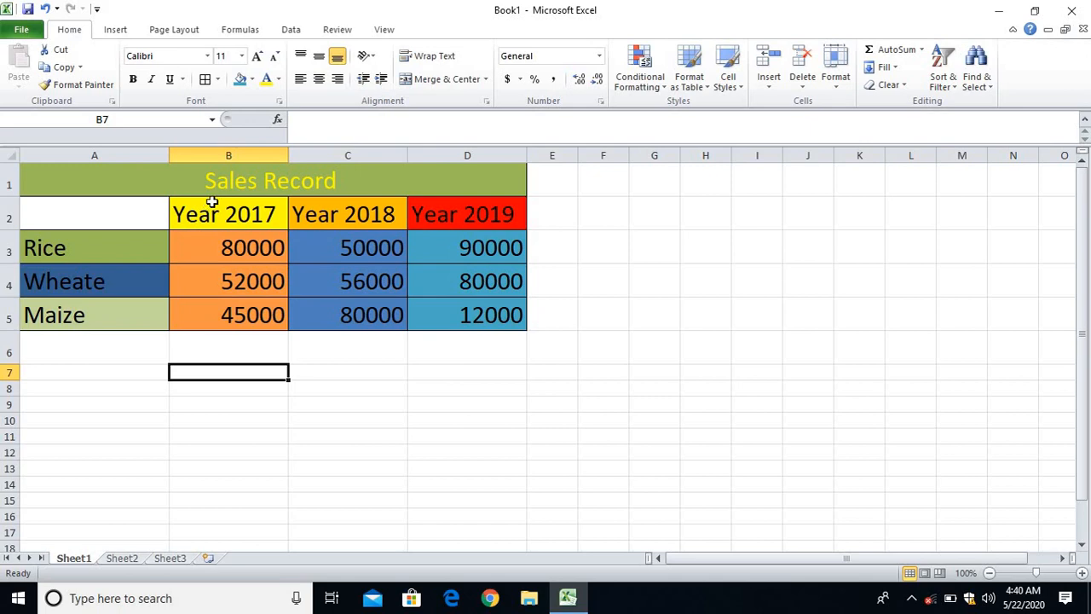
# Make the Sales Record title bold and select the table range A2:D5 for charting.
pyautogui.click(269, 181)
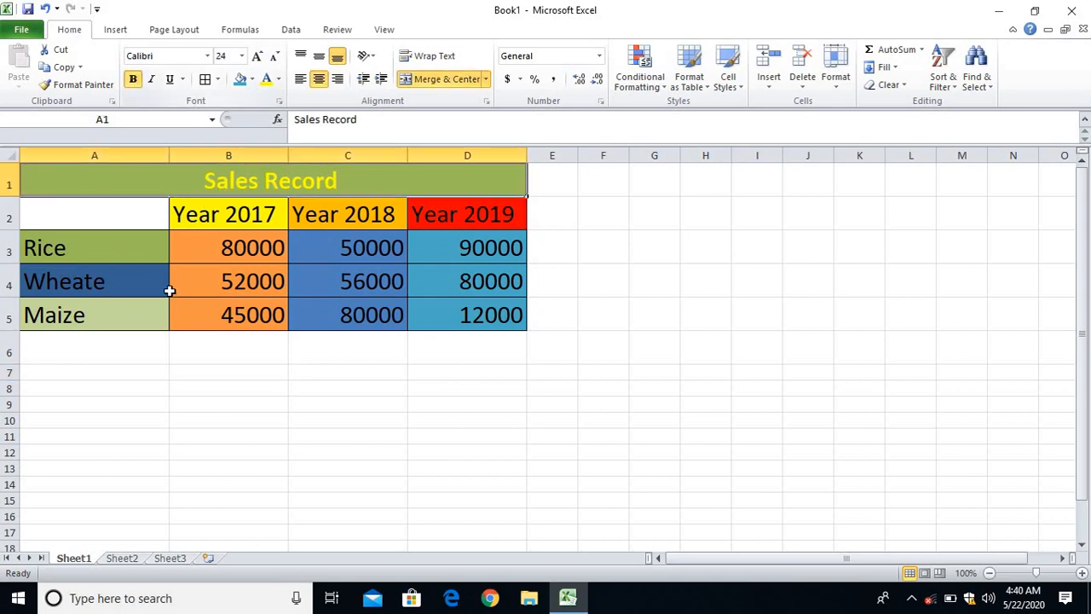
pyautogui.click(94, 351)
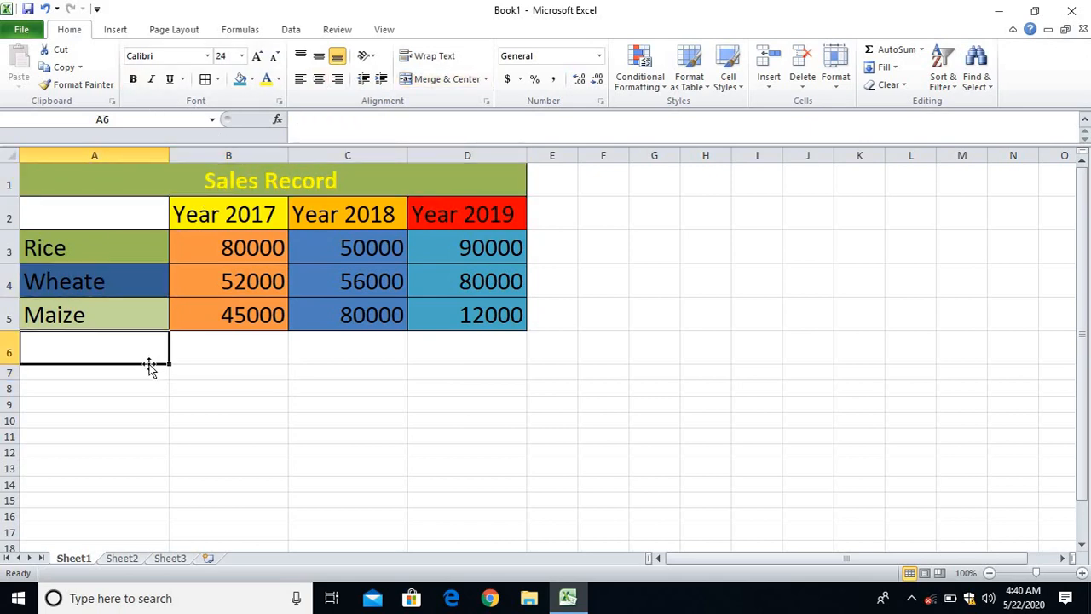
pyautogui.click(93, 215)
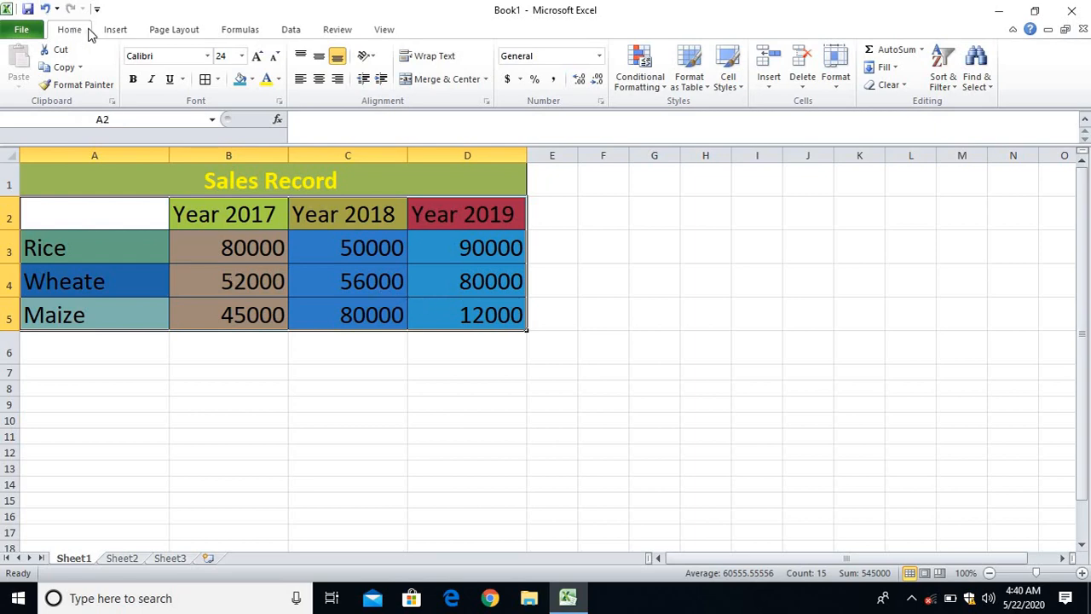
pyautogui.click(114, 29)
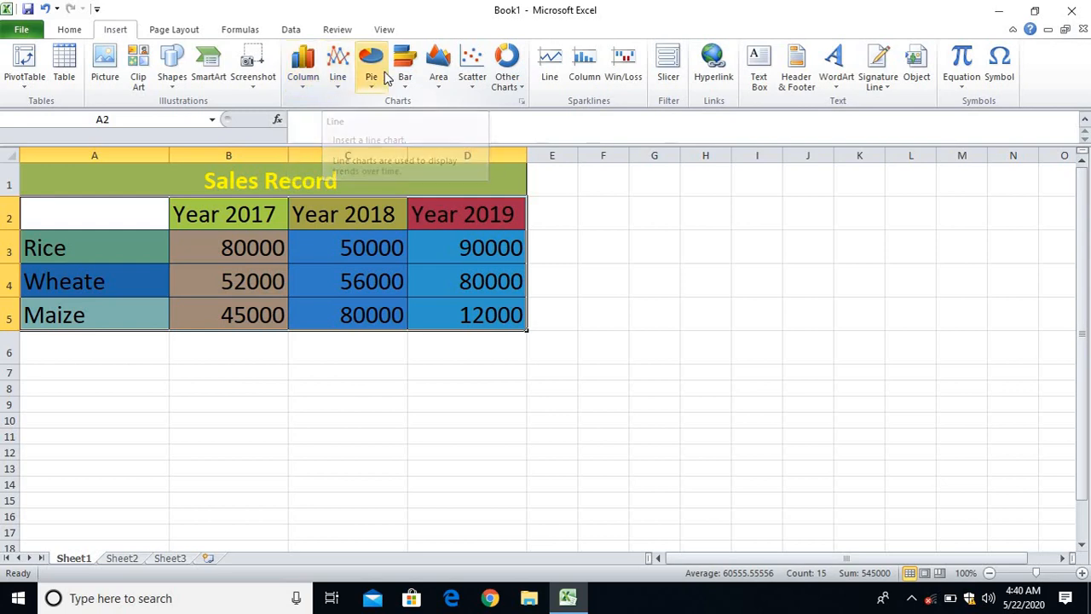
pyautogui.moveTo(439, 64)
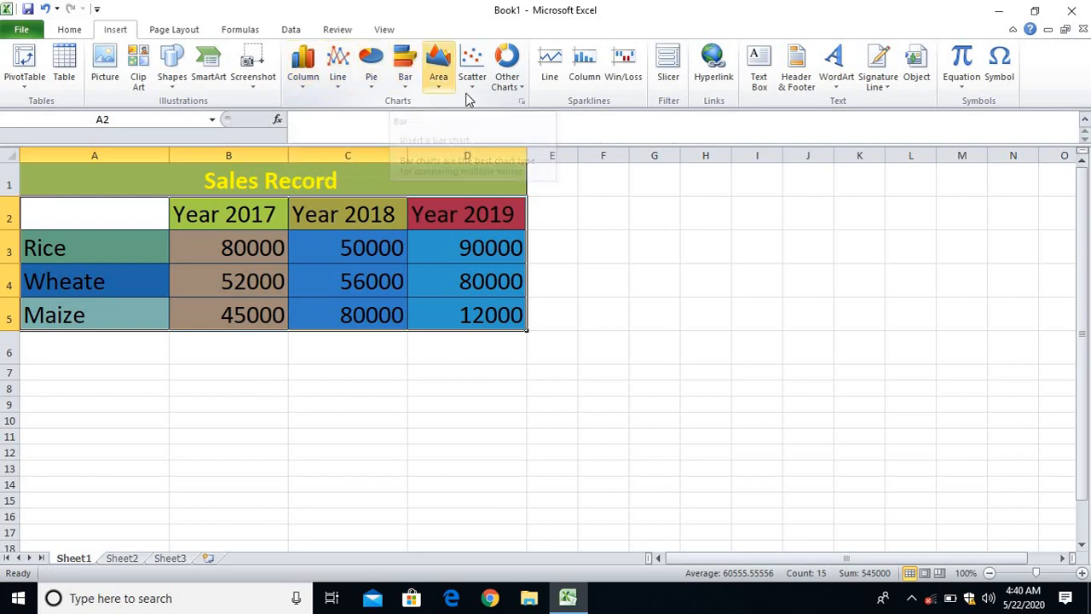
pyautogui.moveTo(507, 65)
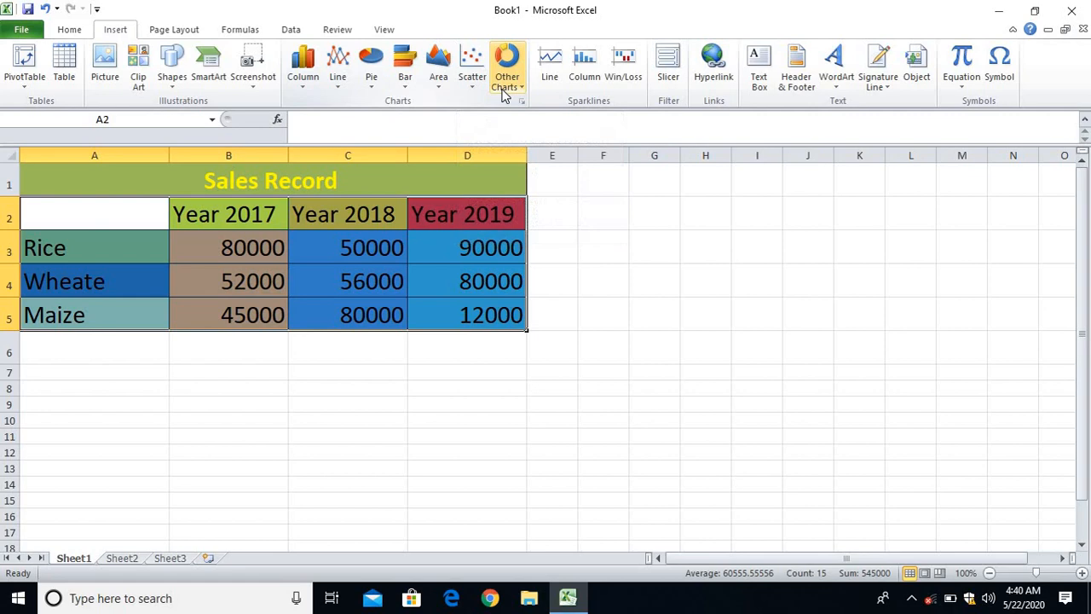
# Browse the chart types and insert a 2-D Clustered Column chart of the table.
pyautogui.click(506, 65)
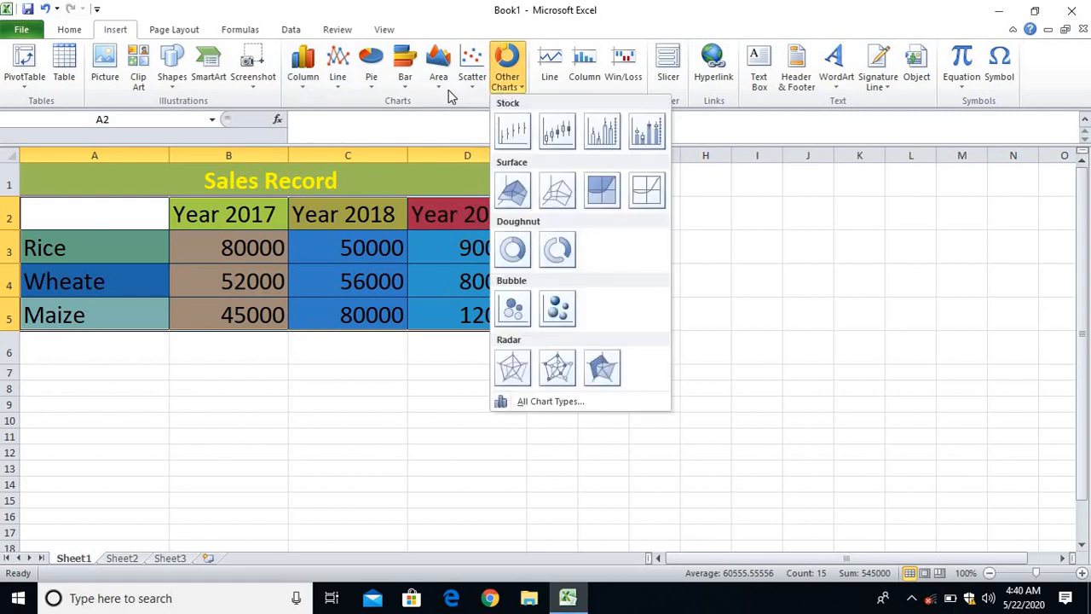
pyautogui.moveTo(307, 95)
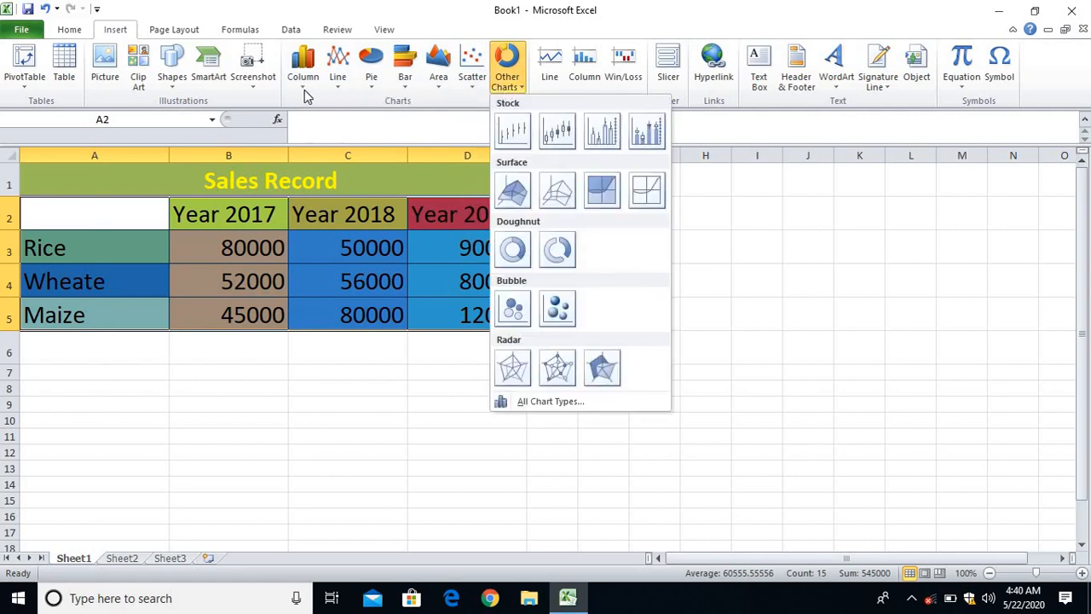
pyautogui.click(304, 65)
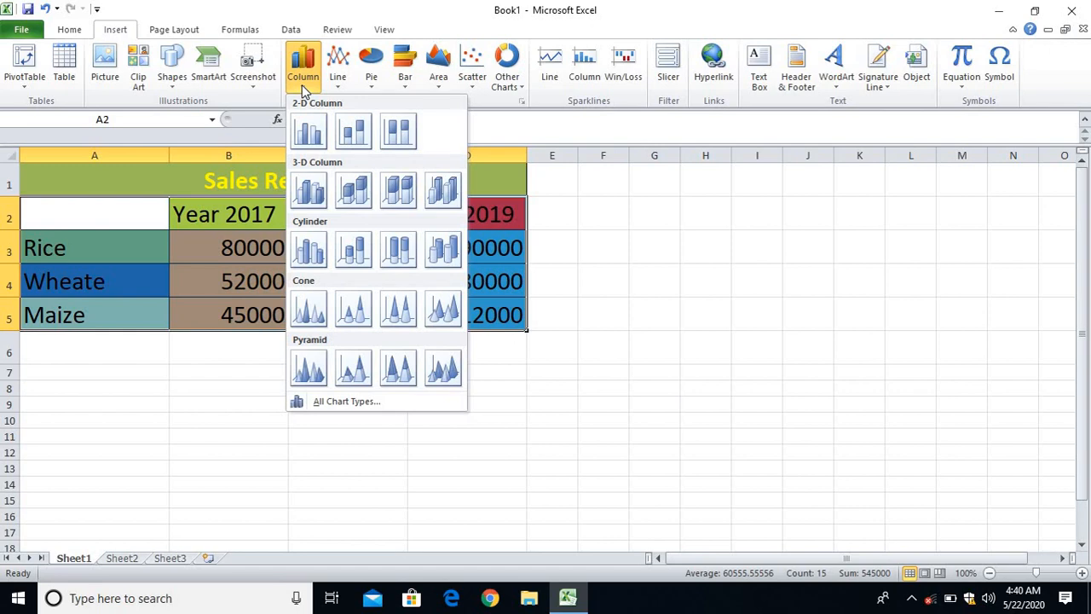
pyautogui.moveTo(335, 93)
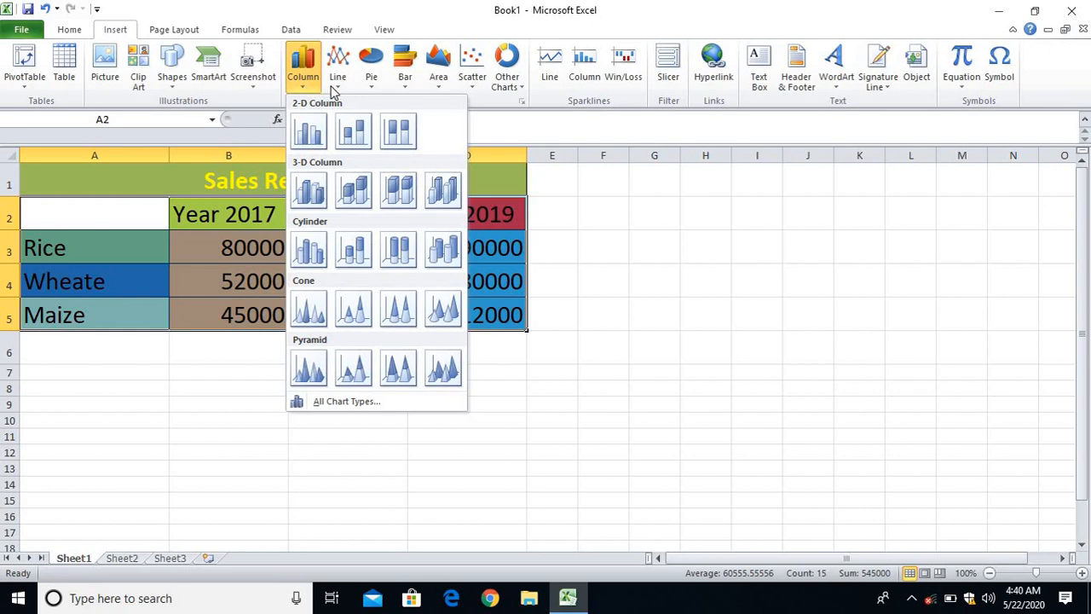
pyautogui.click(372, 65)
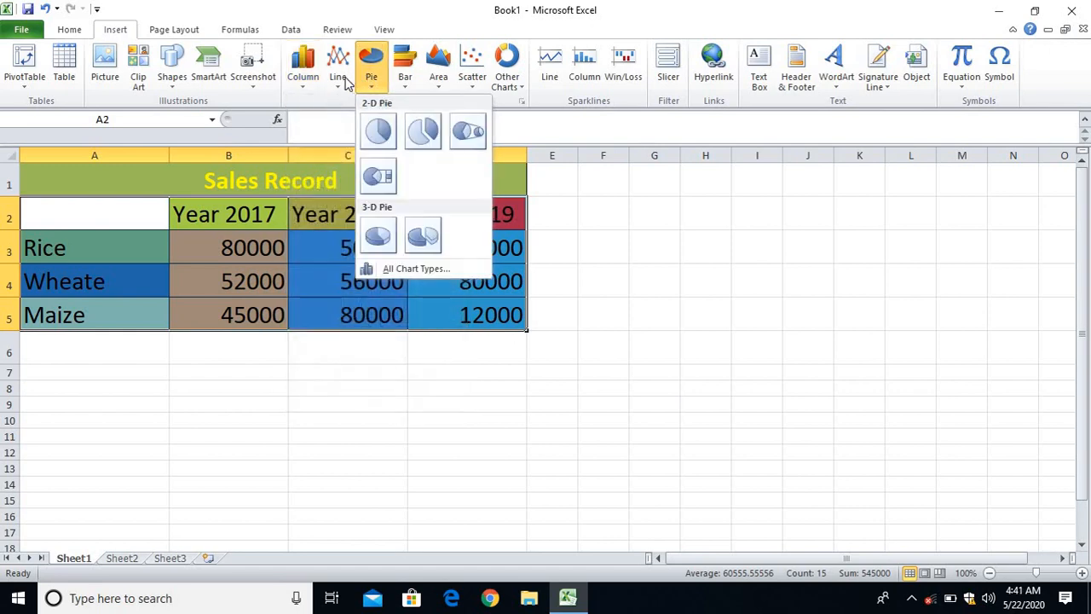
pyautogui.click(304, 65)
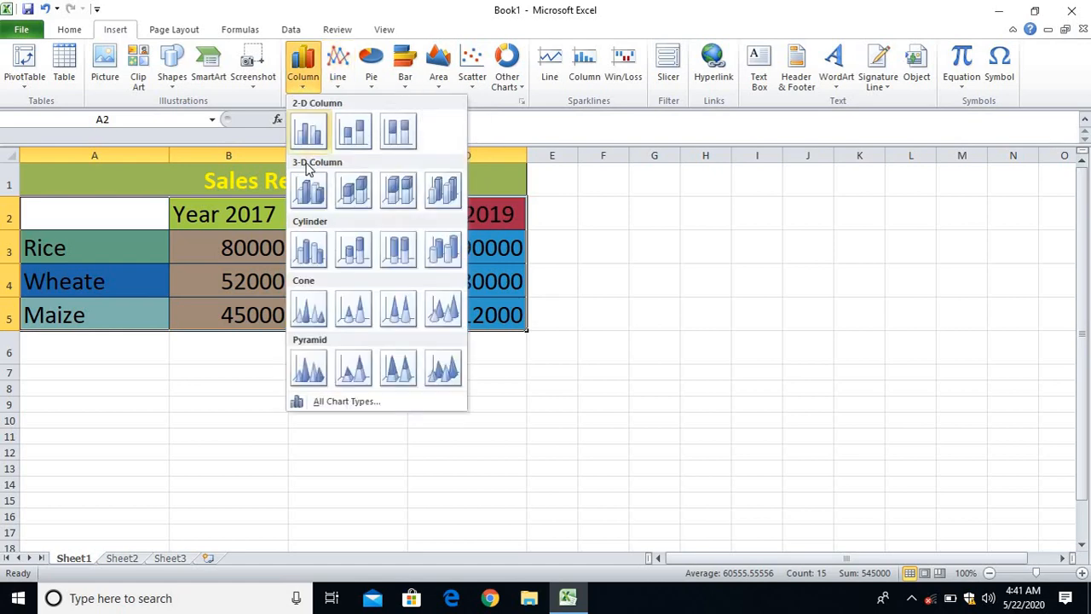
pyautogui.moveTo(309, 131)
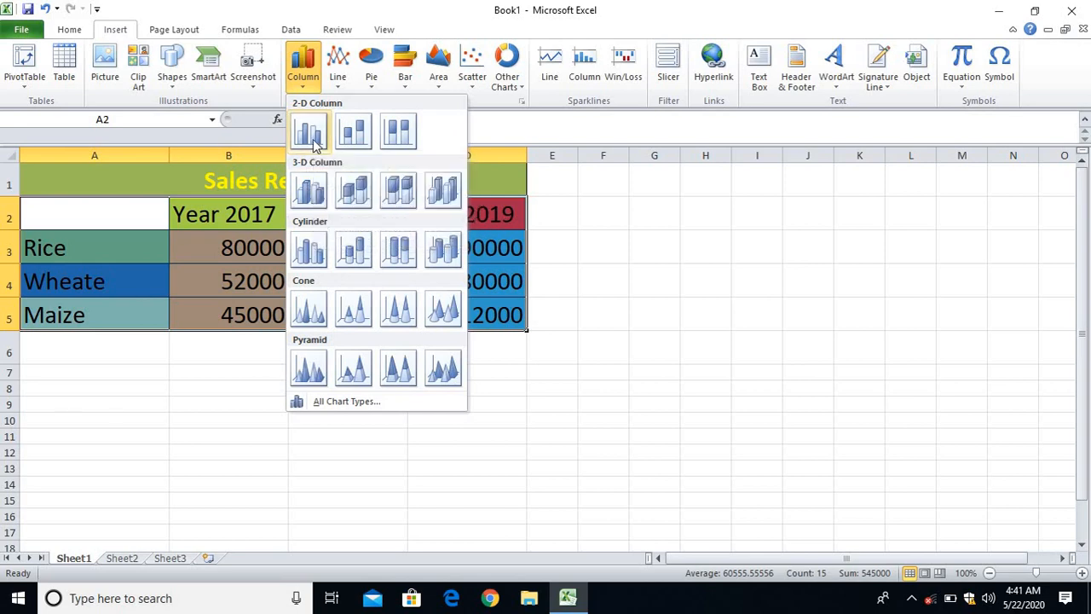
pyautogui.moveTo(308, 133)
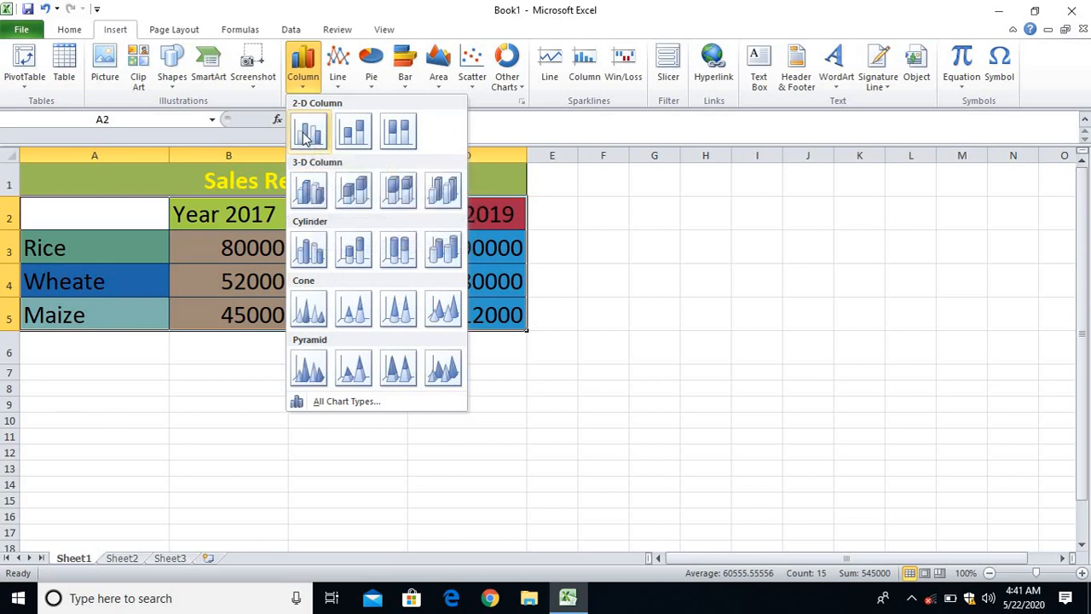
pyautogui.moveTo(311, 130)
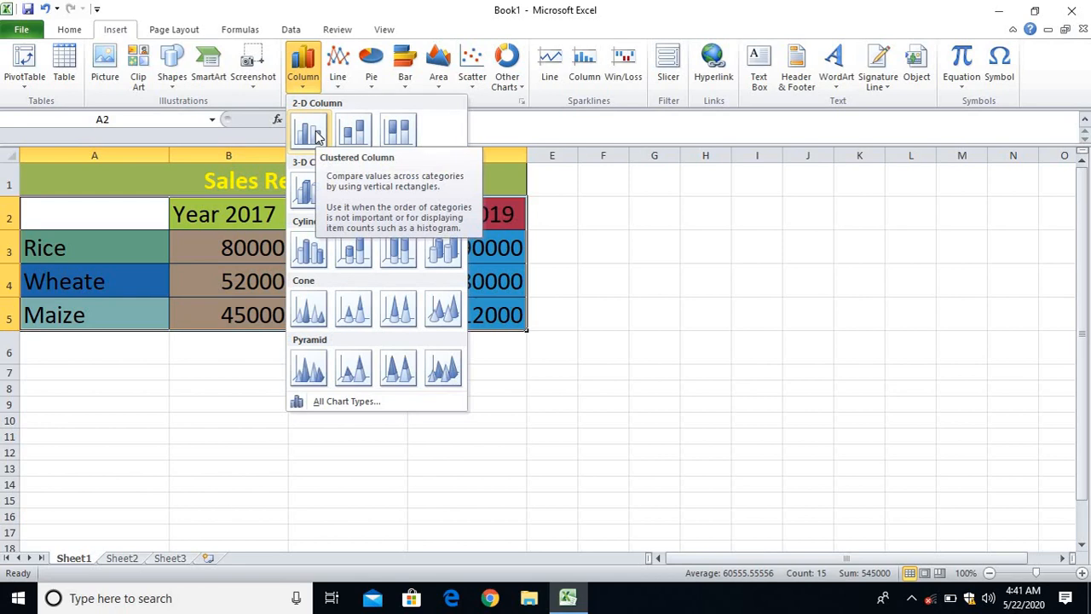
pyautogui.click(308, 130)
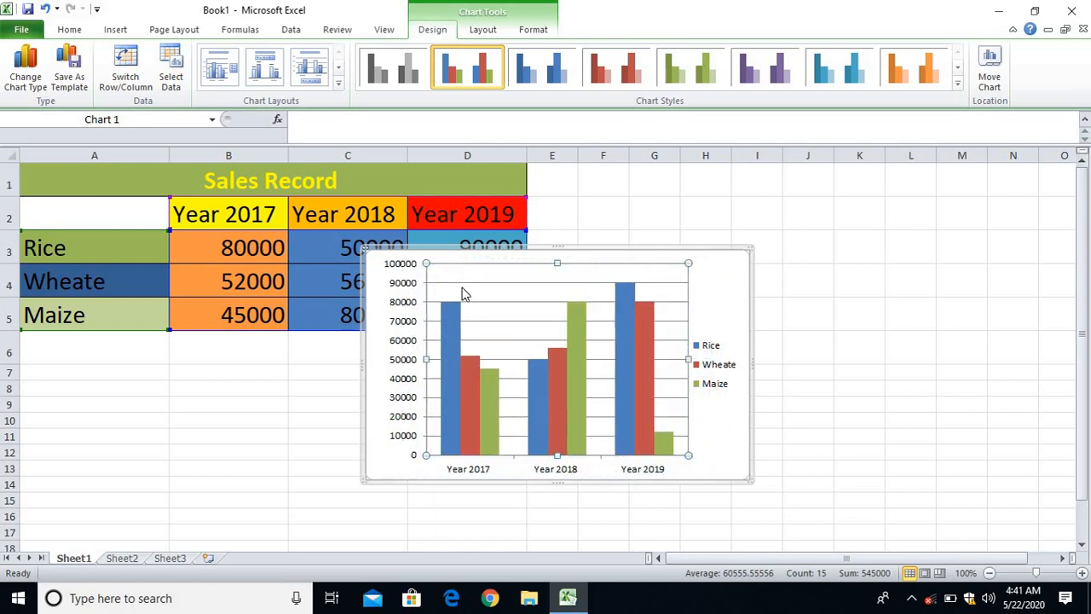
pyautogui.click(808, 389)
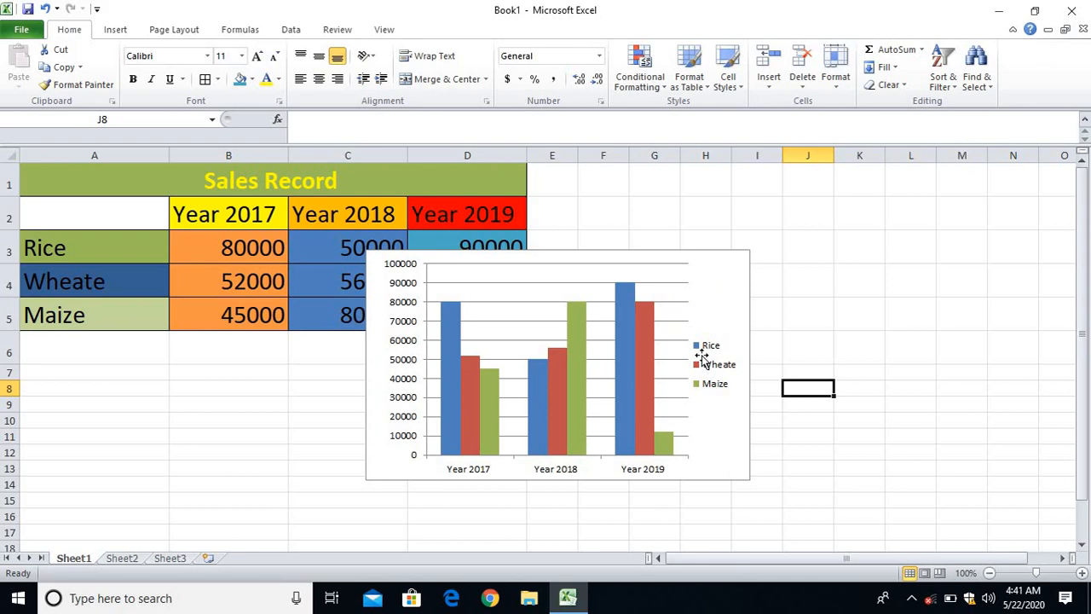
pyautogui.moveTo(711, 348)
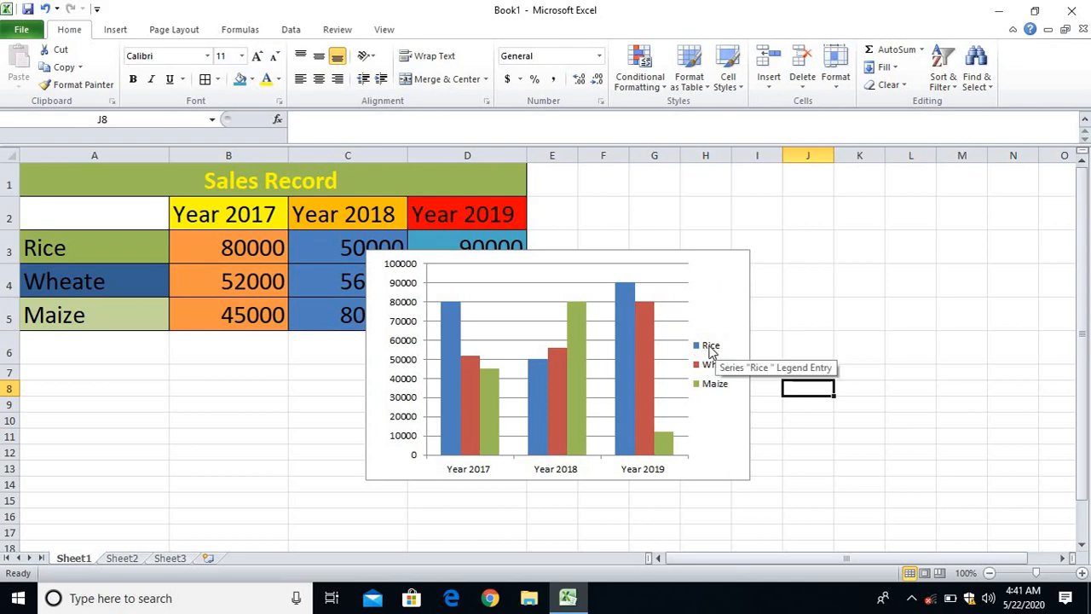
pyautogui.moveTo(715, 371)
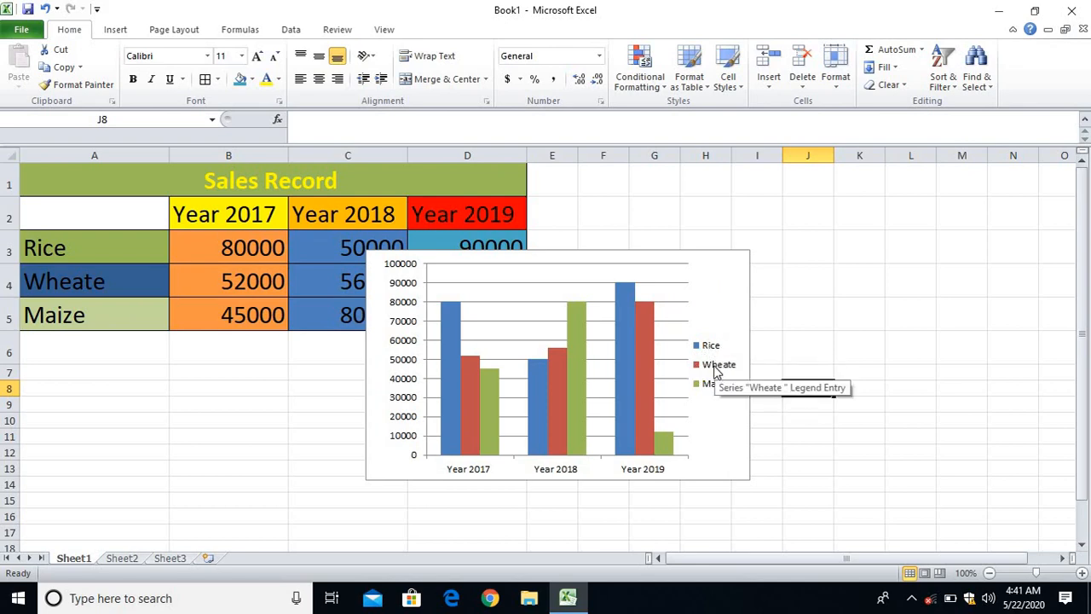
pyautogui.moveTo(703, 391)
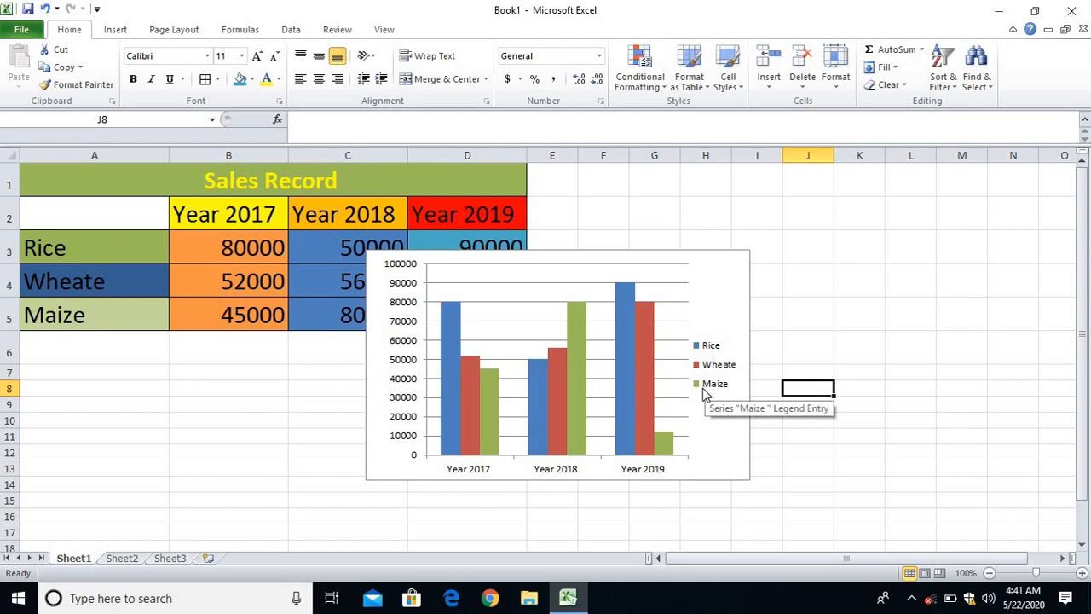
pyautogui.moveTo(484, 475)
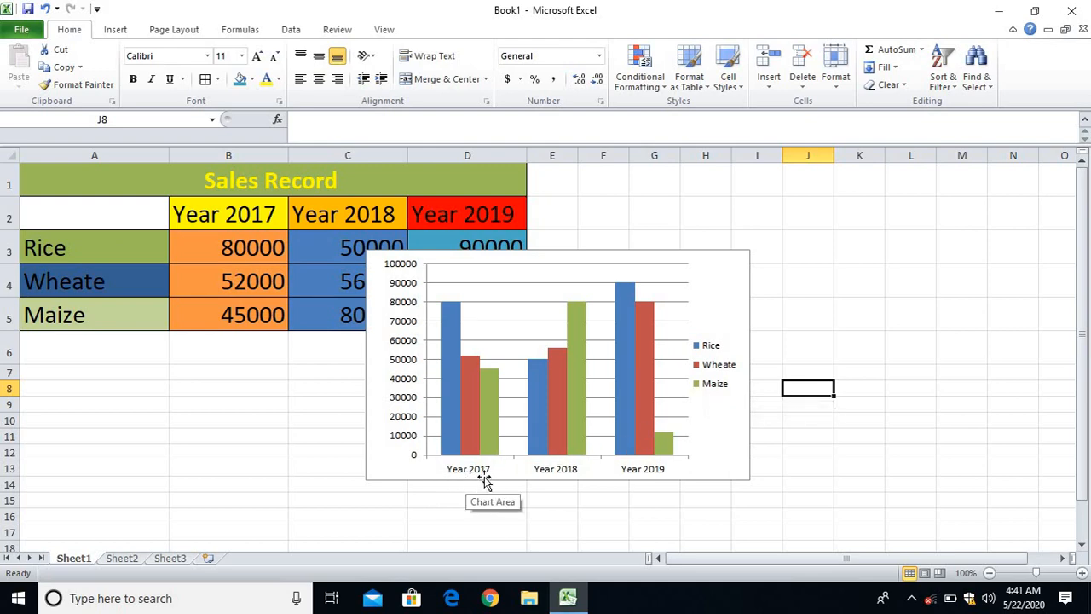
pyautogui.moveTo(467, 320)
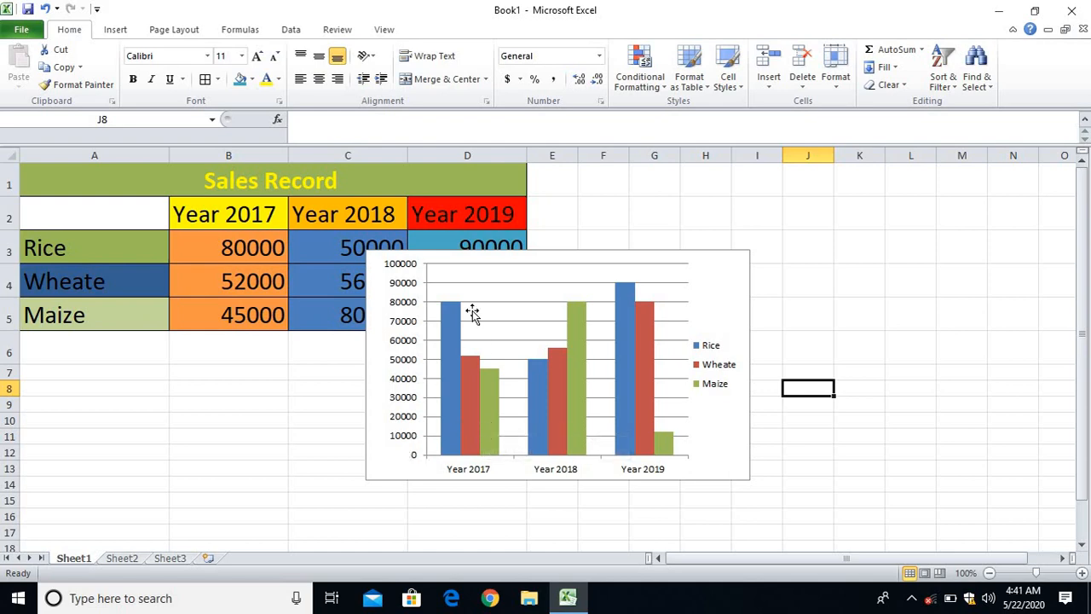
pyautogui.moveTo(545, 474)
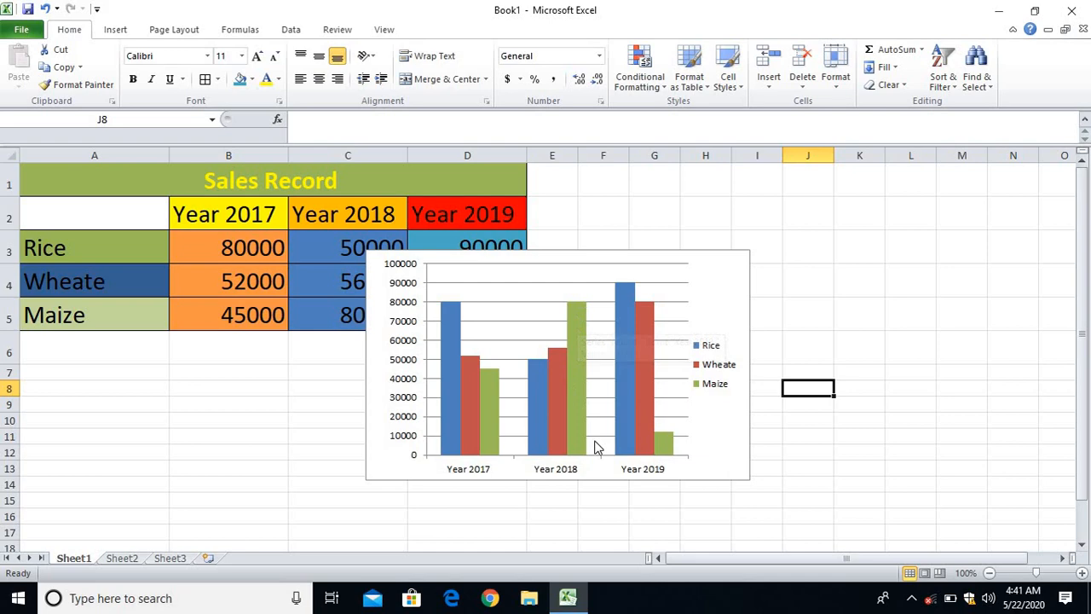
pyautogui.moveTo(627, 478)
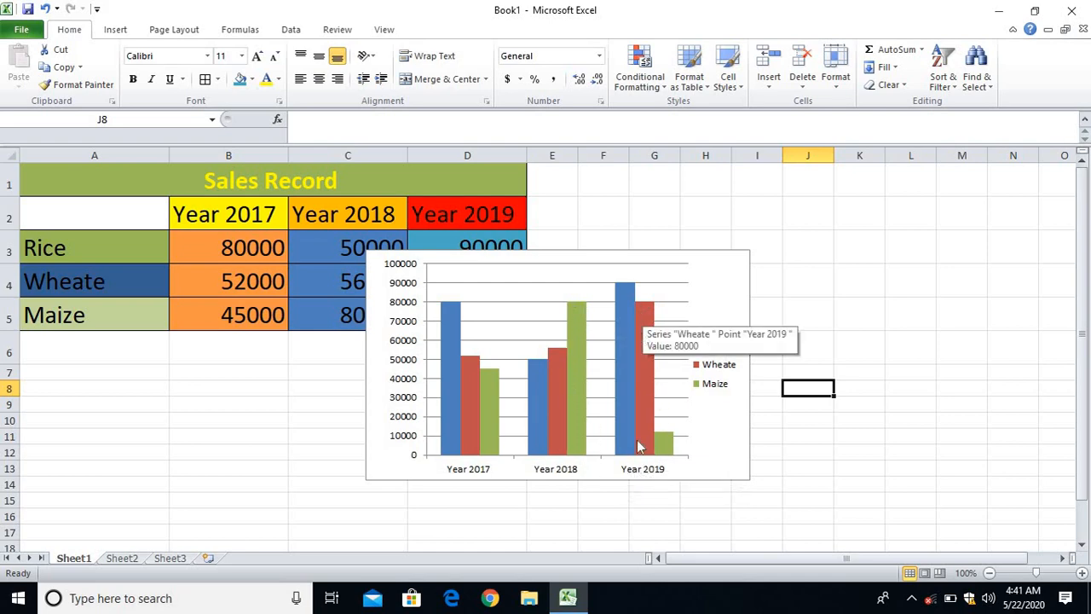
pyautogui.moveTo(555, 469)
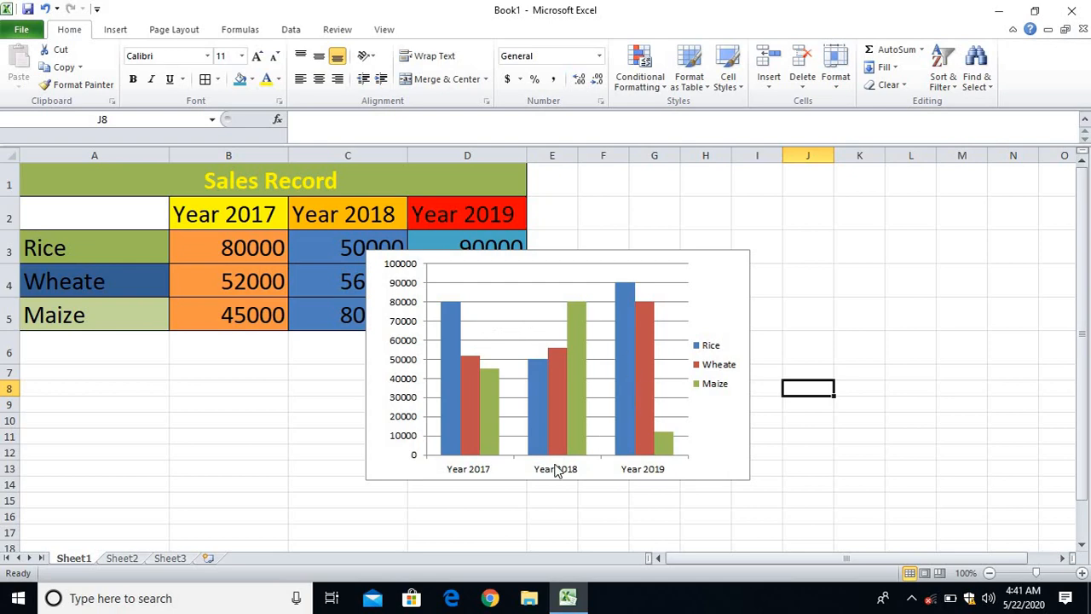
pyautogui.moveTo(645, 460)
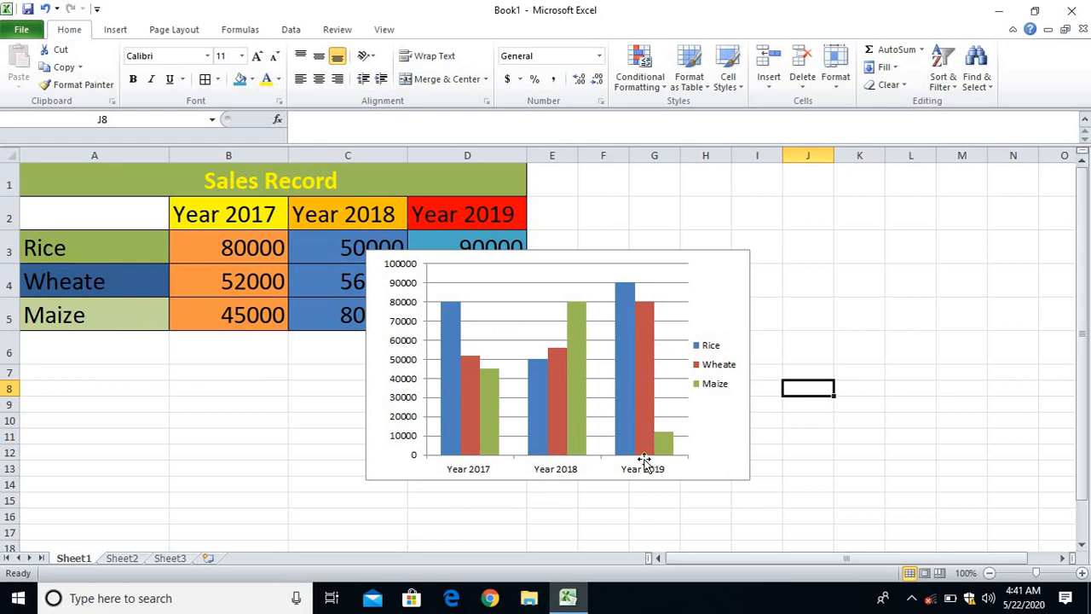
pyautogui.moveTo(706, 392)
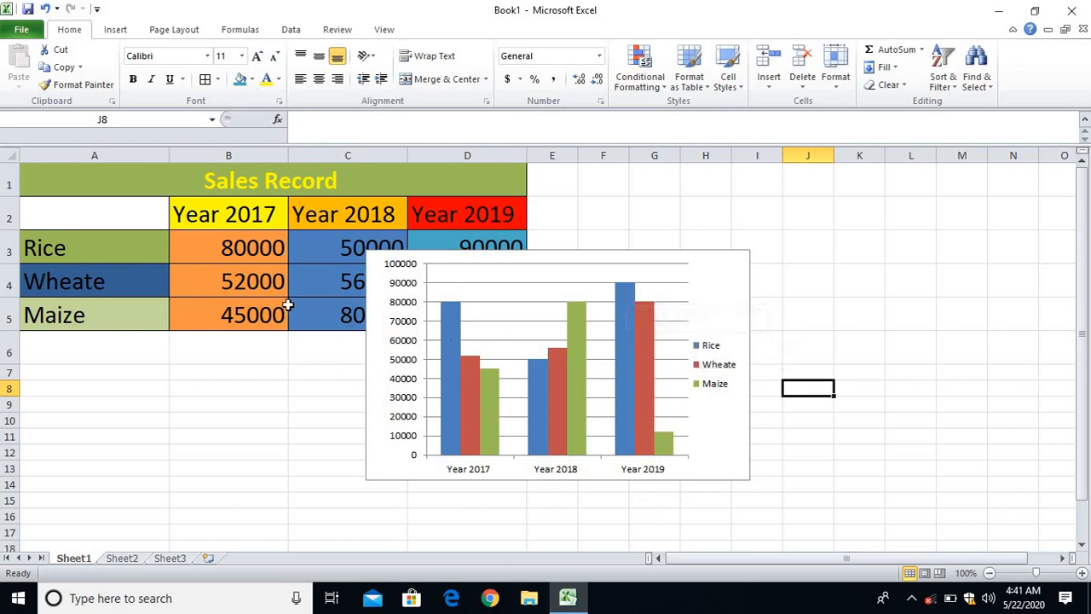
pyautogui.moveTo(416, 293)
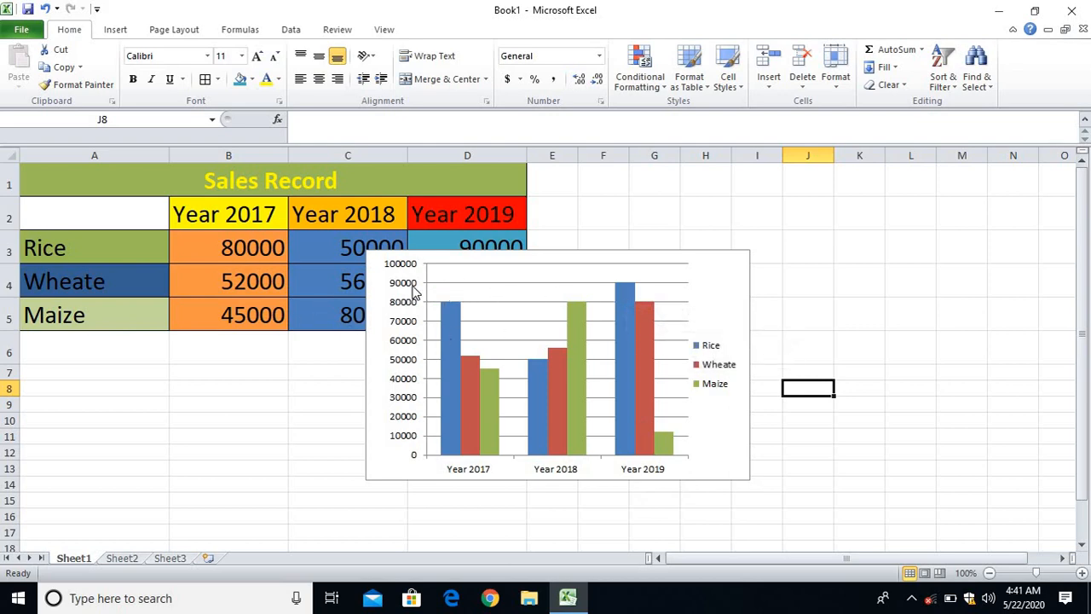
pyautogui.moveTo(184, 307)
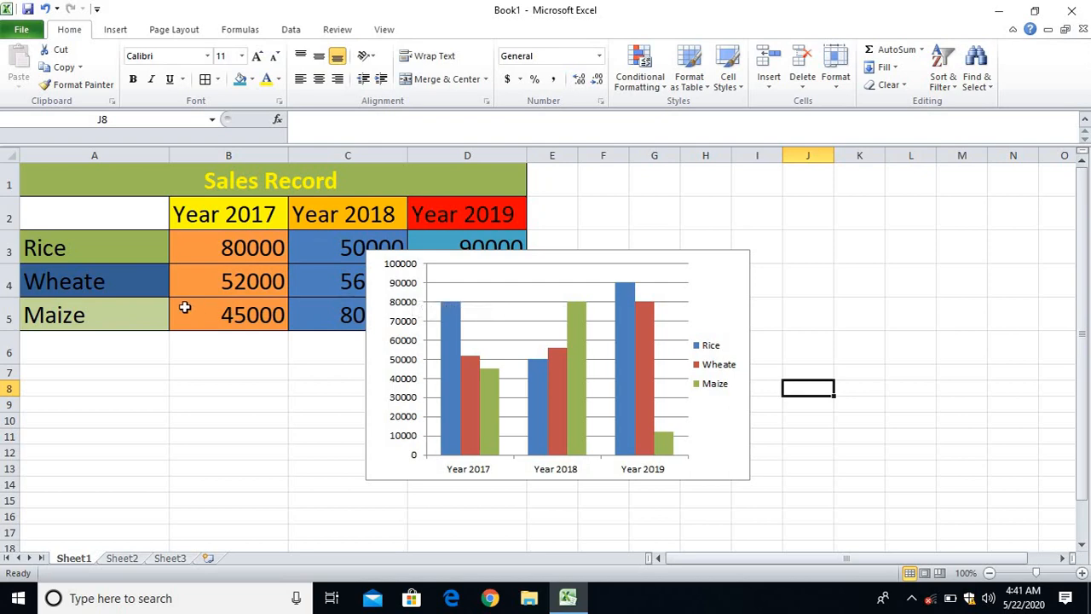
pyautogui.moveTo(420, 242)
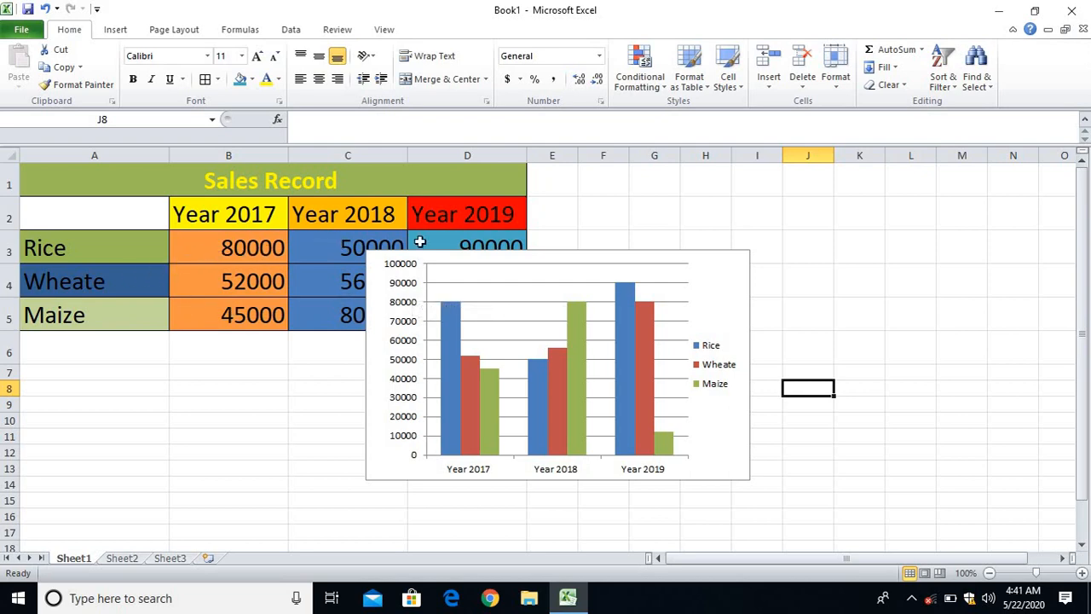
# Drag the chart right of the table, around columns G-L, uncovering the figures.
pyautogui.click(486, 265)
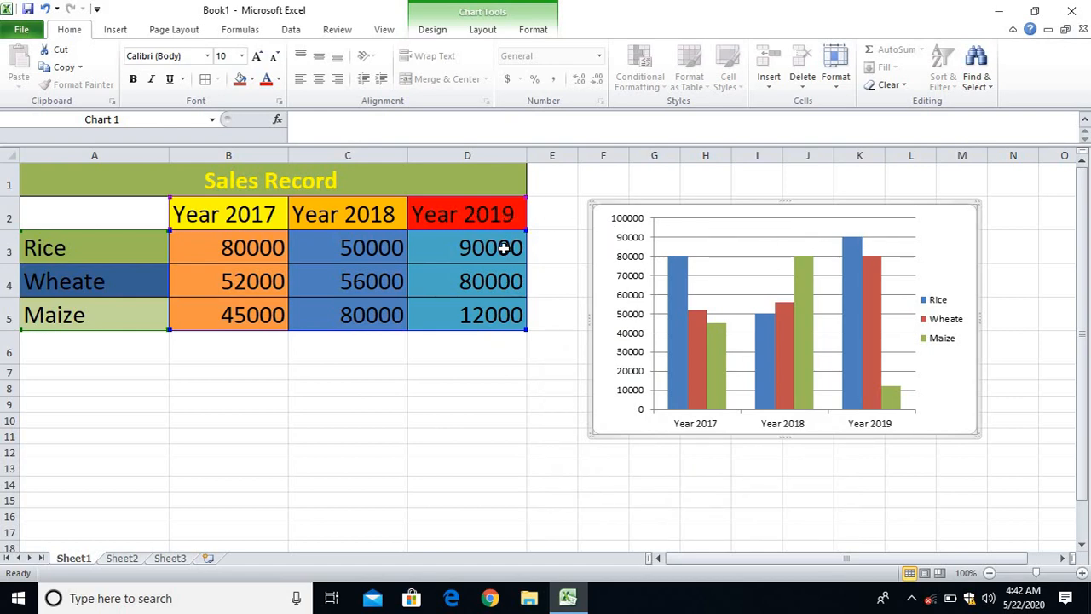
pyautogui.moveTo(566, 256)
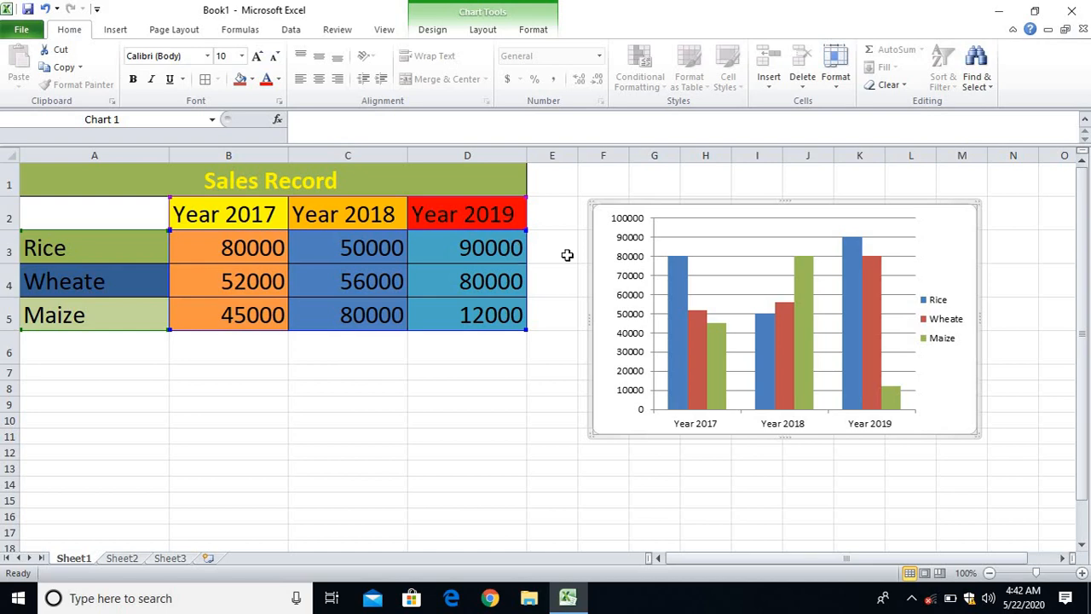
pyautogui.moveTo(563, 255)
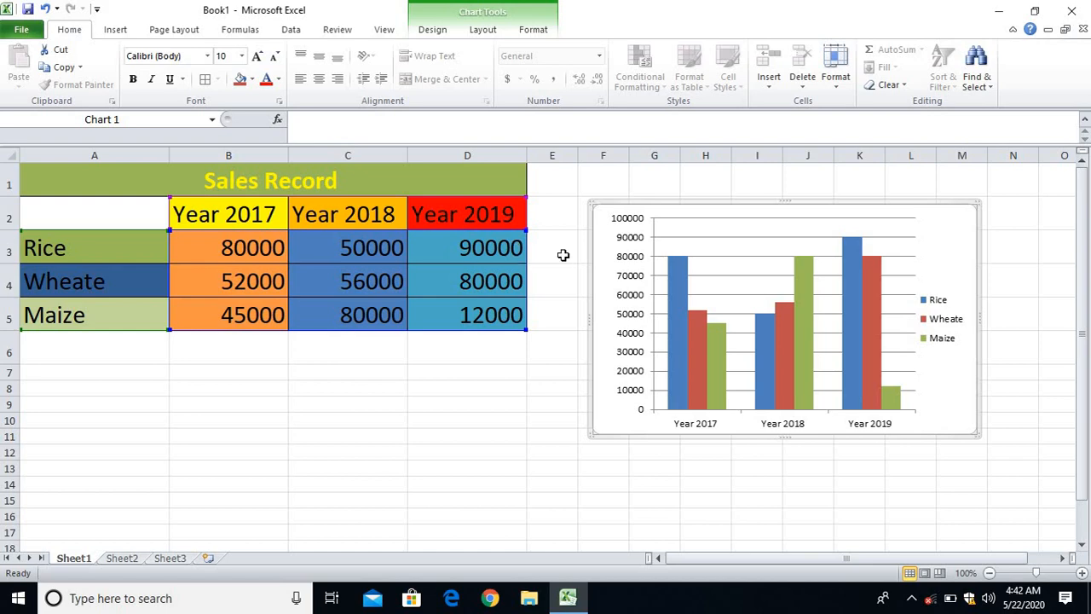
pyautogui.click(491, 247)
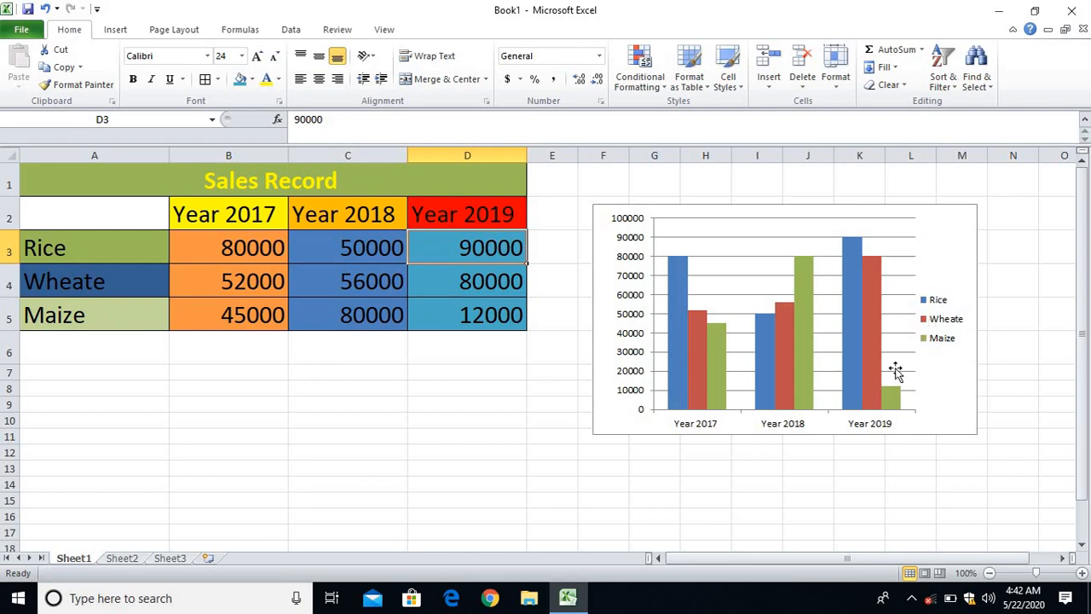
pyautogui.moveTo(893, 399)
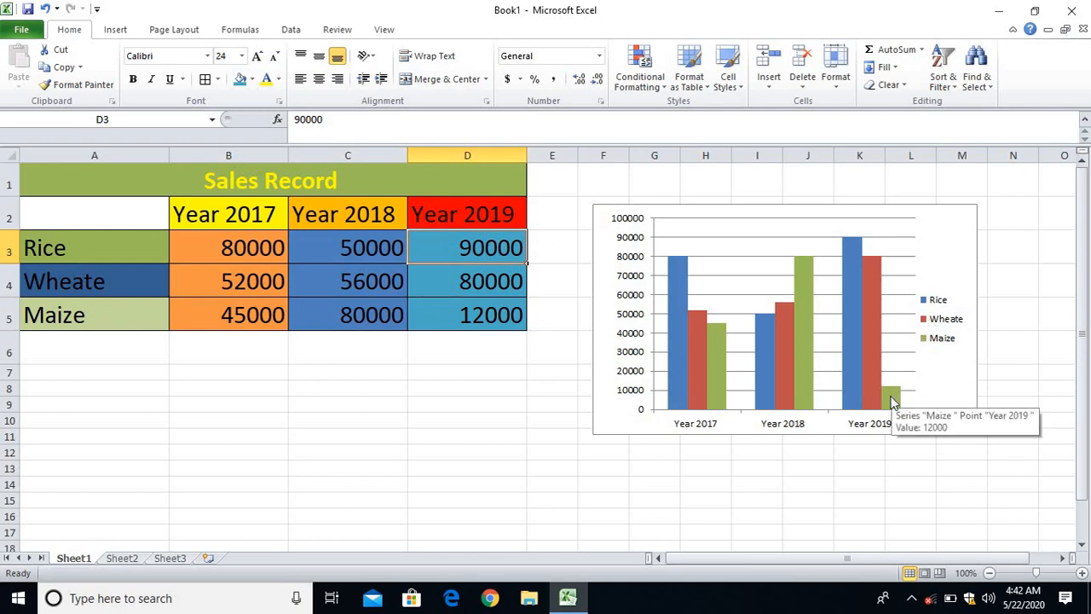
pyautogui.moveTo(880, 428)
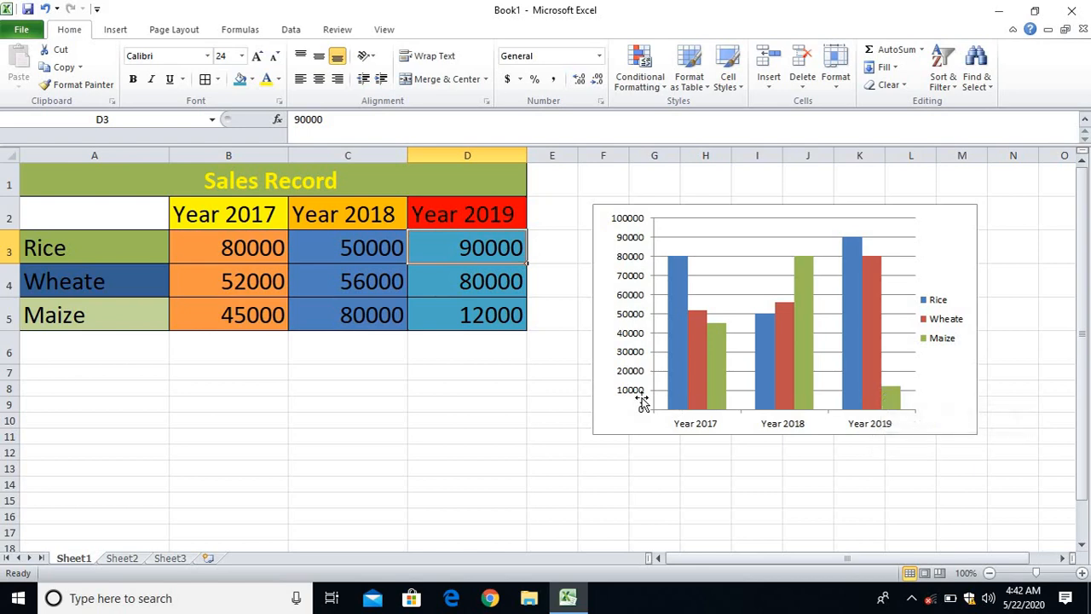
pyautogui.click(467, 314)
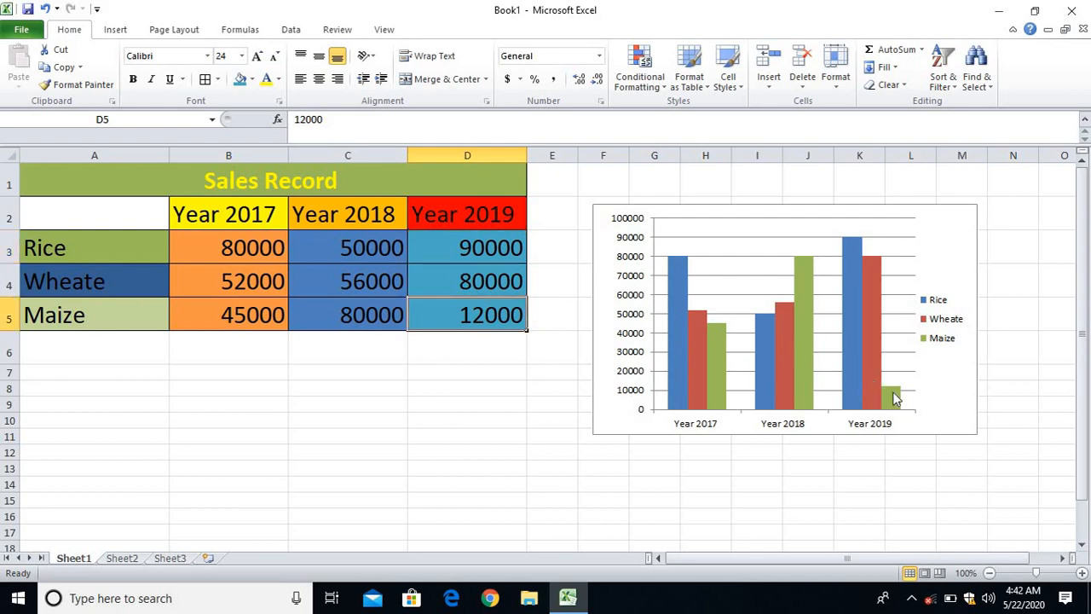
pyautogui.moveTo(896, 401)
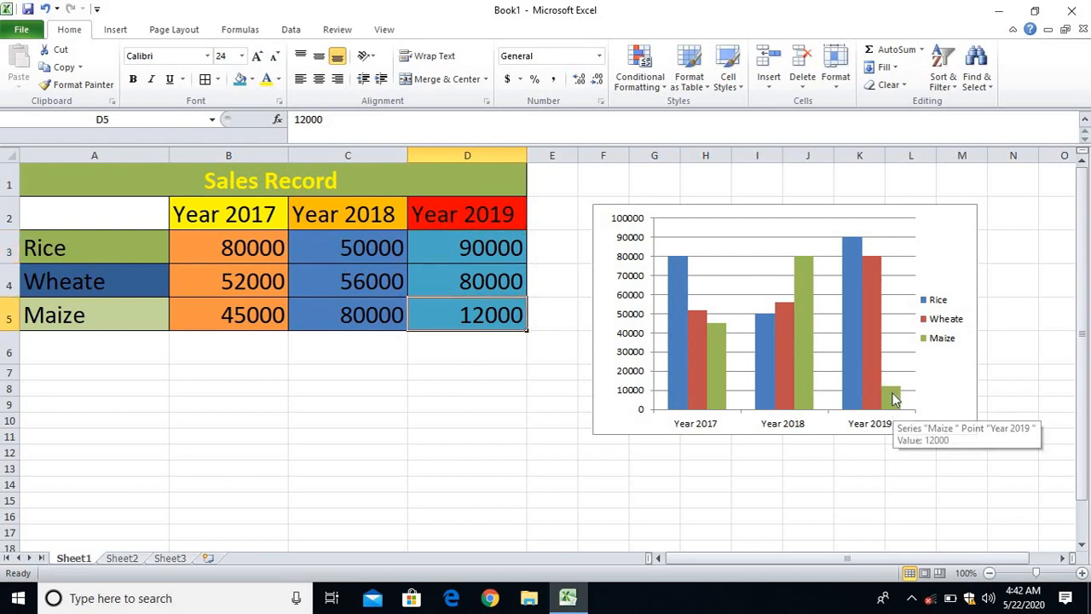
pyautogui.moveTo(743, 301)
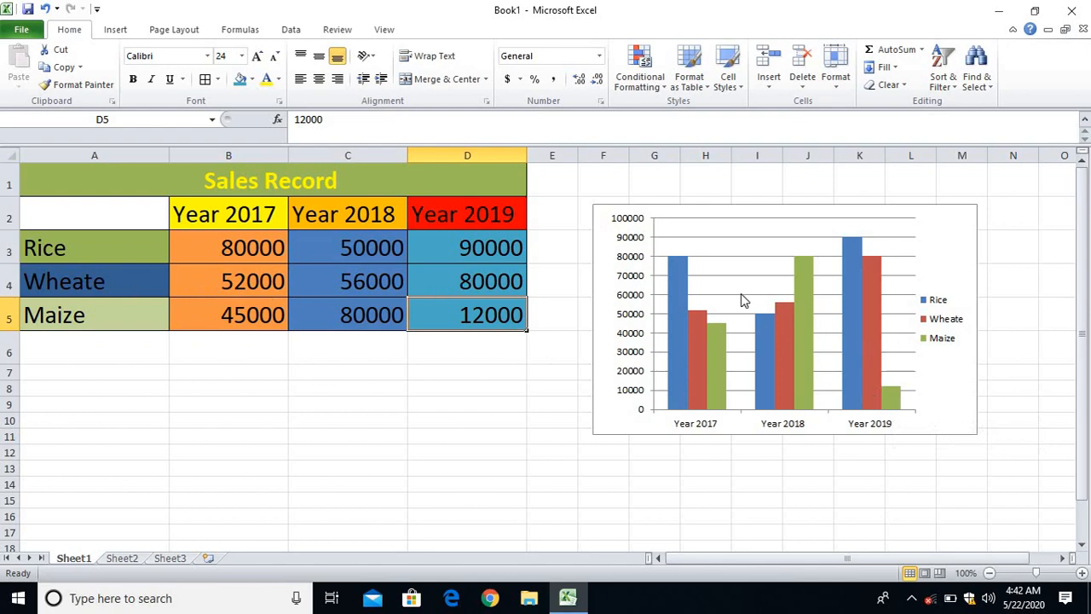
pyautogui.moveTo(657, 266)
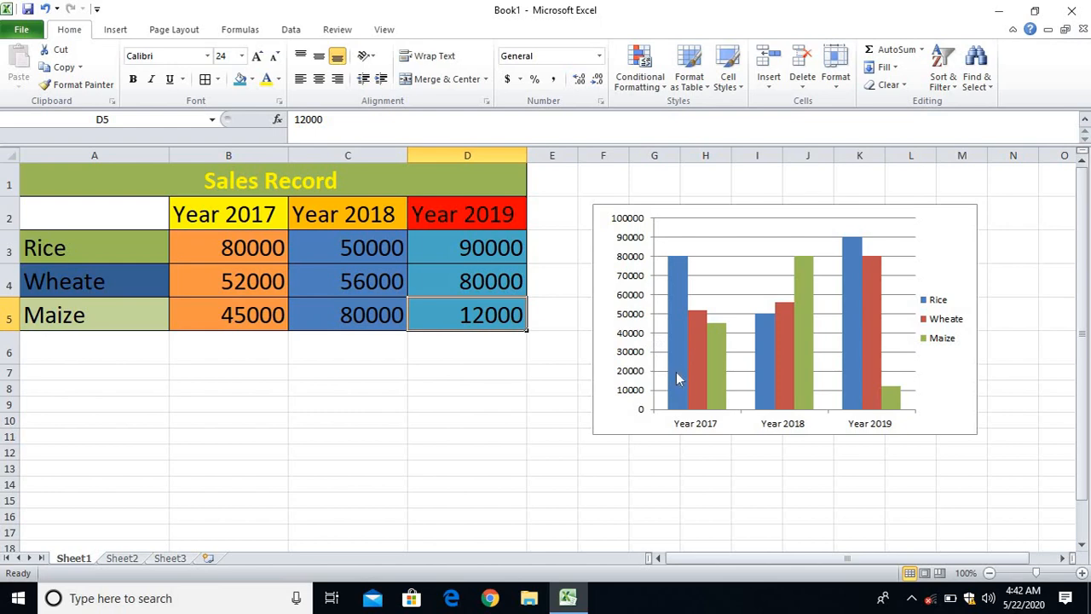
pyautogui.moveTo(94, 327)
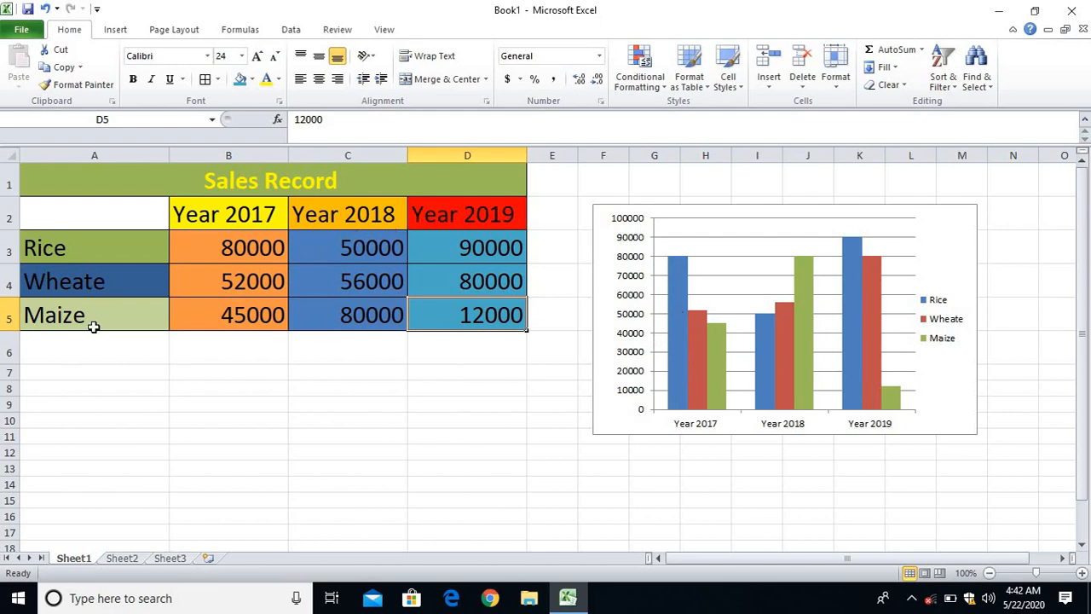
pyautogui.moveTo(623, 219)
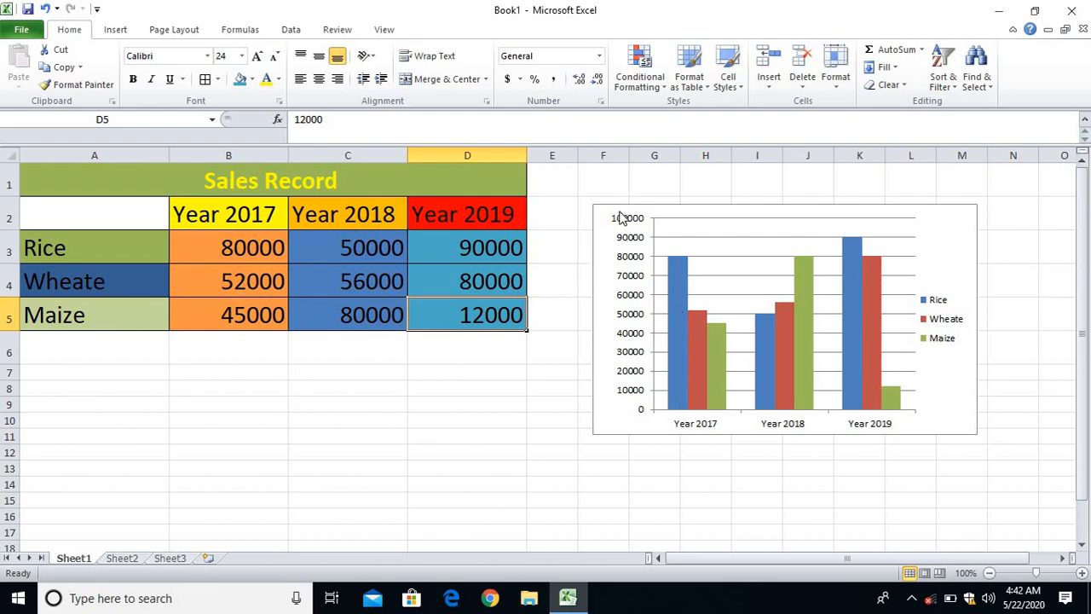
pyautogui.moveTo(980, 293)
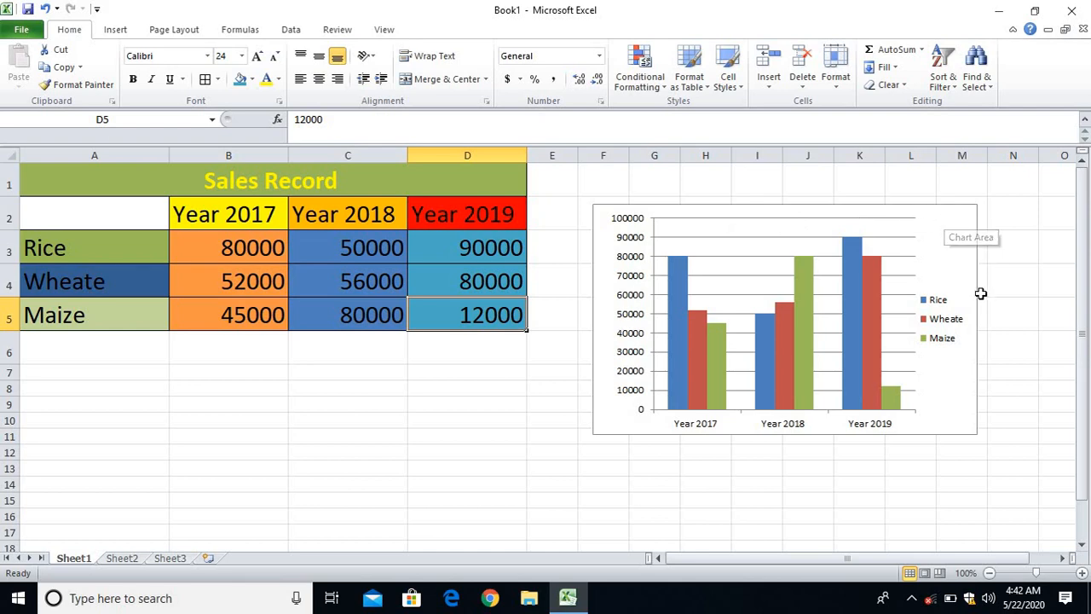
pyautogui.moveTo(665, 384)
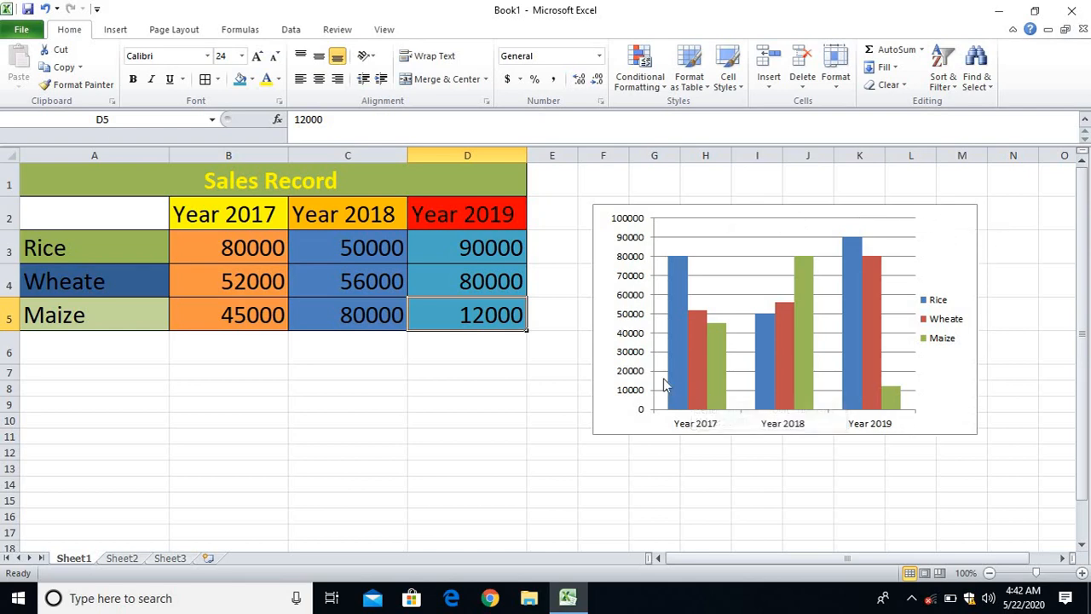
pyautogui.click(467, 389)
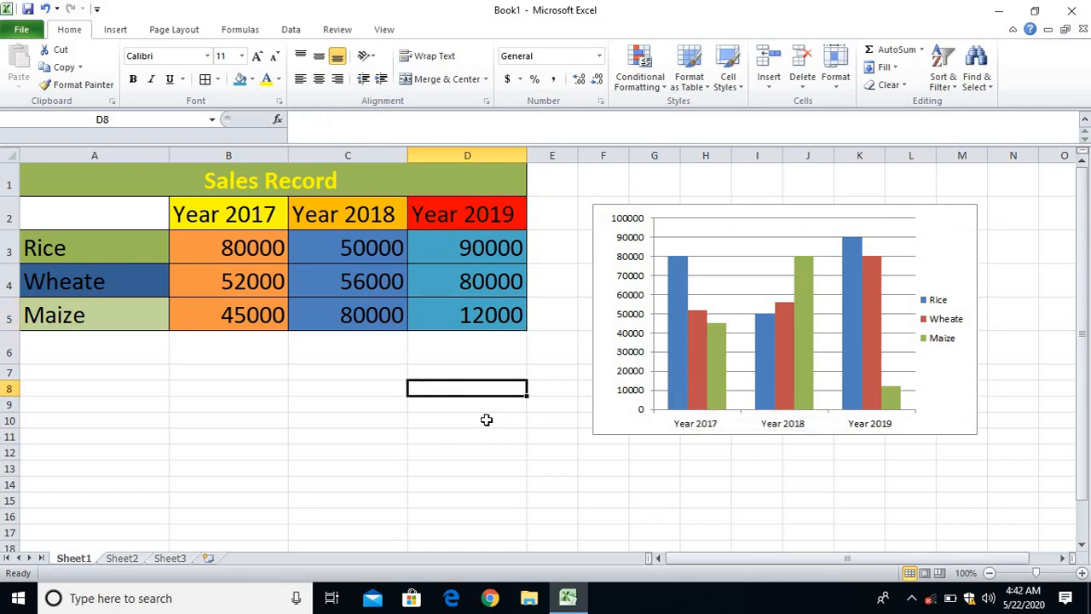
pyautogui.click(467, 419)
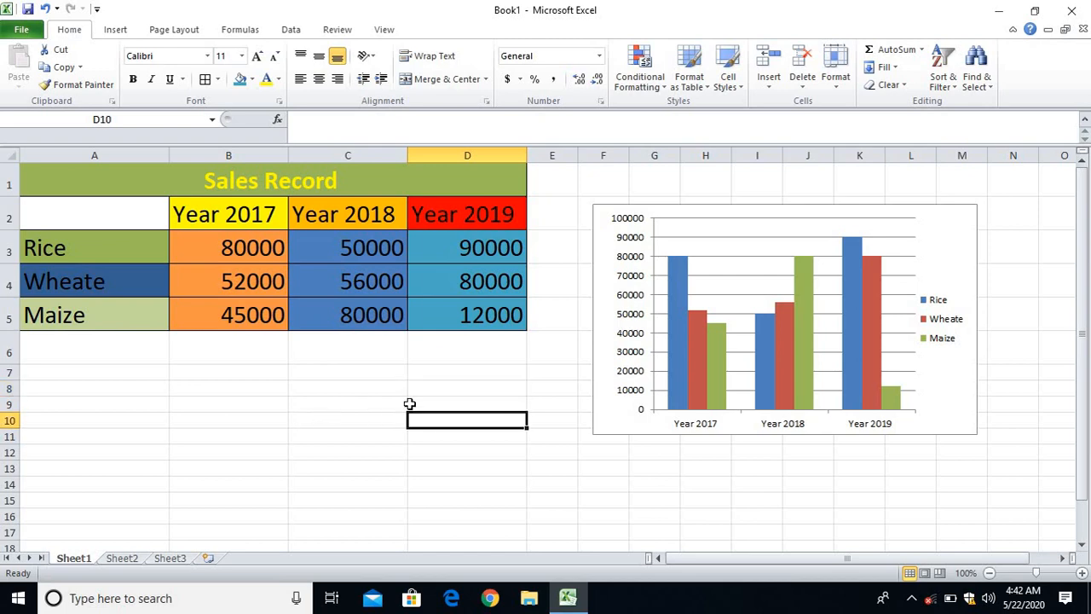
pyautogui.moveTo(802, 299)
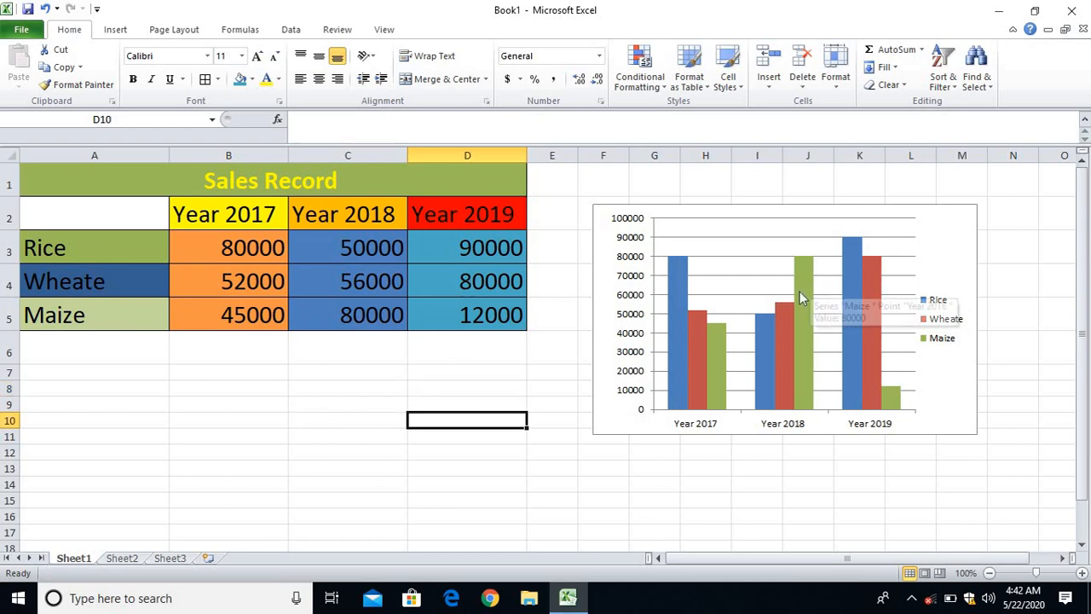
pyautogui.moveTo(697, 242)
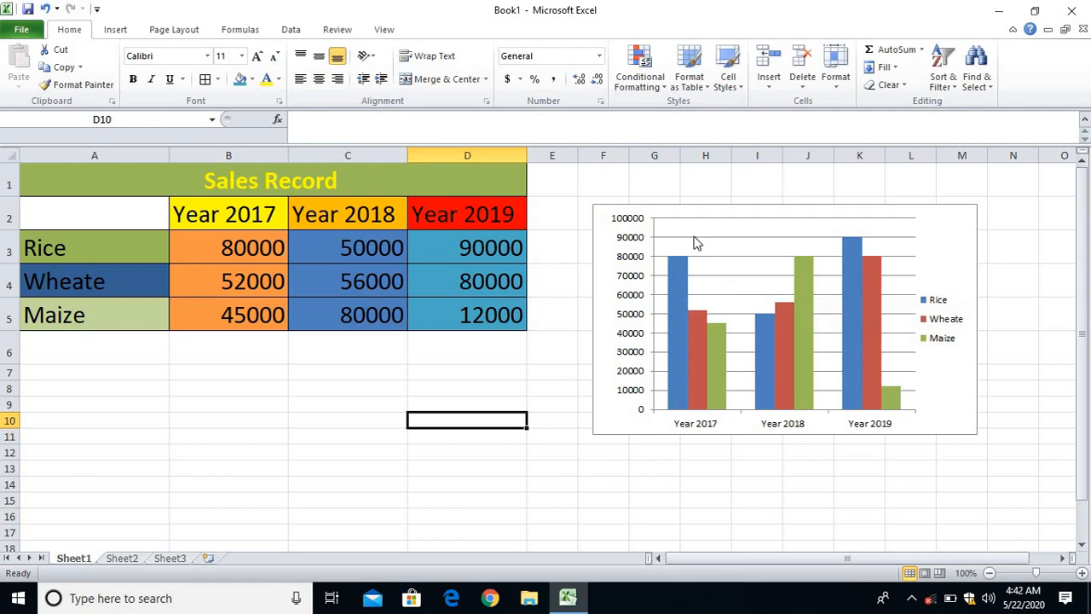
pyautogui.moveTo(715, 353)
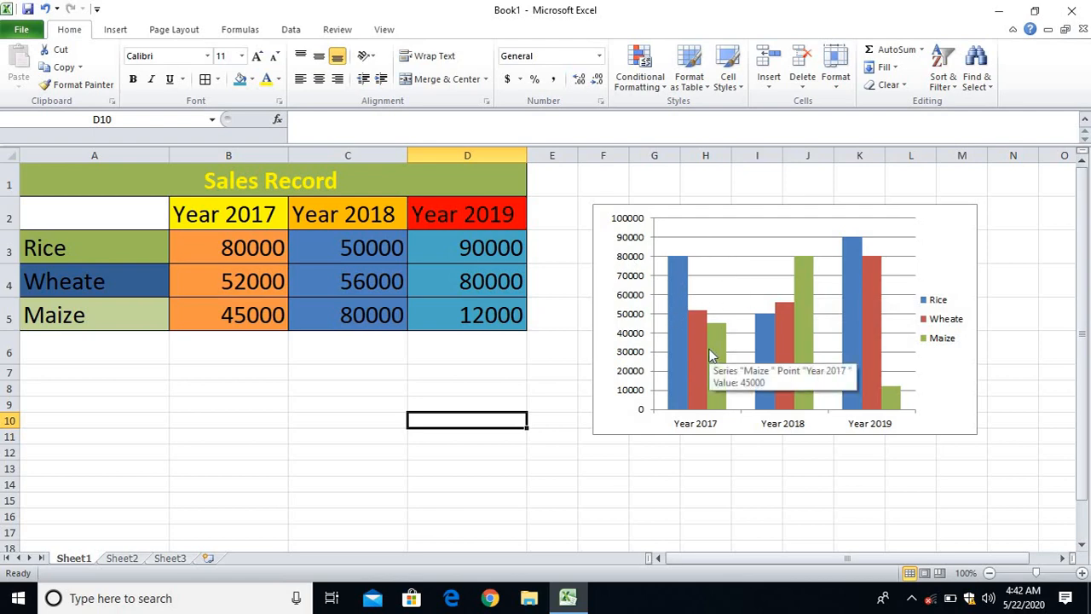
pyautogui.moveTo(723, 283)
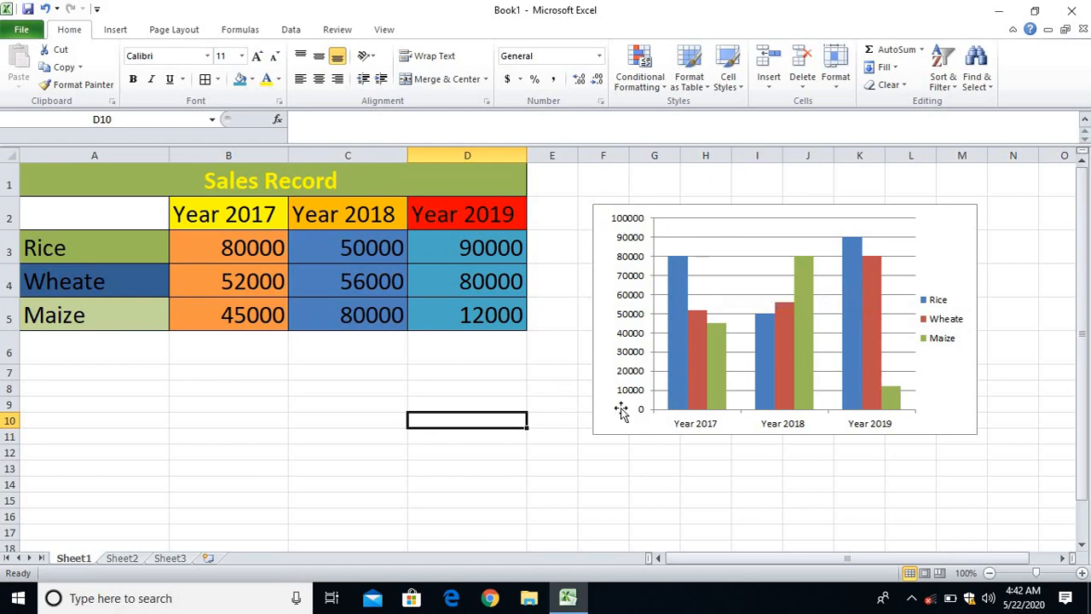
pyautogui.moveTo(208, 333)
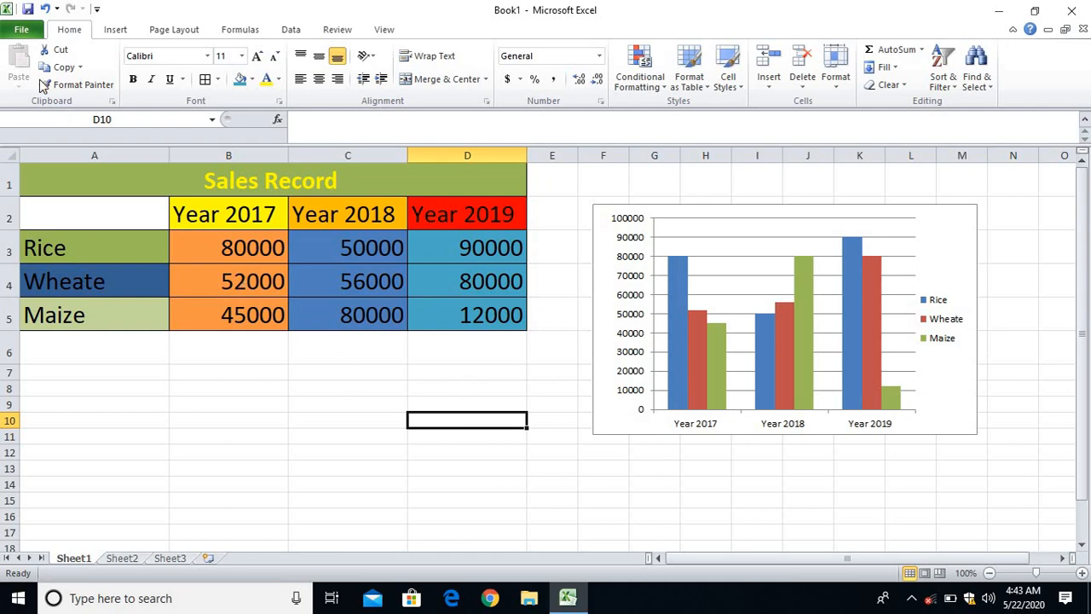
# Save the workbook as 'Sales Record' inside a new Chart folder in Documents.
pyautogui.click(20, 29)
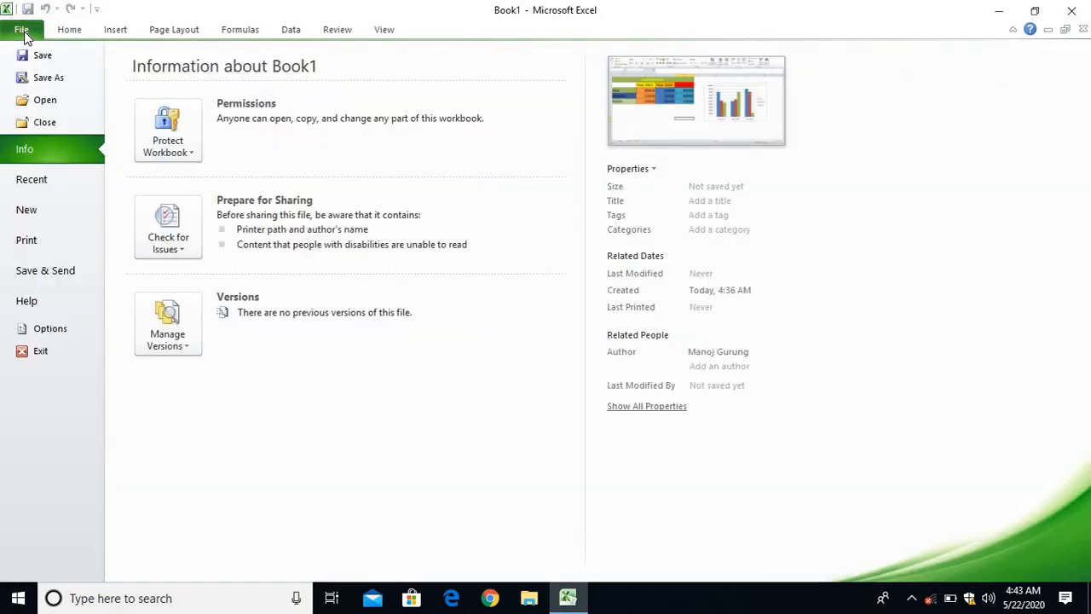
pyautogui.moveTo(44, 123)
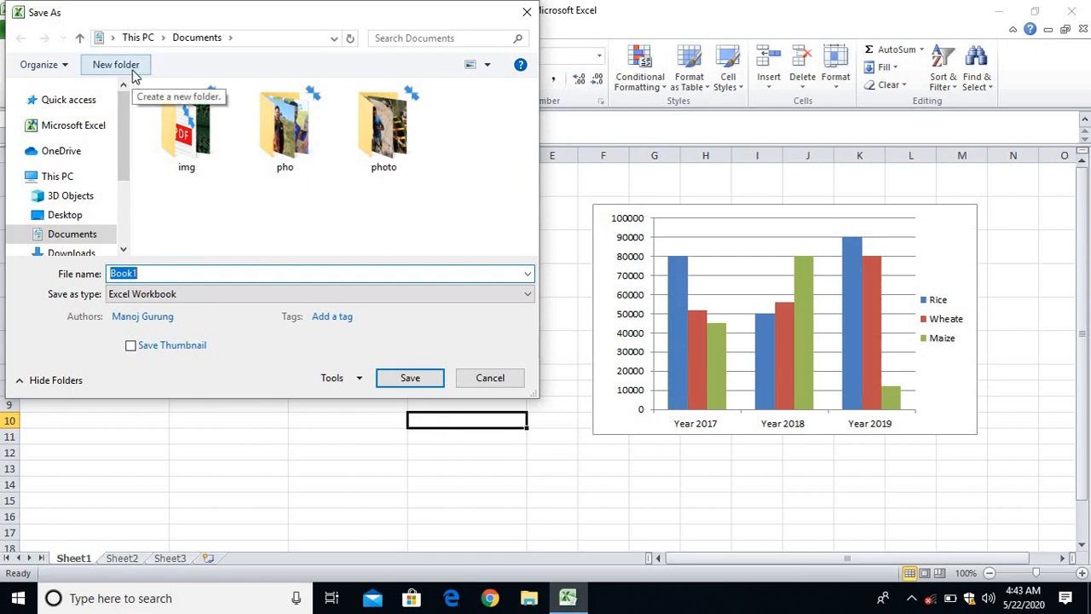
pyautogui.click(116, 65)
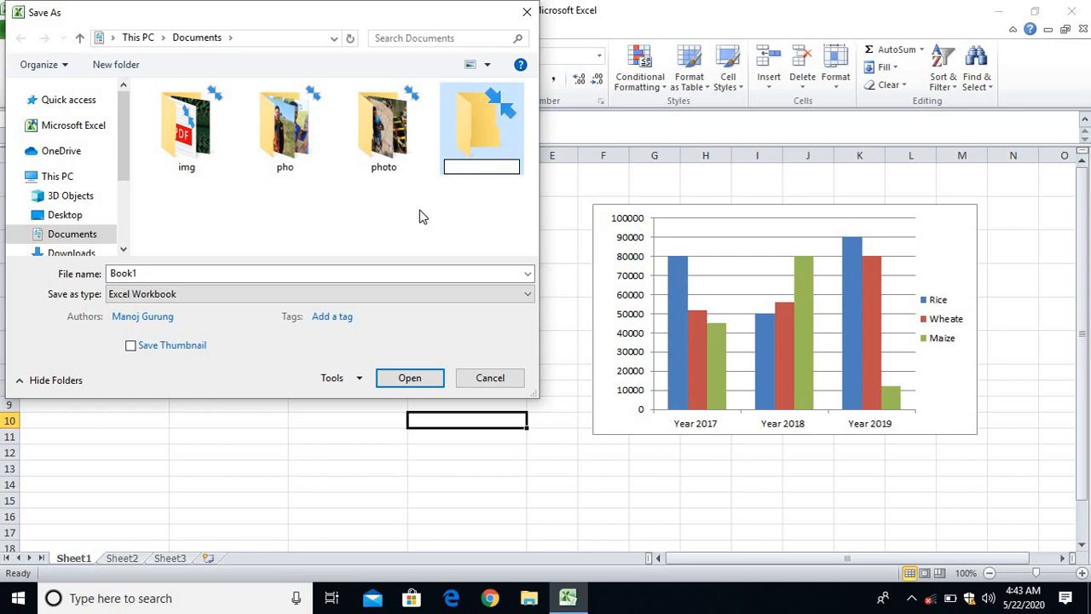
pyautogui.write('Cha')
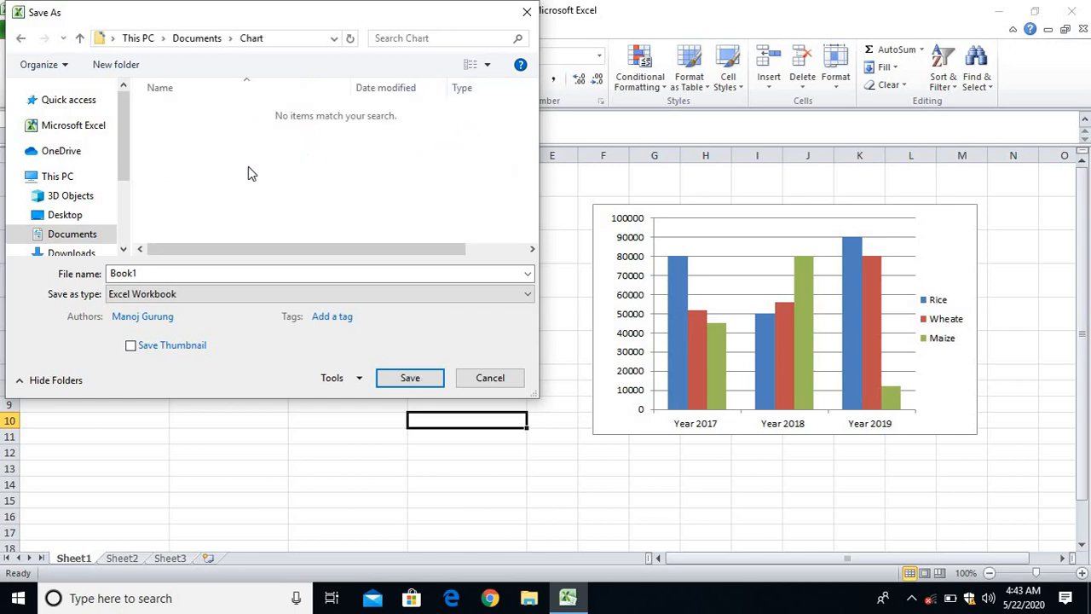
pyautogui.moveTo(116, 64)
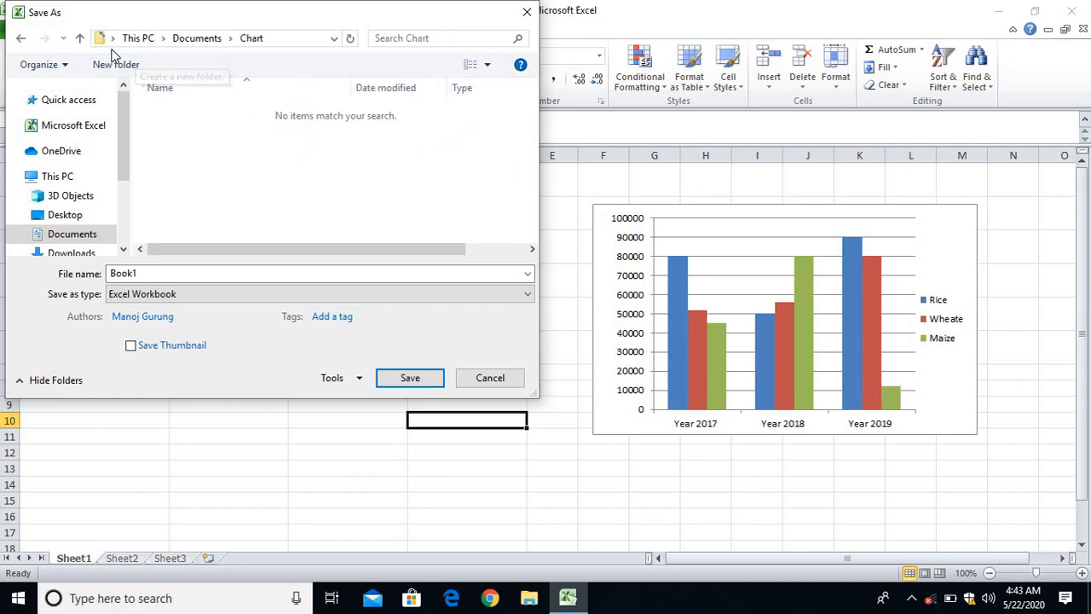
pyautogui.moveTo(137, 48)
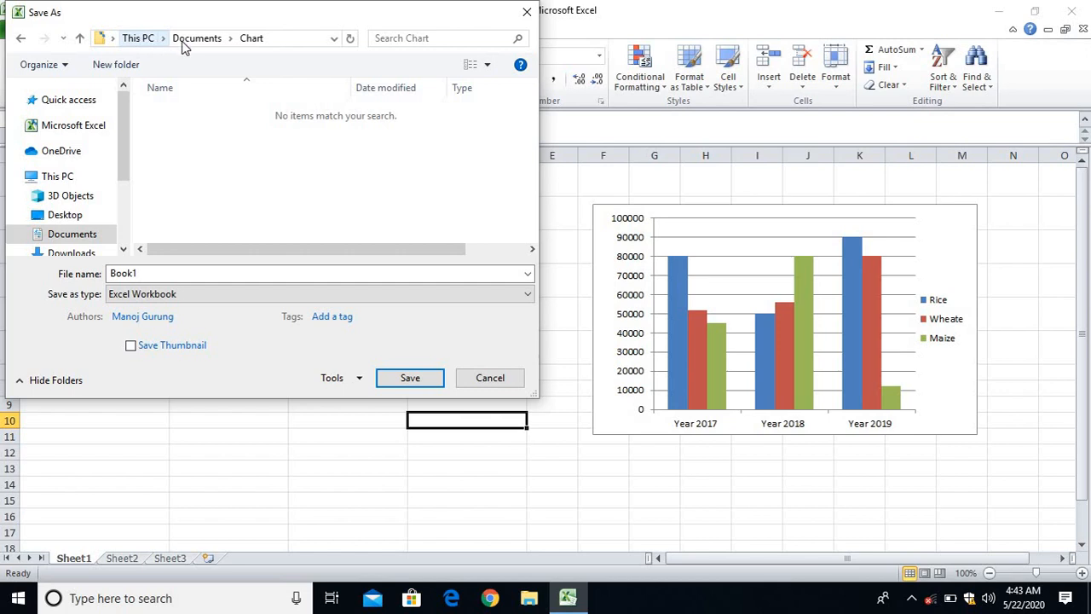
pyautogui.moveTo(164, 242)
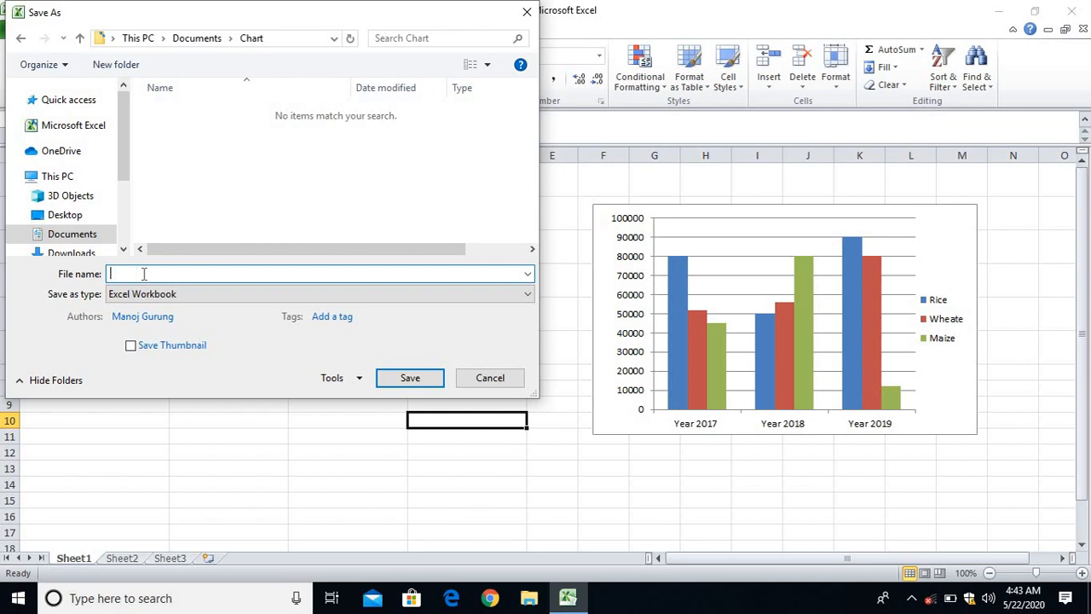
pyautogui.write('Ch')
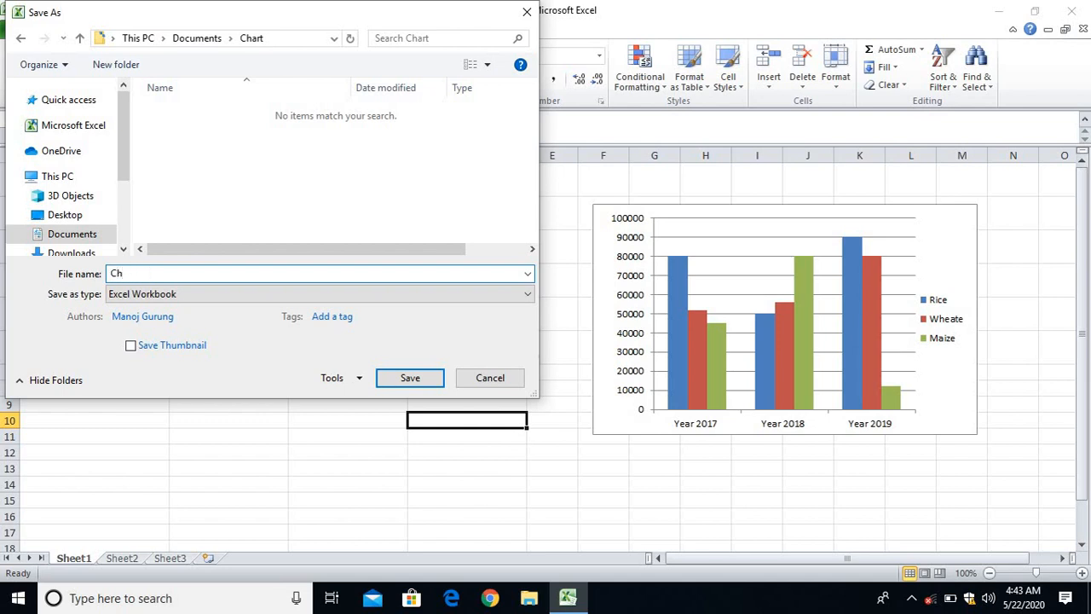
pyautogui.write('Sales')
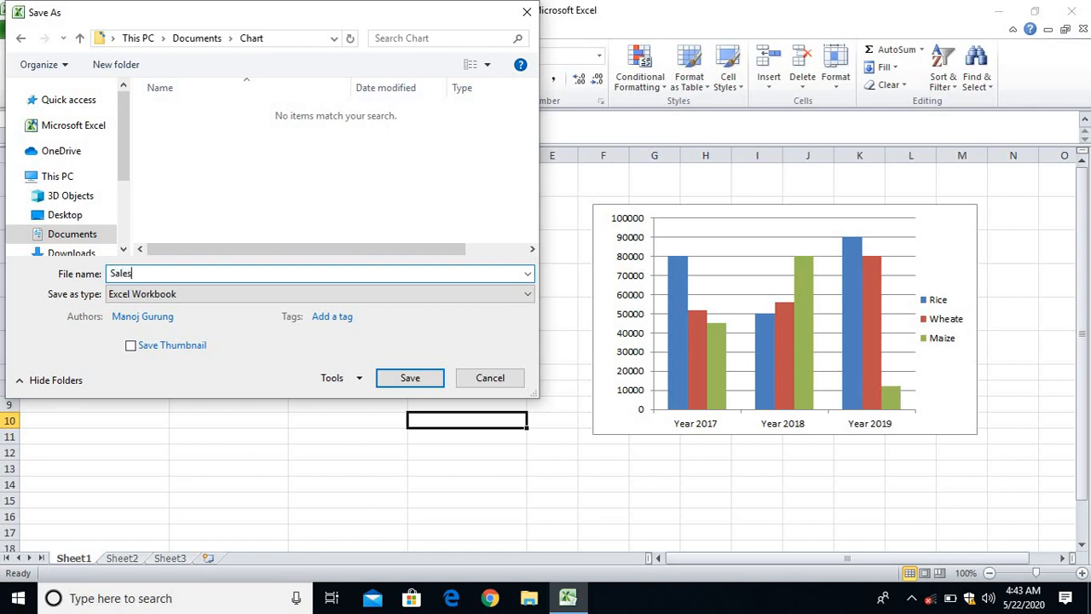
pyautogui.write('Record')
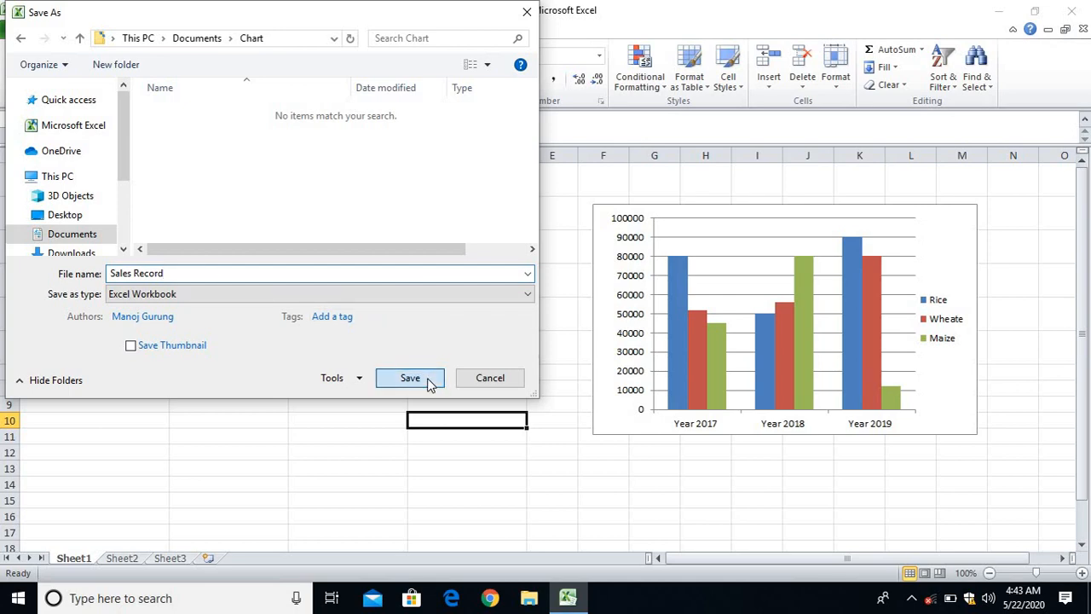
pyautogui.click(409, 379)
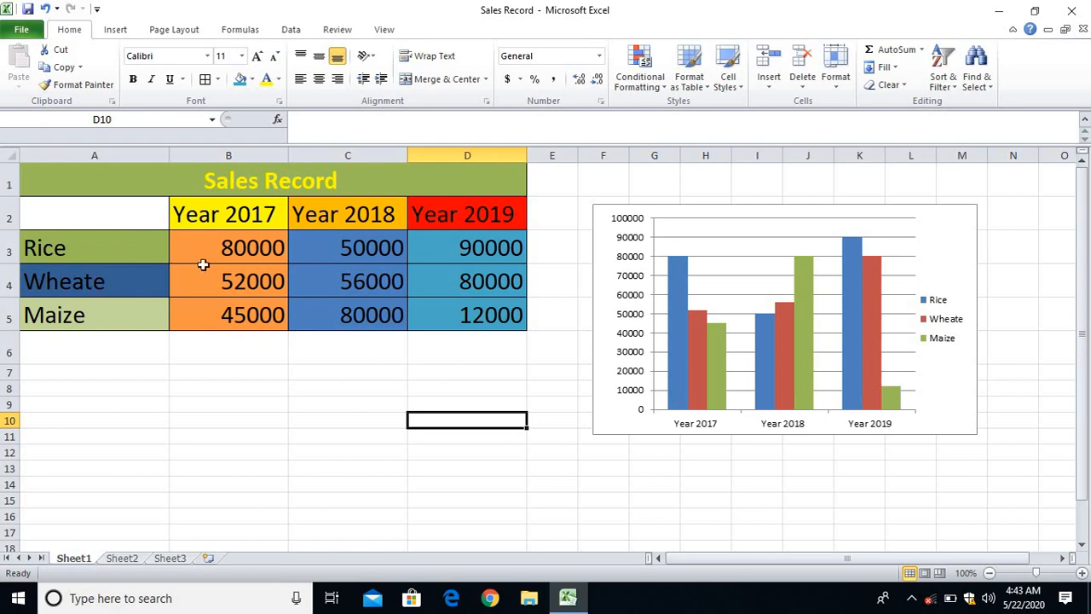
pyautogui.click(96, 372)
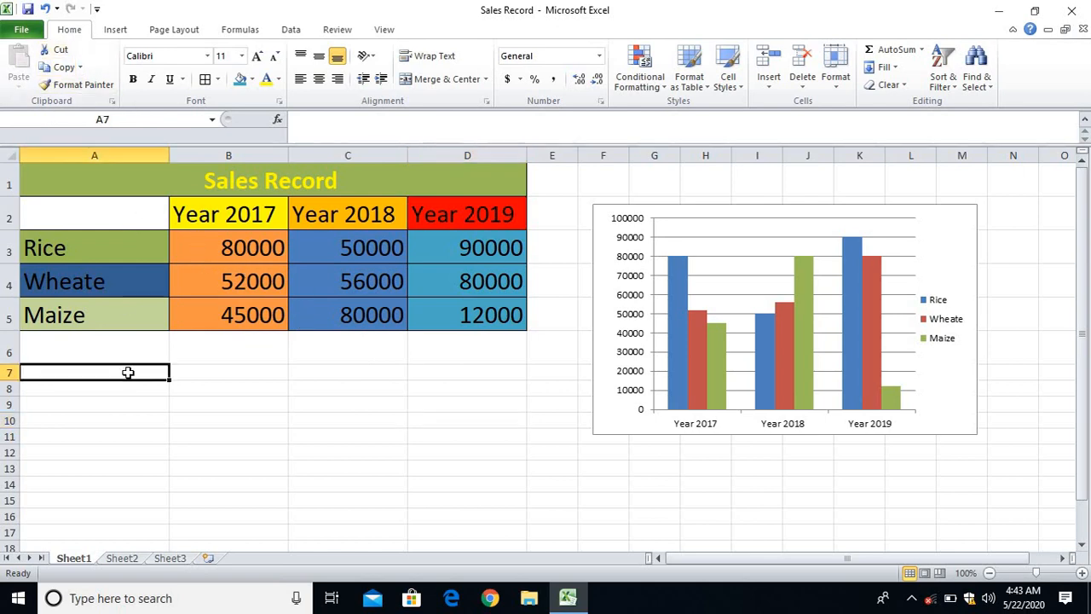
pyautogui.moveTo(145, 358)
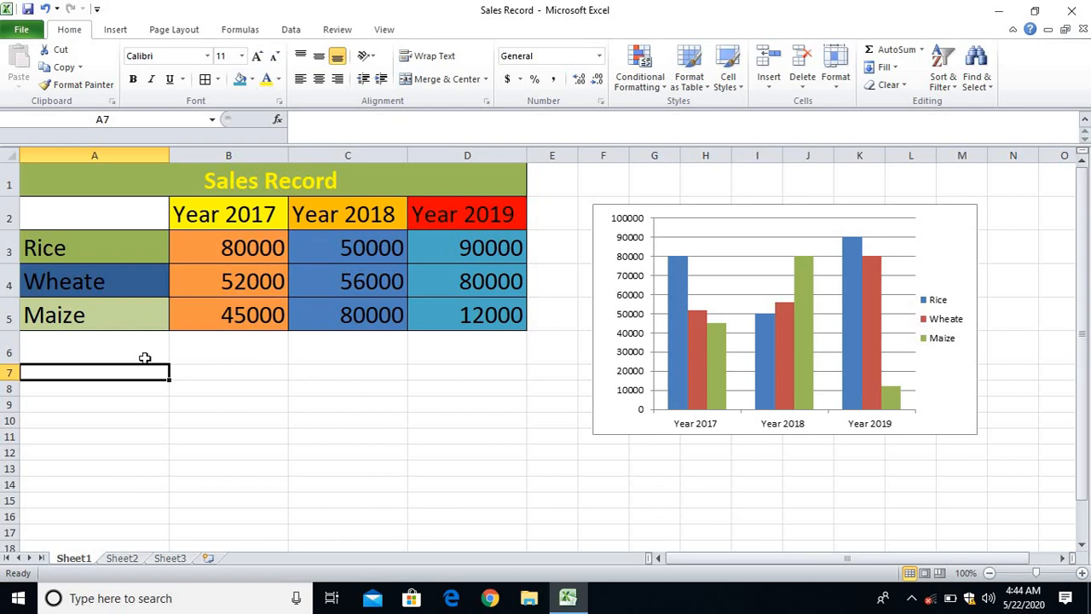
pyautogui.moveTo(114, 337)
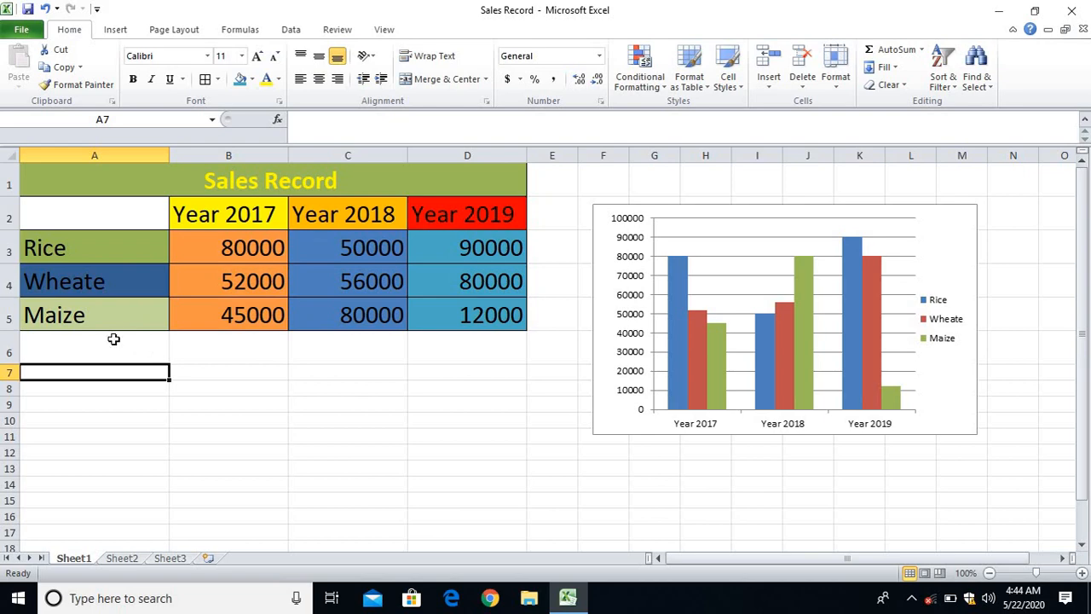
pyautogui.moveTo(76, 85)
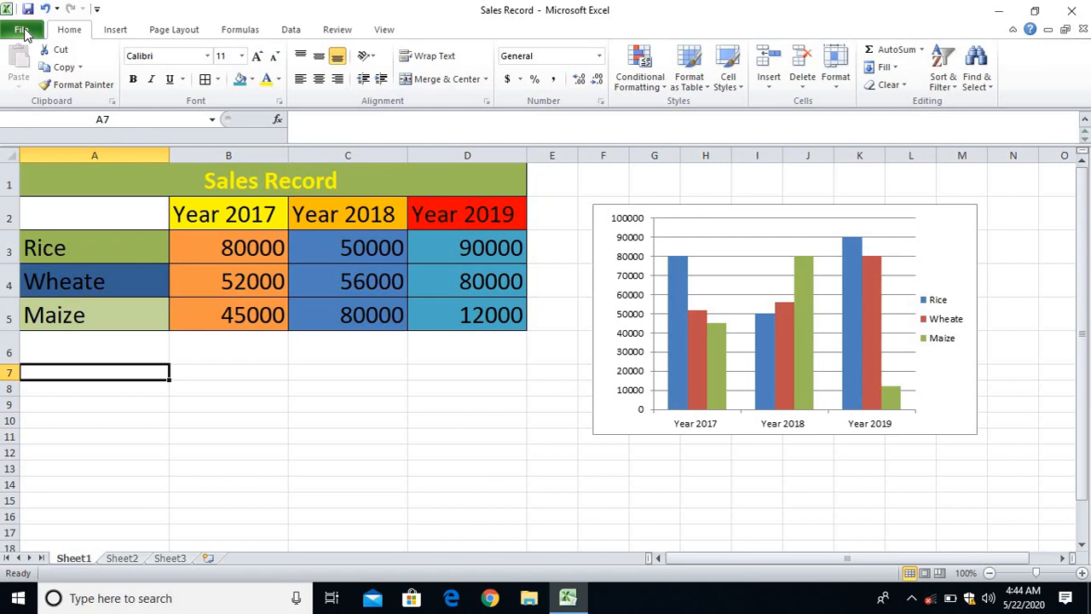
# Encrypt the workbook with a password via Protect Workbook, confirming it twice.
pyautogui.click(21, 29)
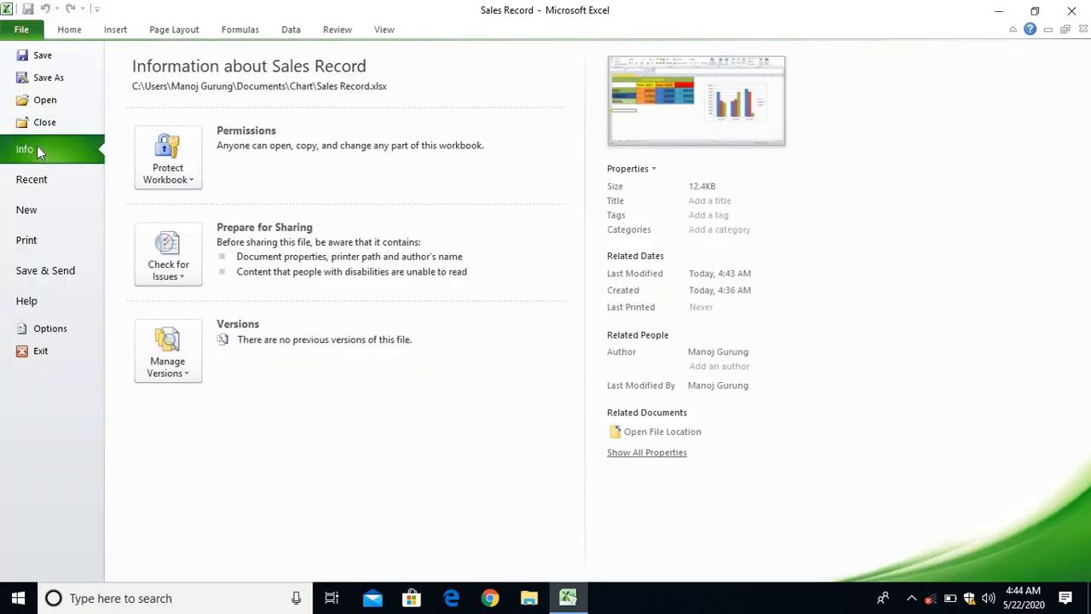
pyautogui.click(167, 157)
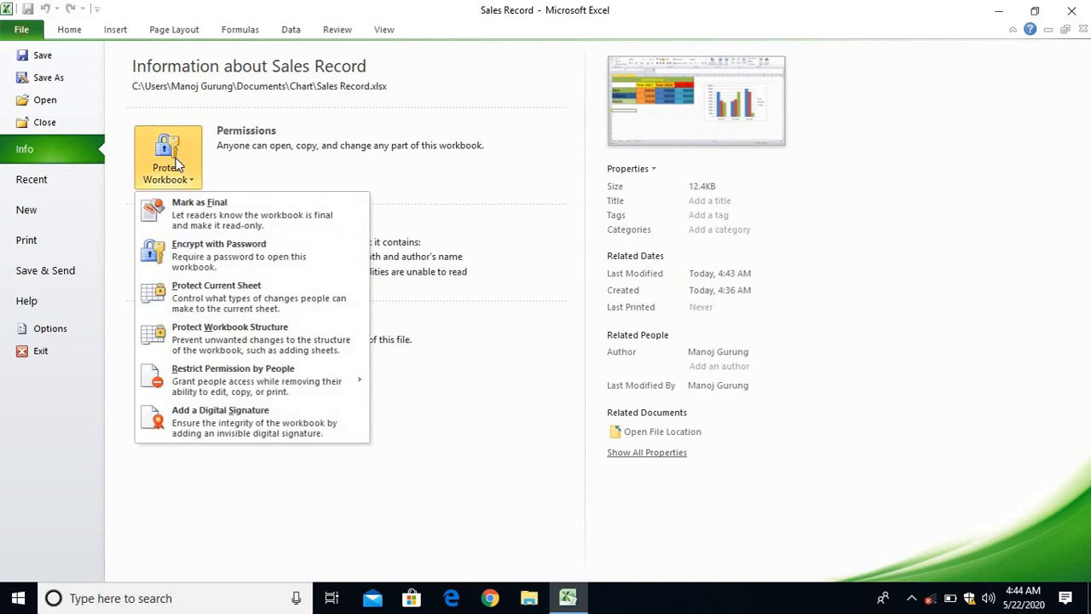
pyautogui.moveTo(180, 186)
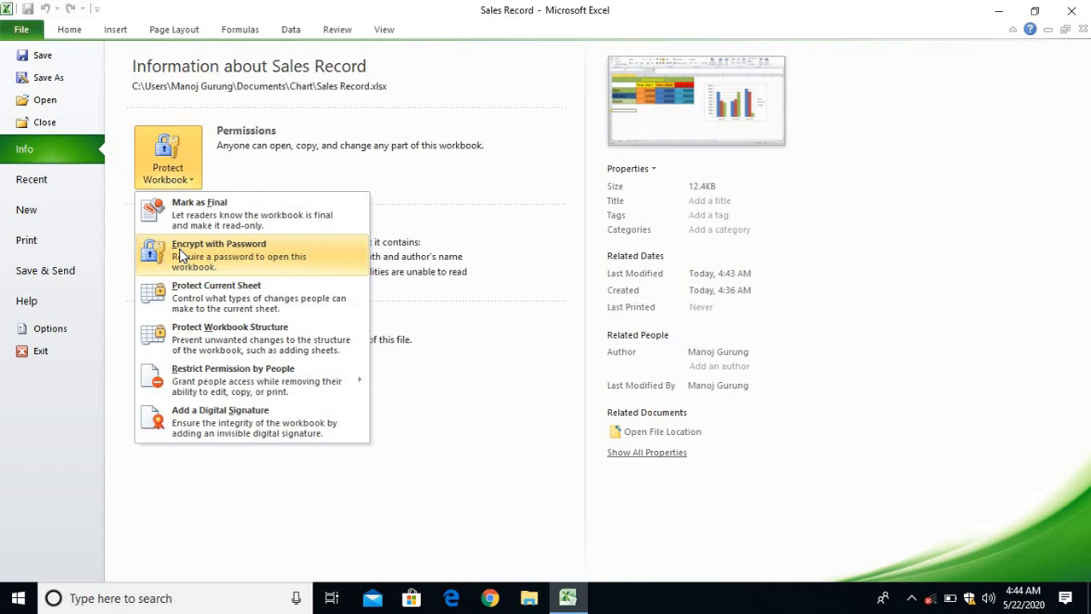
pyautogui.click(218, 256)
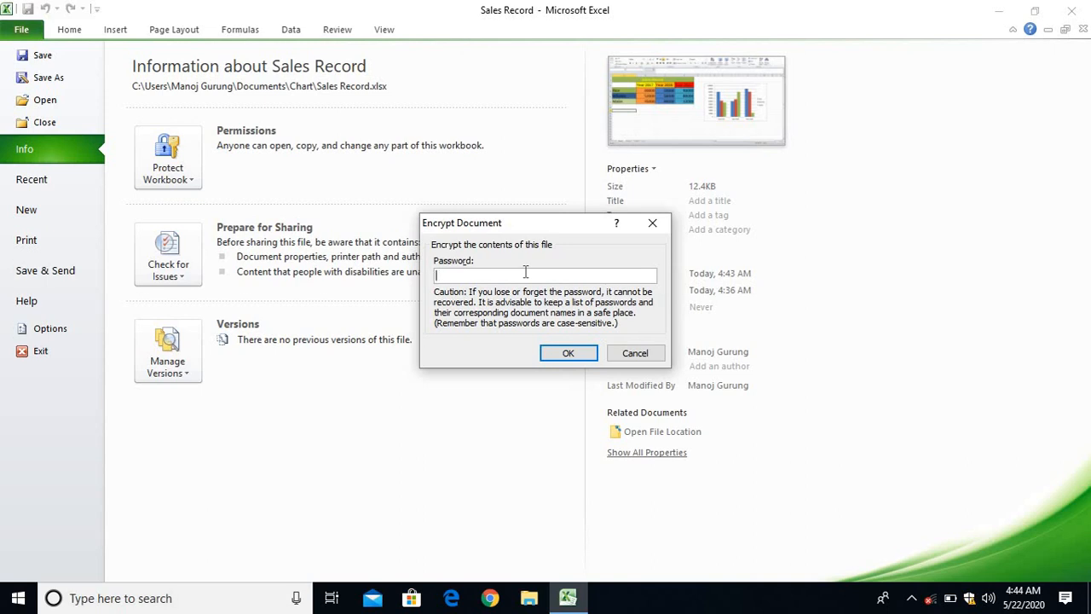
pyautogui.write('***')
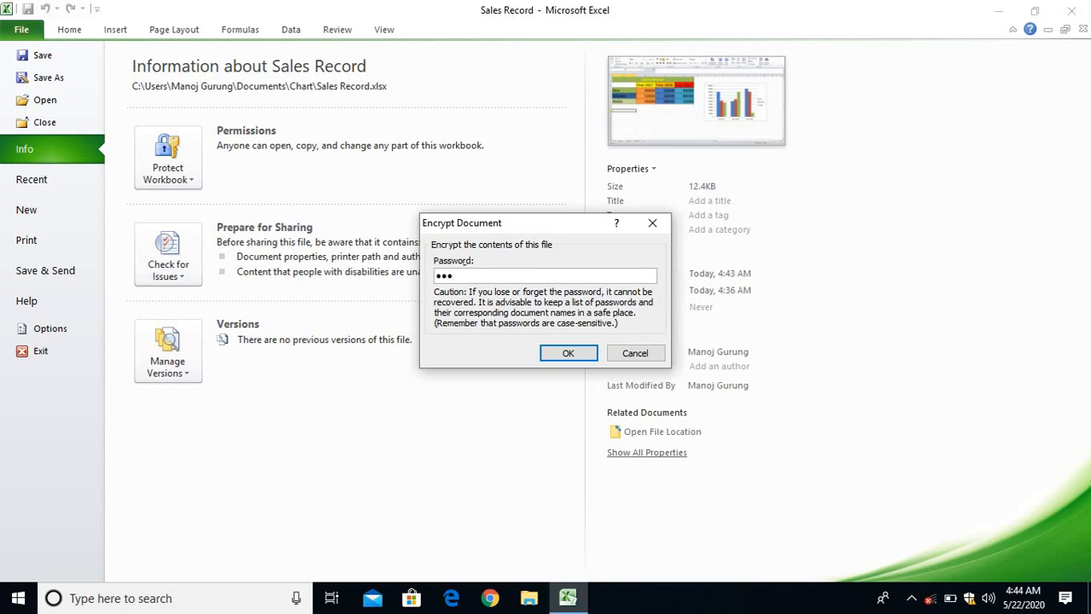
pyautogui.click(568, 353)
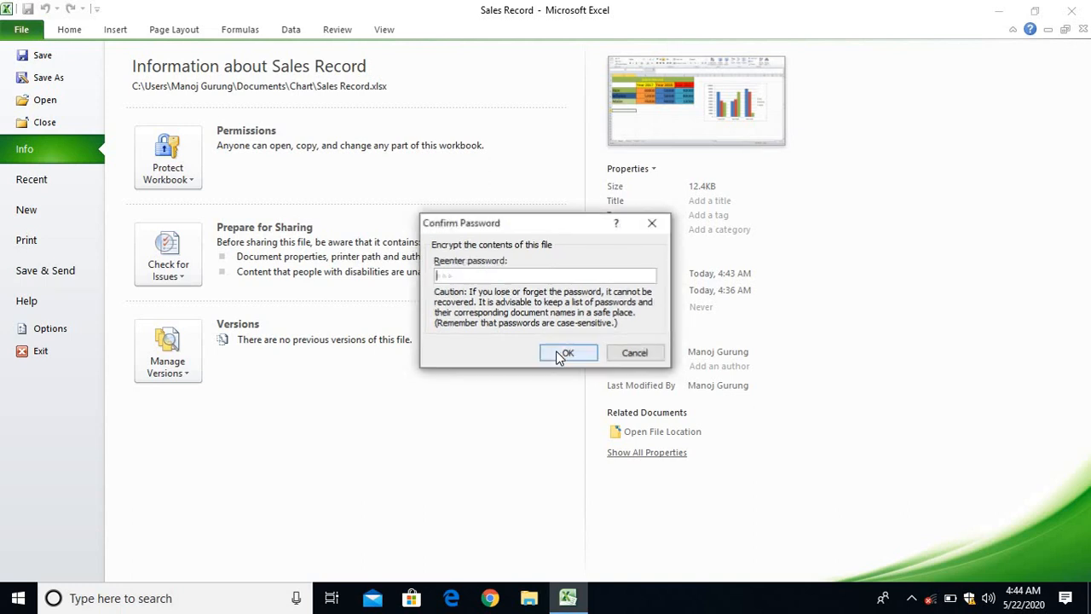
pyautogui.write('•••')
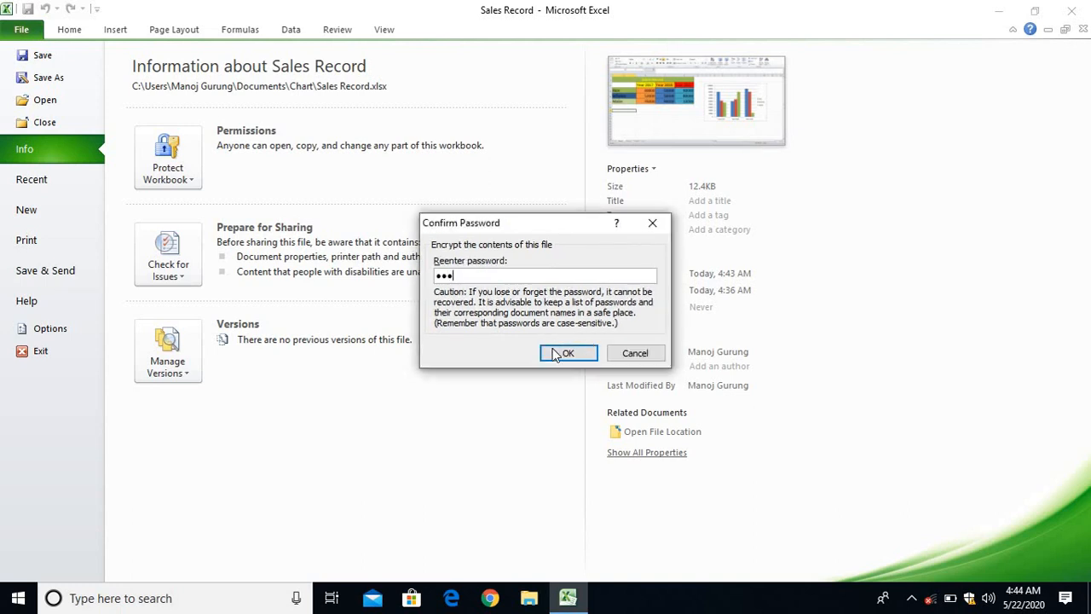
pyautogui.click(566, 353)
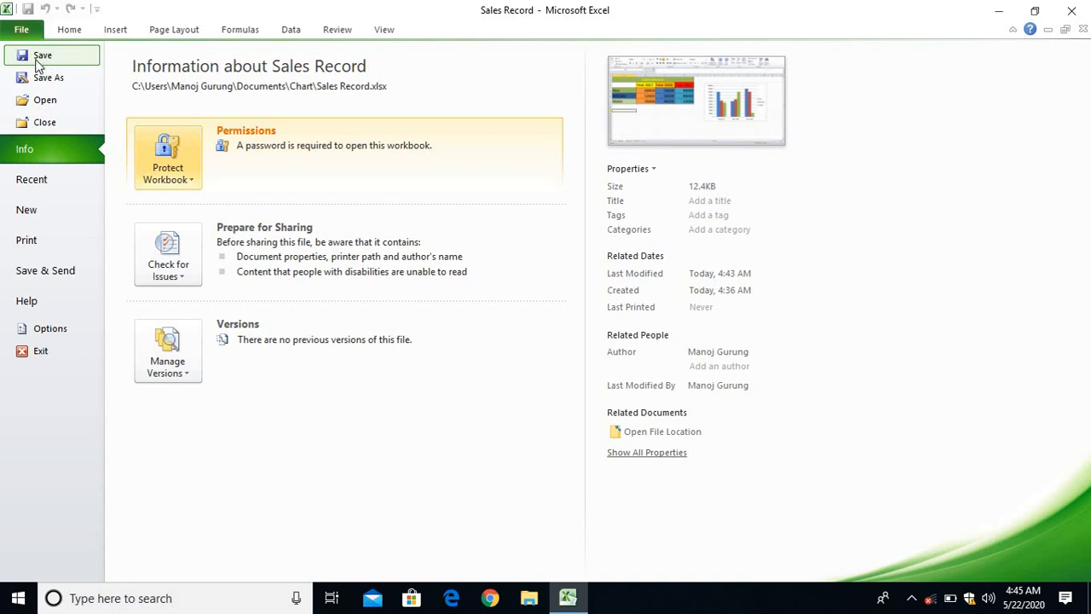
pyautogui.moveTo(40, 66)
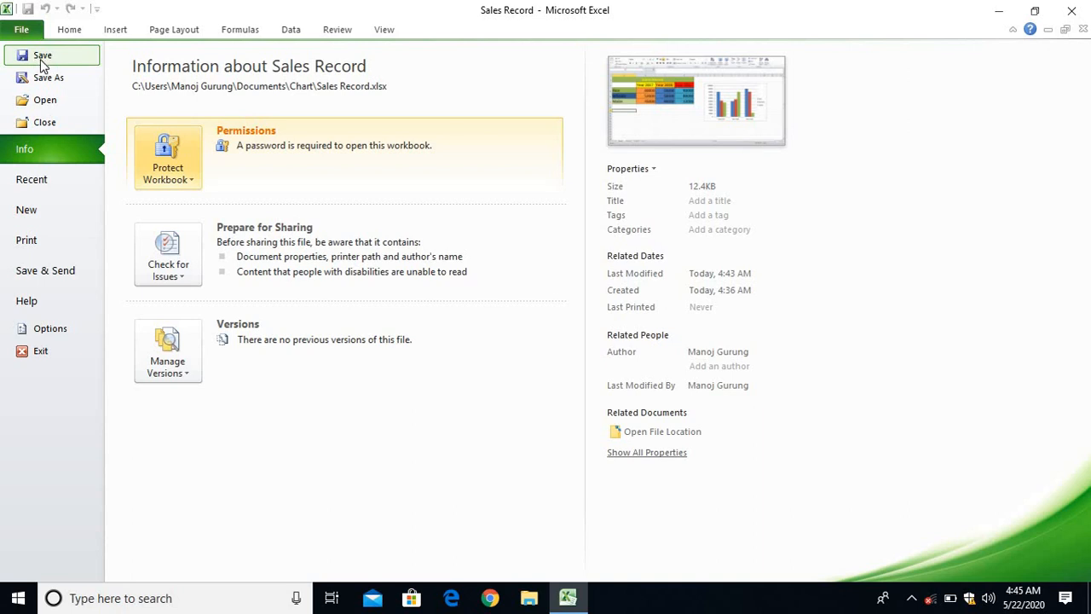
pyautogui.moveTo(48, 79)
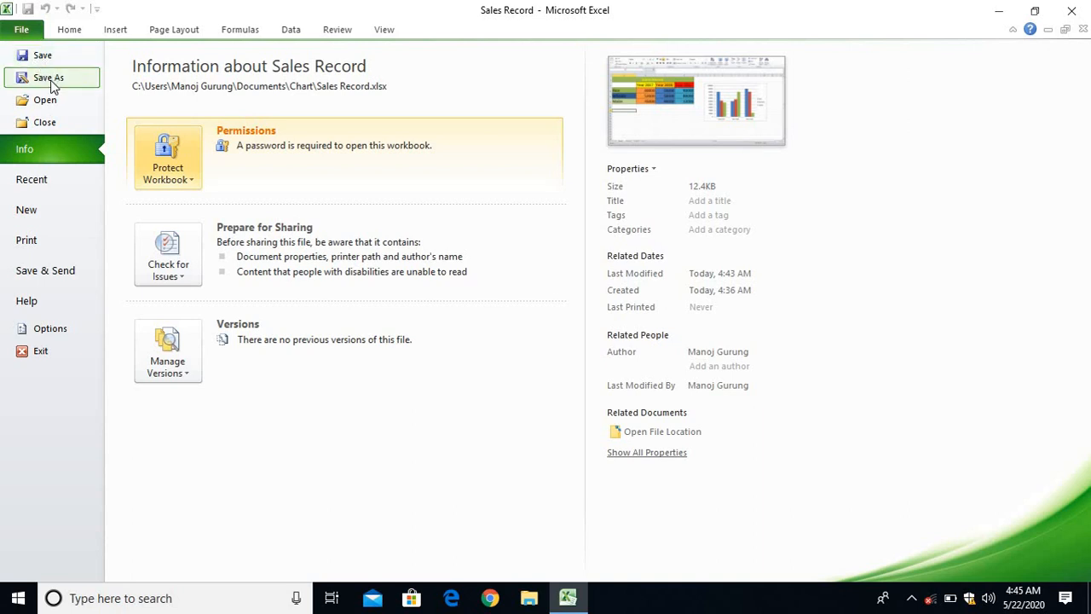
pyautogui.moveTo(67, 82)
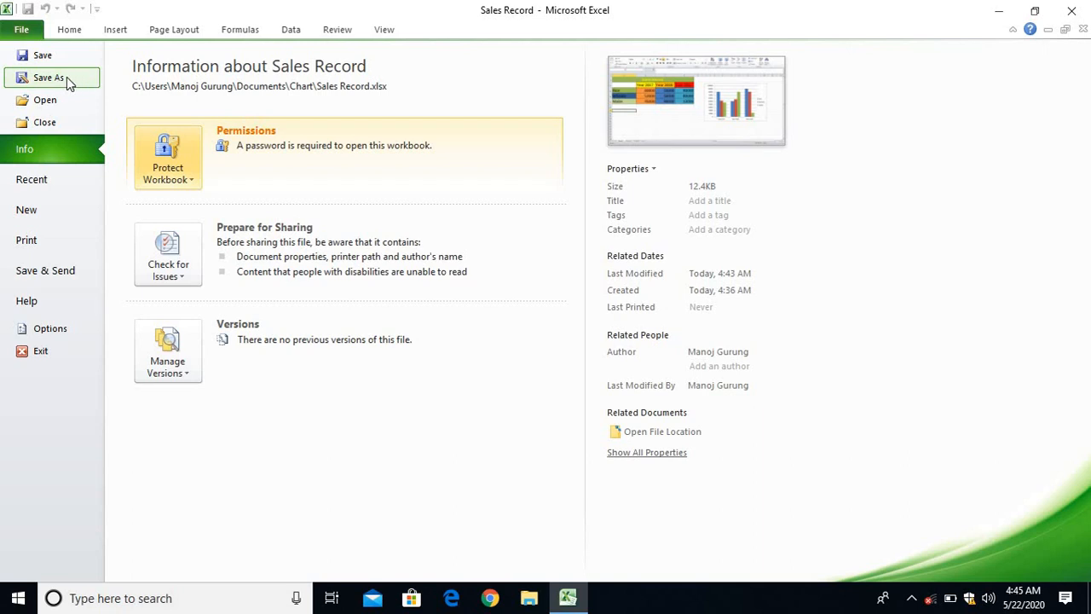
pyautogui.moveTo(58, 83)
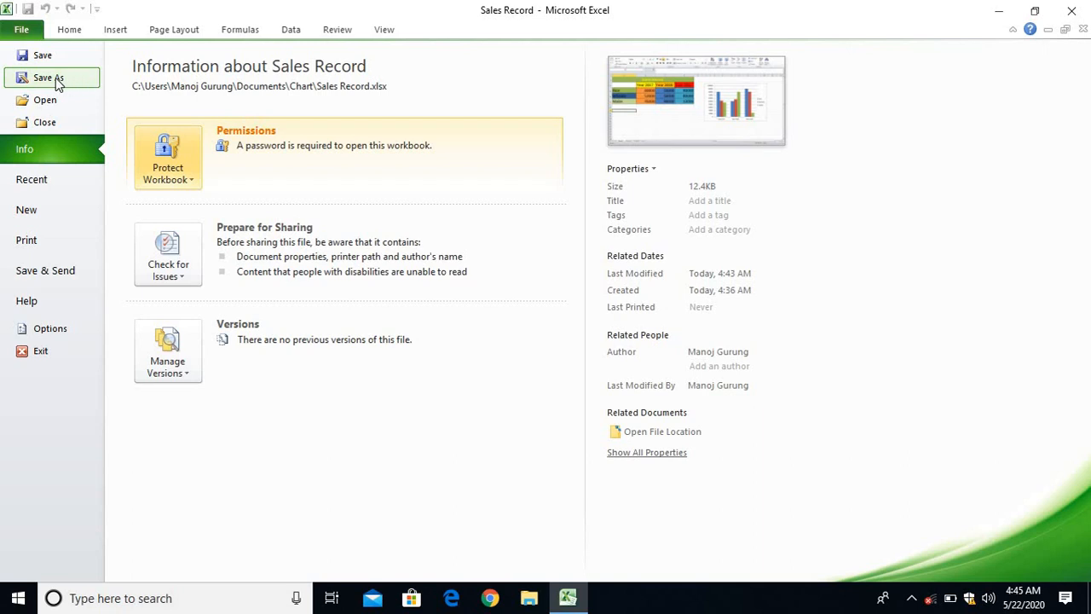
pyautogui.moveTo(43, 54)
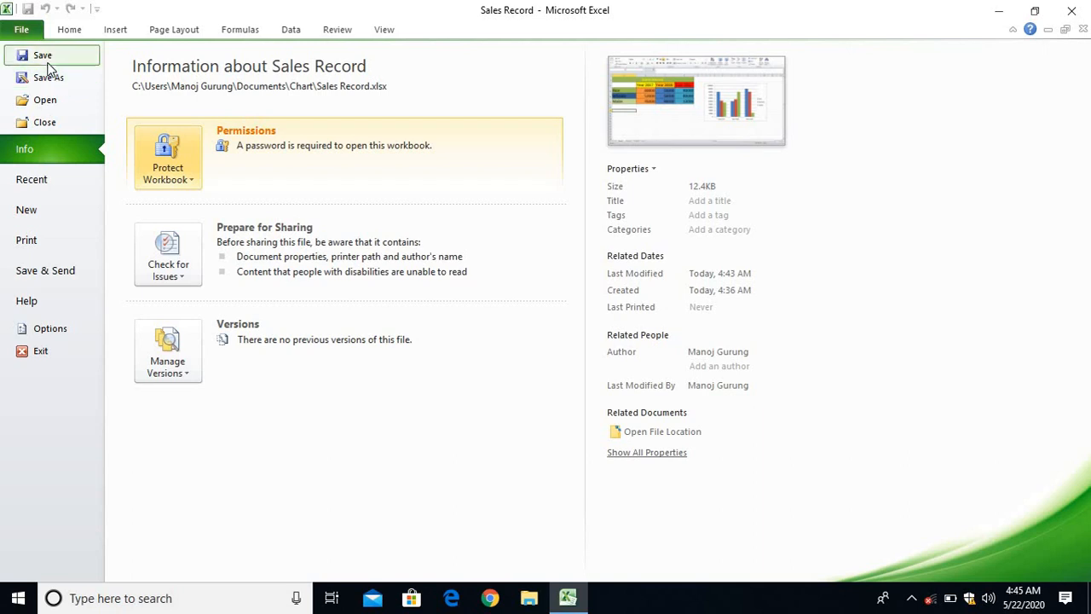
pyautogui.moveTo(137, 140)
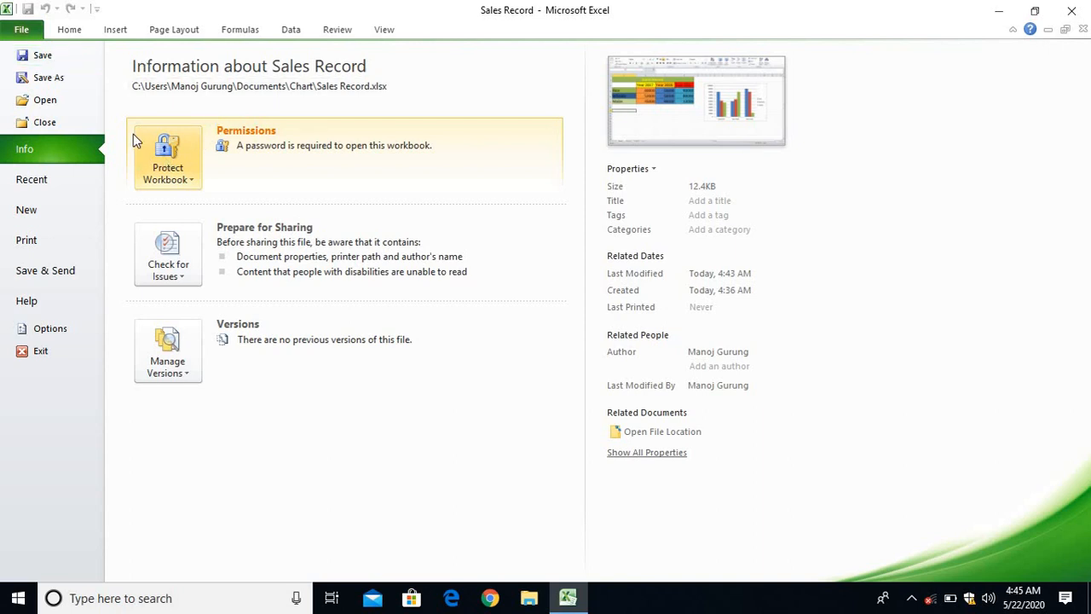
pyautogui.moveTo(167, 102)
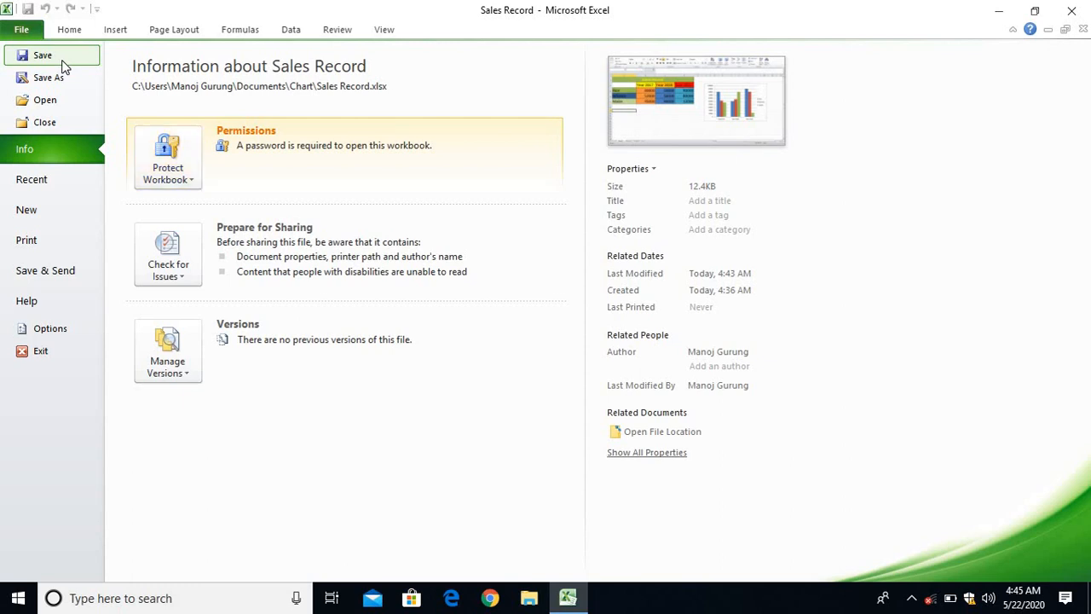
# Save the password-protected Sales Record workbook.
pyautogui.click(68, 29)
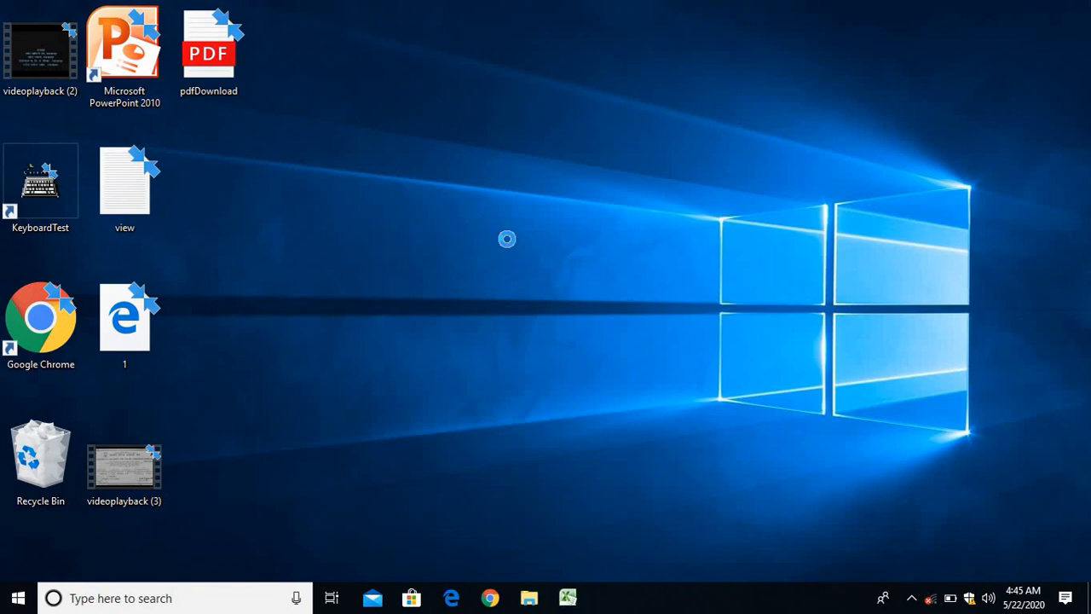
pyautogui.moveTo(510, 583)
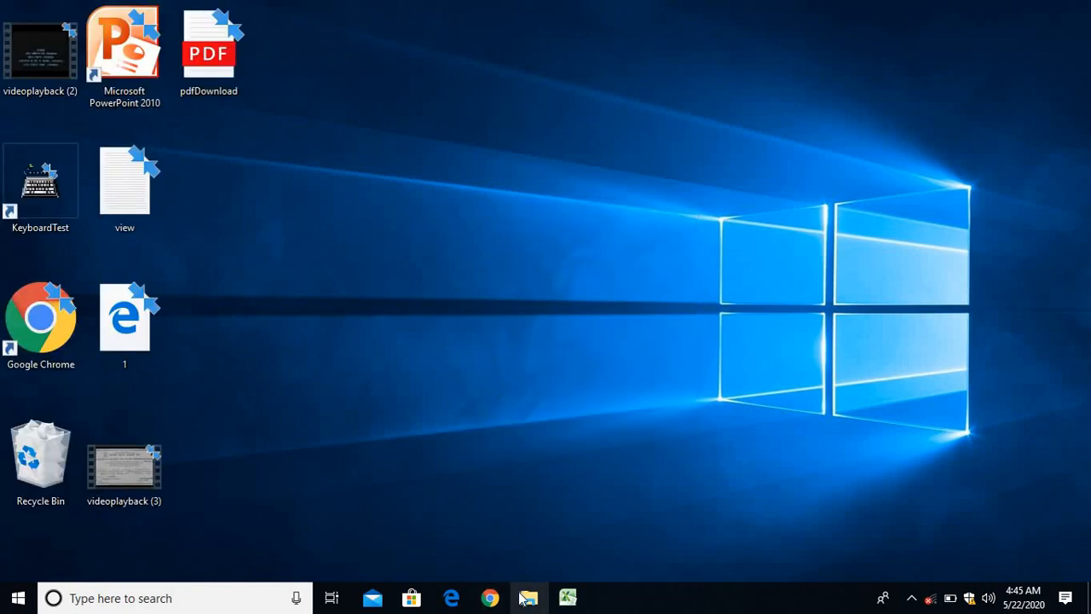
# Browse to Documents > Chart in File Explorer and launch the Sales Record workbook.
pyautogui.click(529, 597)
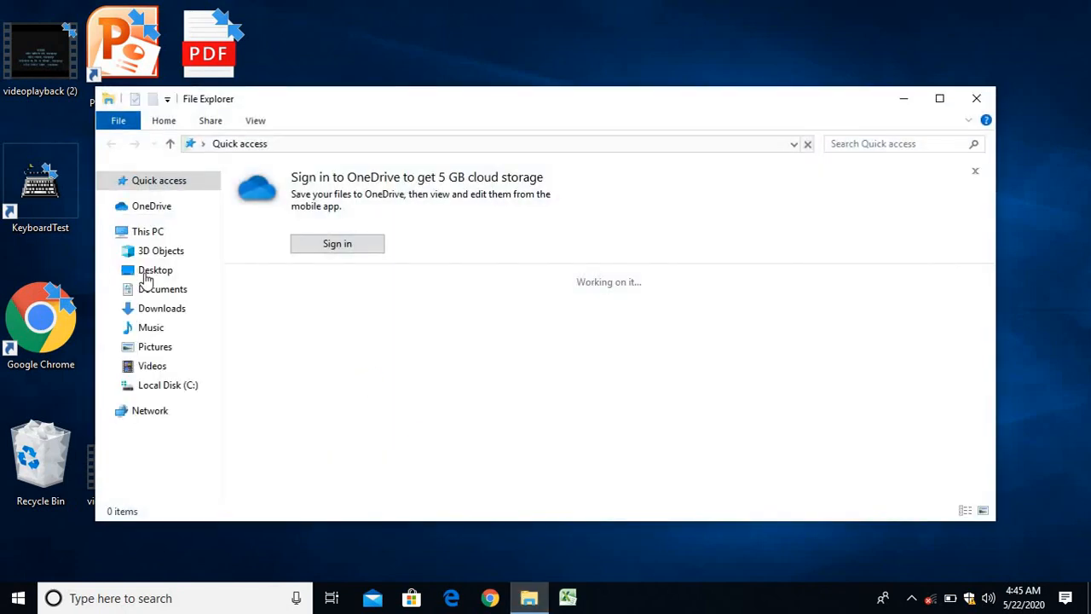
pyautogui.click(162, 288)
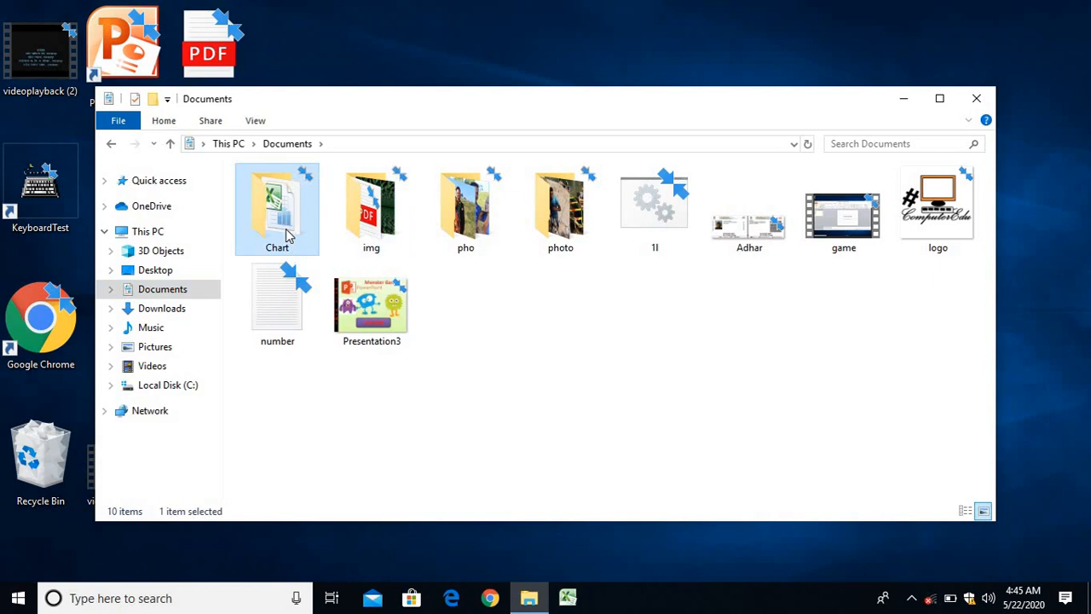
pyautogui.doubleClick(276, 208)
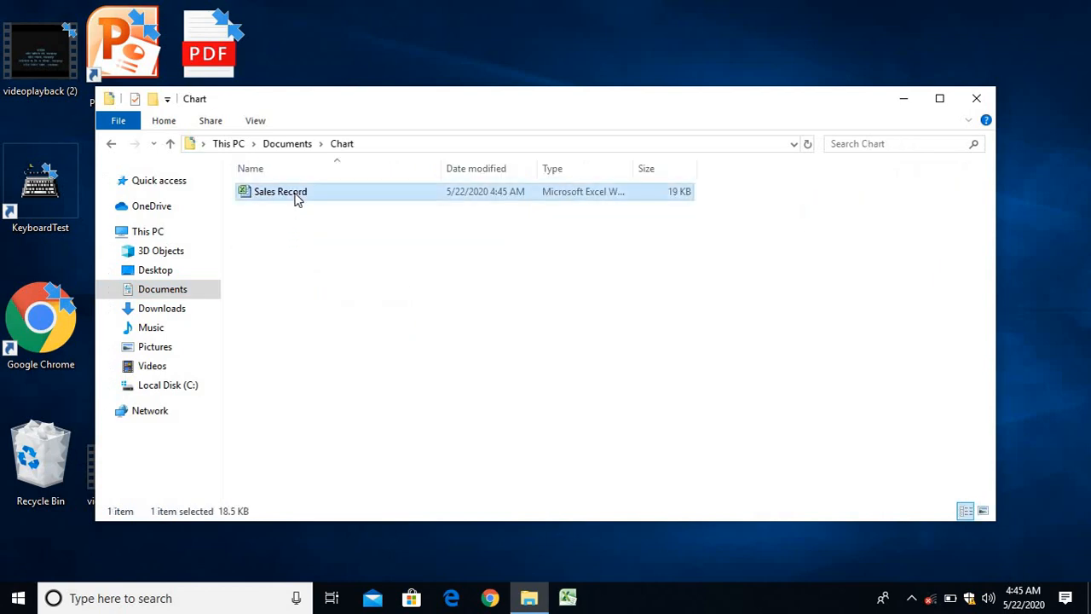
pyautogui.doubleClick(280, 191)
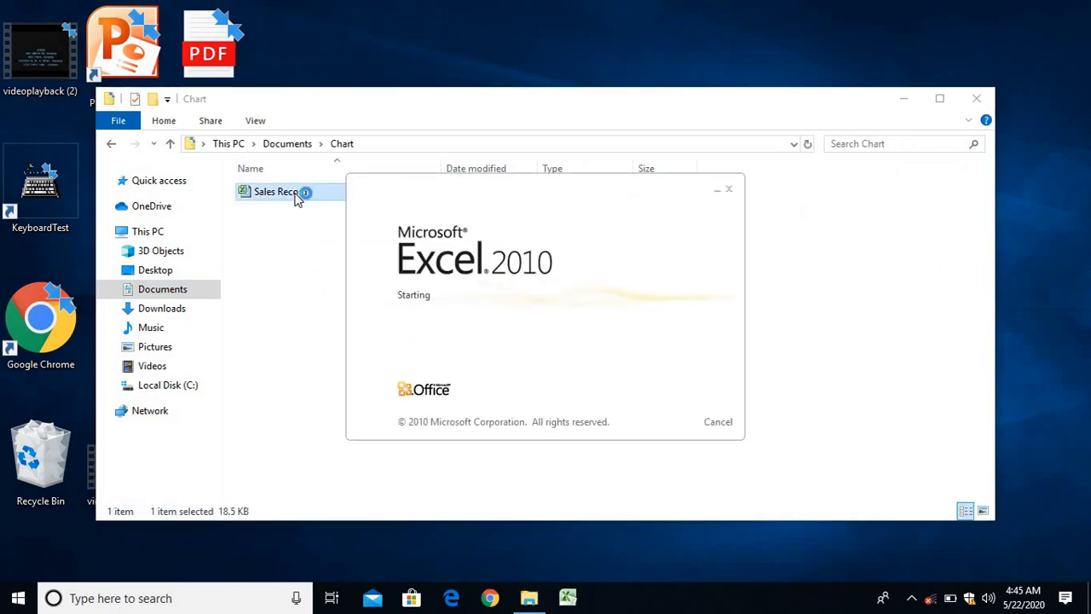
# Enter the password to unlock Sales Record, revealing its table and column chart.
pyautogui.doubleClick(276, 191)
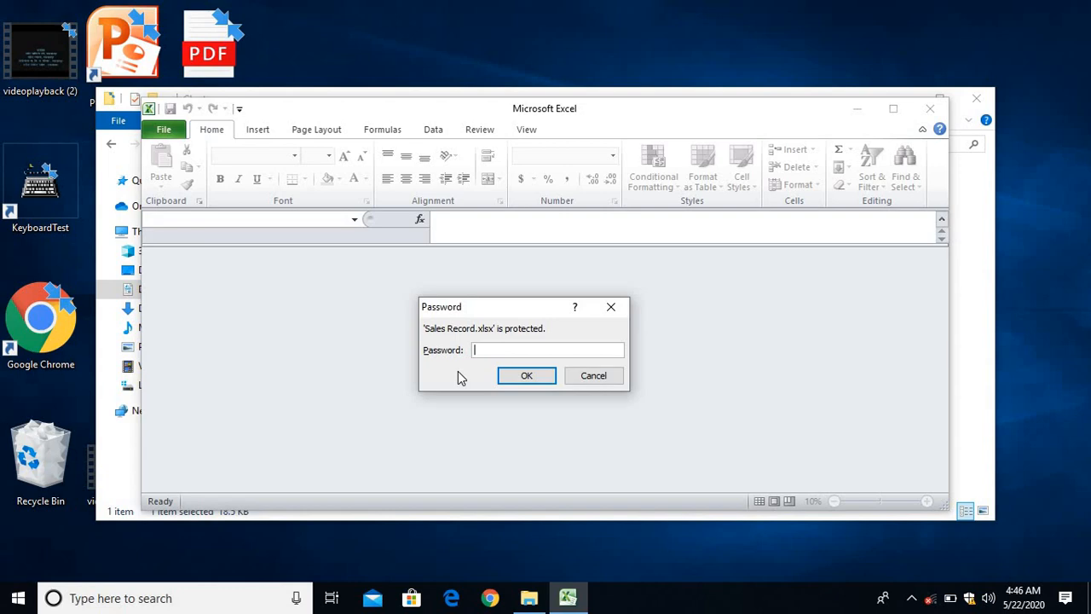
pyautogui.write('***')
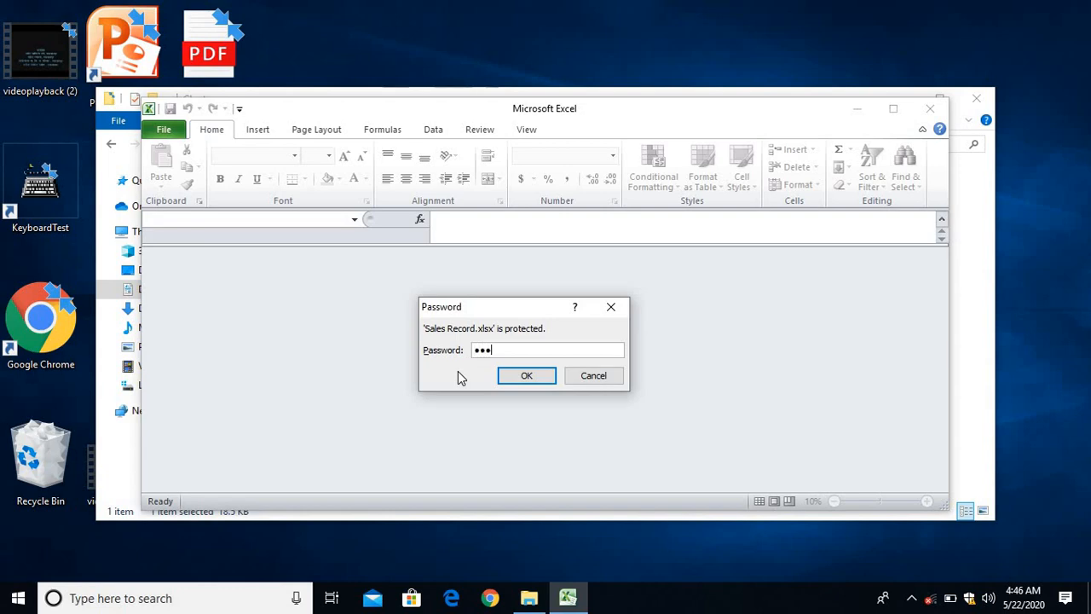
pyautogui.click(525, 376)
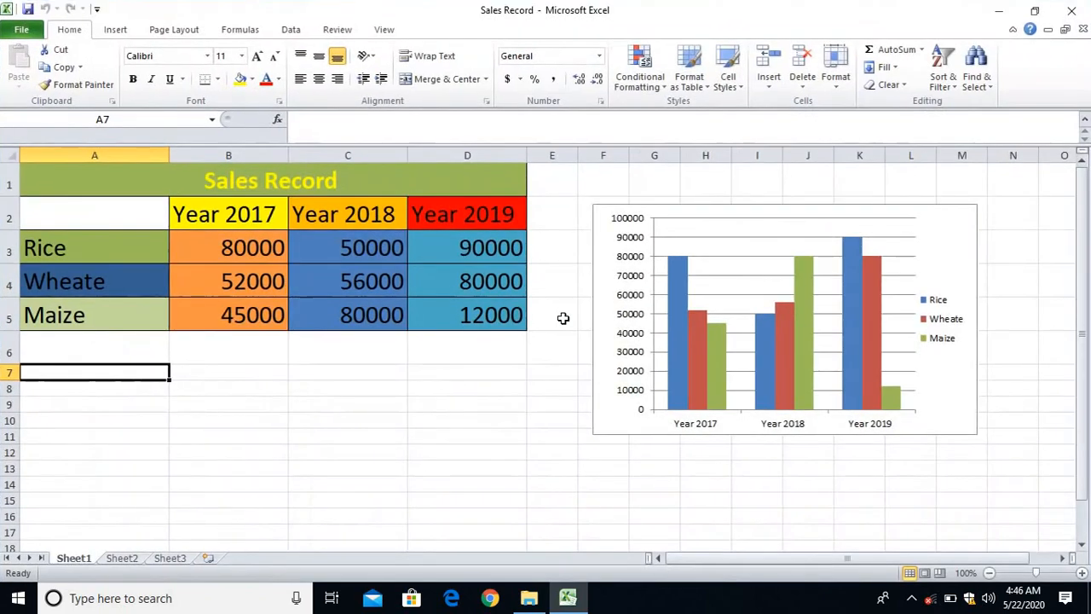
pyautogui.moveTo(559, 266)
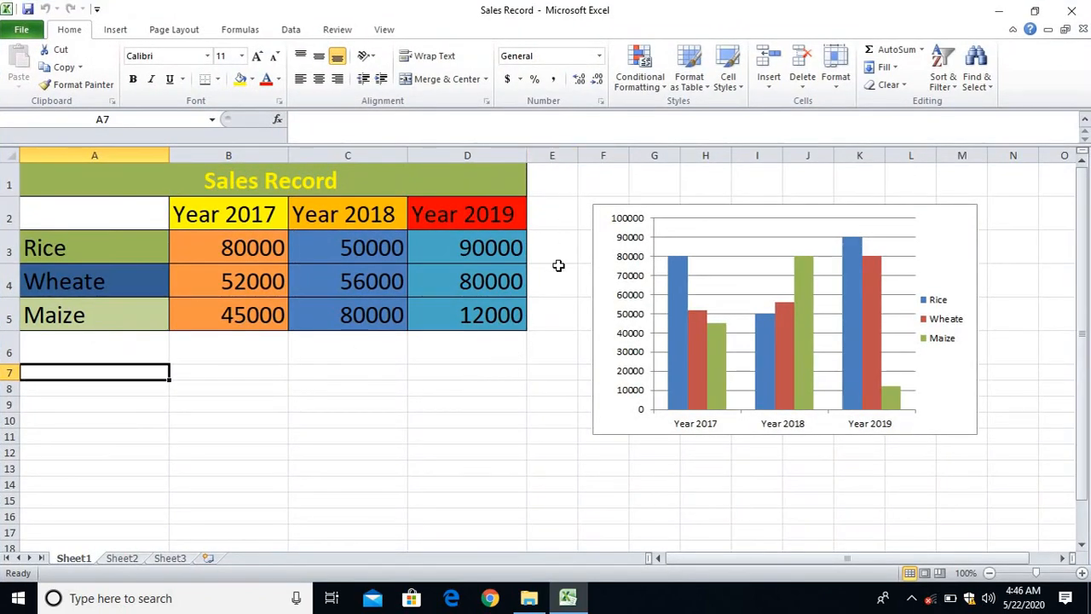
pyautogui.moveTo(488, 319)
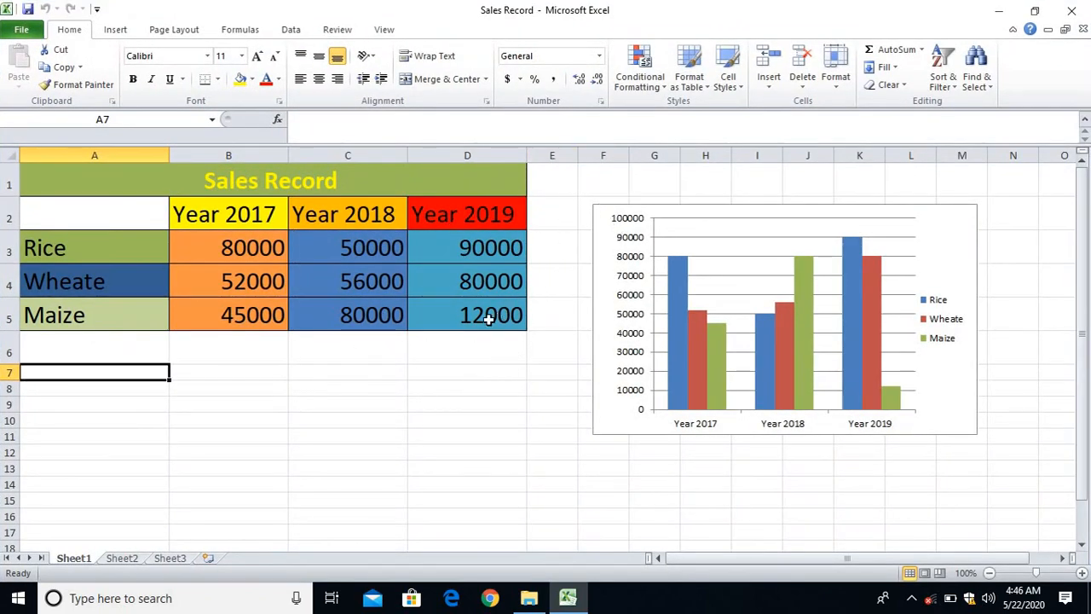
pyautogui.moveTo(468, 368)
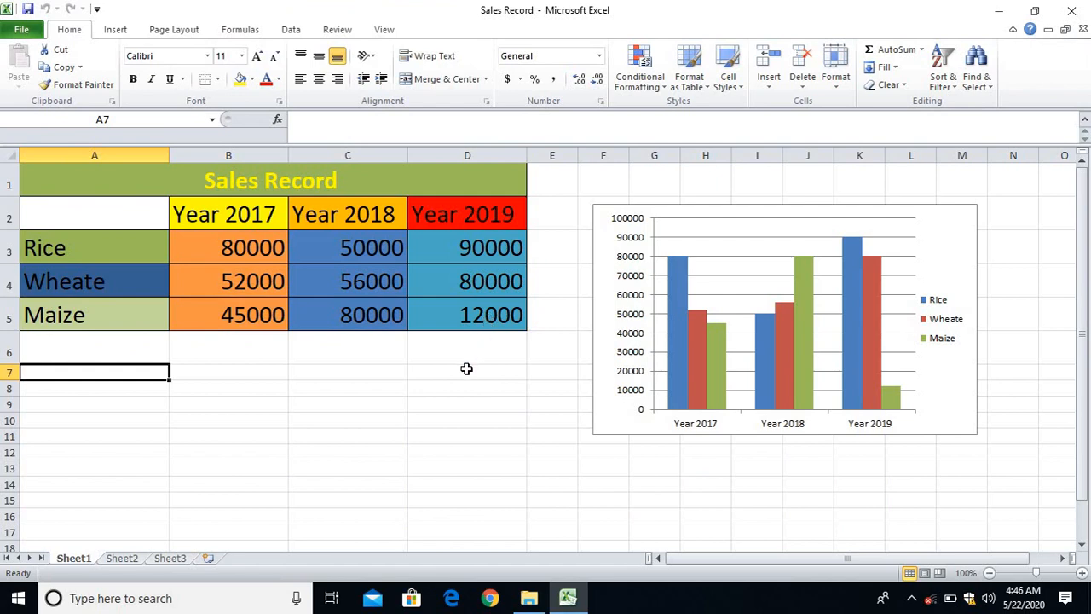